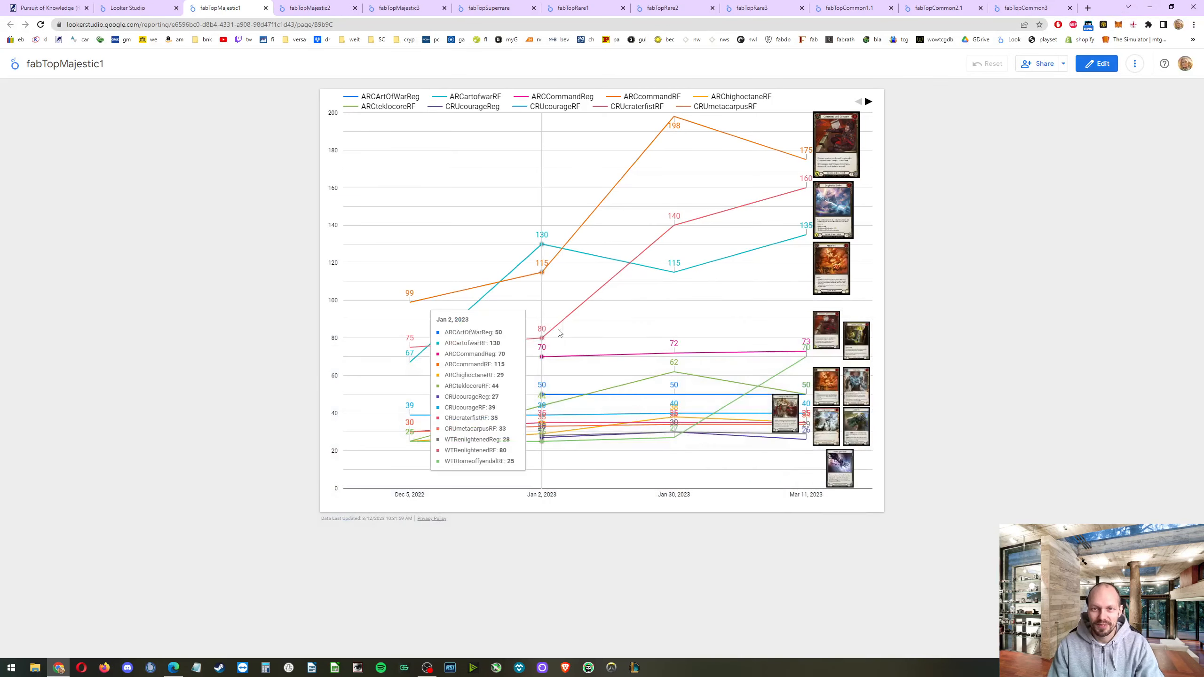
{"action": "mouse_move", "coordinate": [212, 236]}
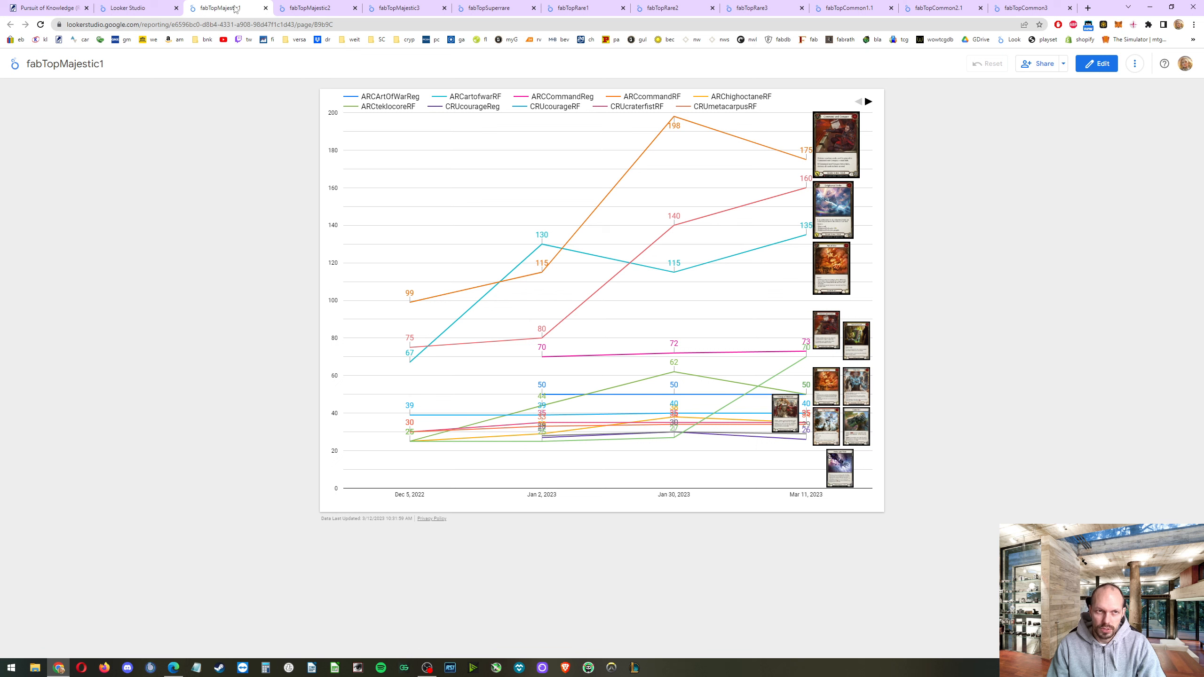
- Dismiss the report options menu and close the eBay sold-listings window
{"action": "left_click", "coordinate": [1134, 63]}
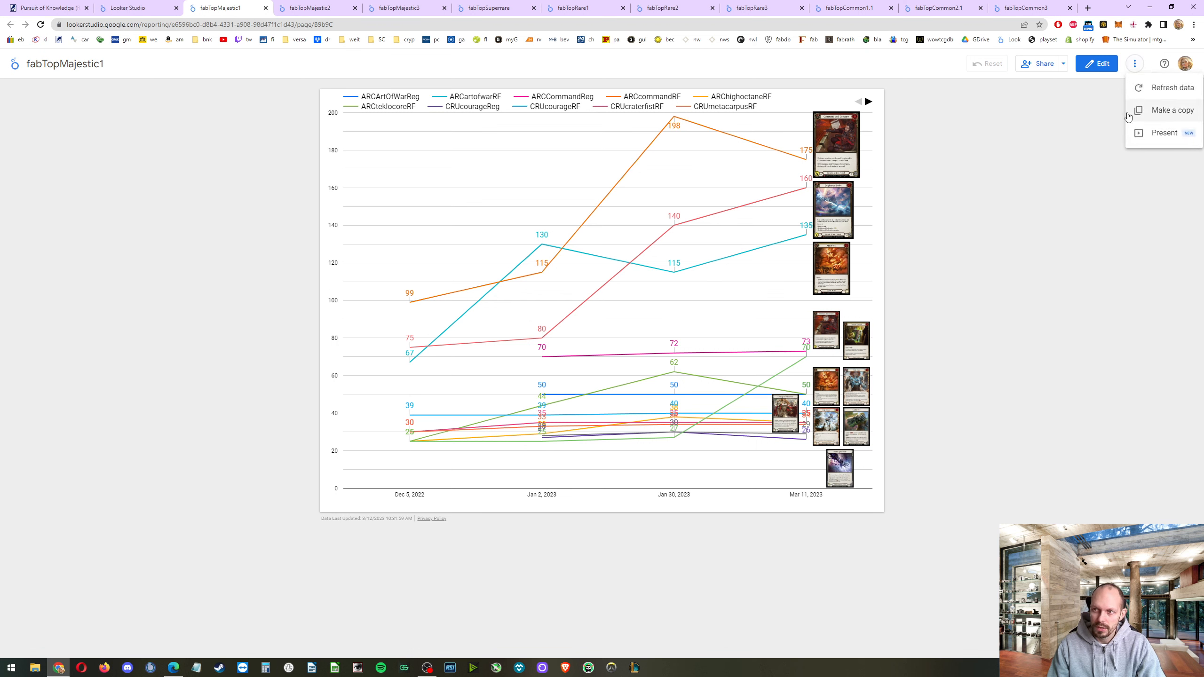
{"action": "left_click", "coordinate": [194, 356]}
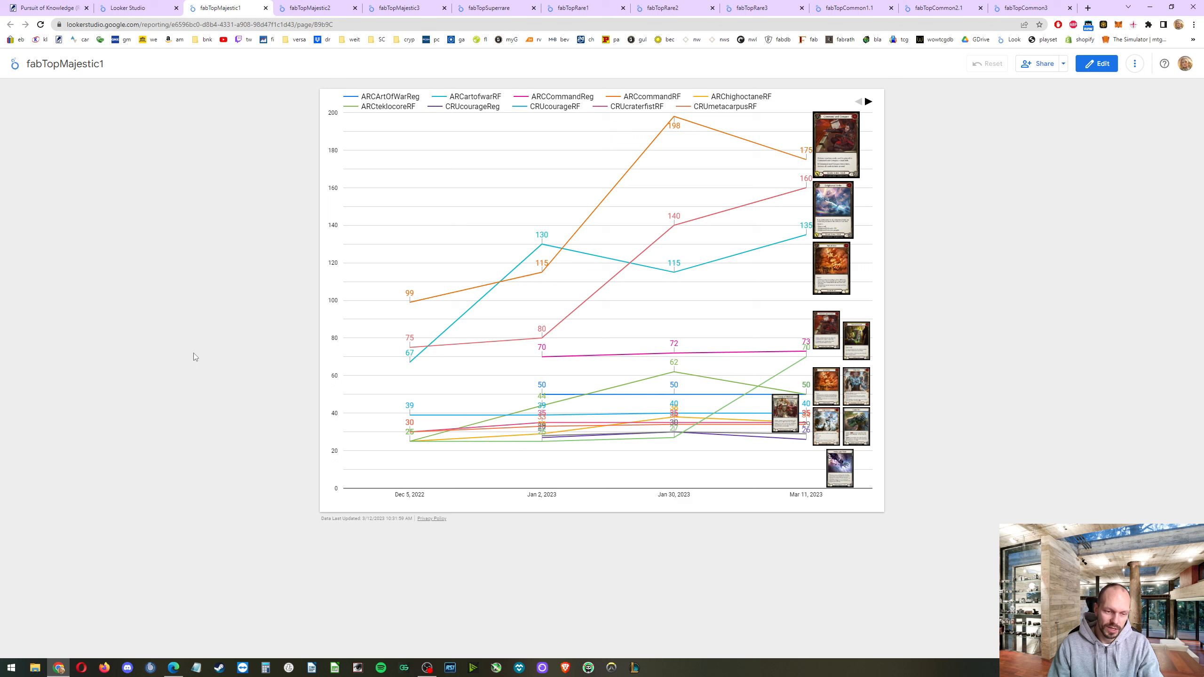
{"action": "mouse_move", "coordinate": [188, 355]}
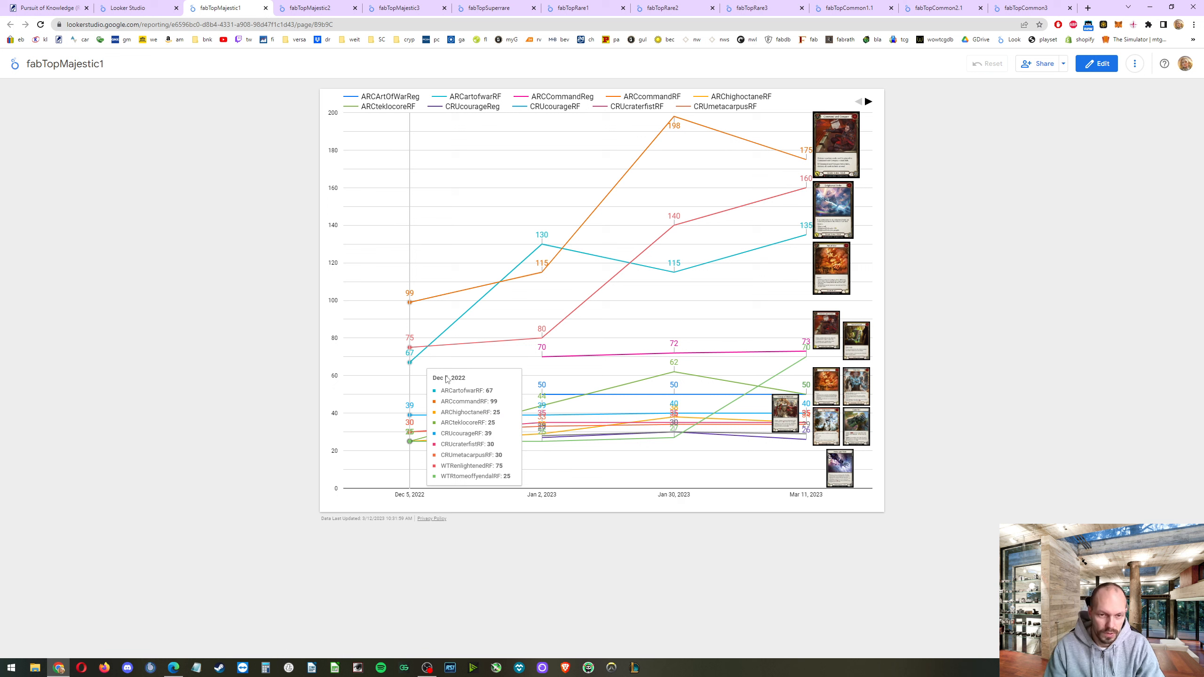
{"action": "mouse_move", "coordinate": [215, 606]}
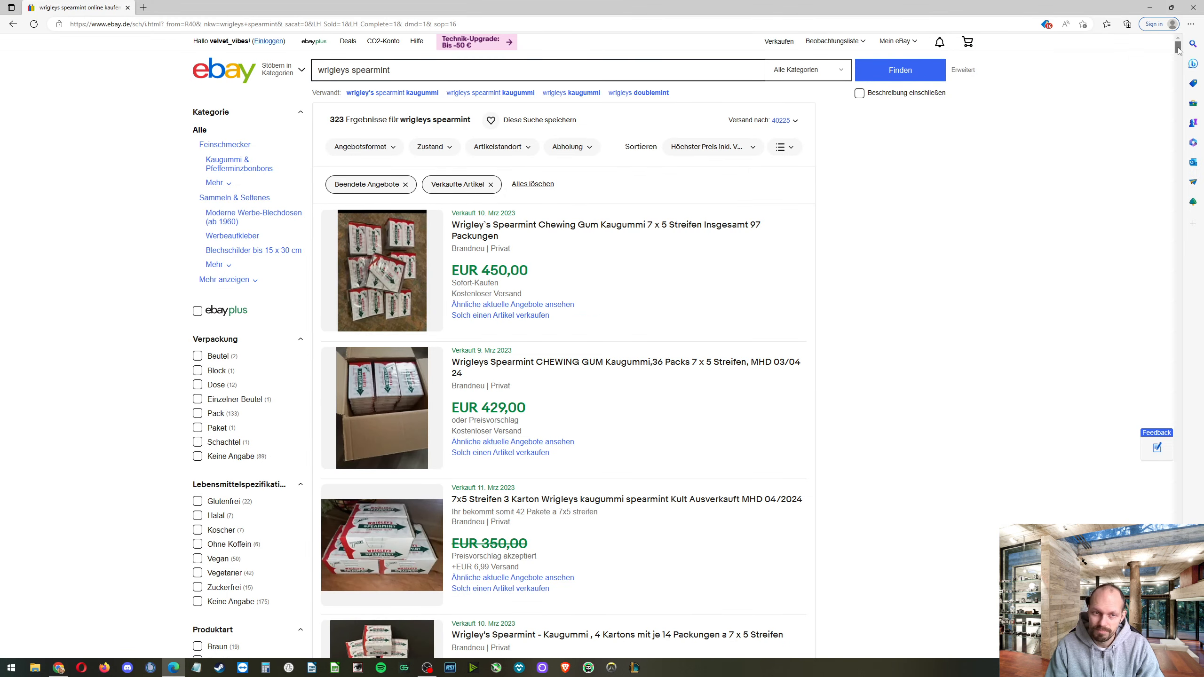
{"action": "scroll", "scroll_direction": "down", "scroll_amount": 3}
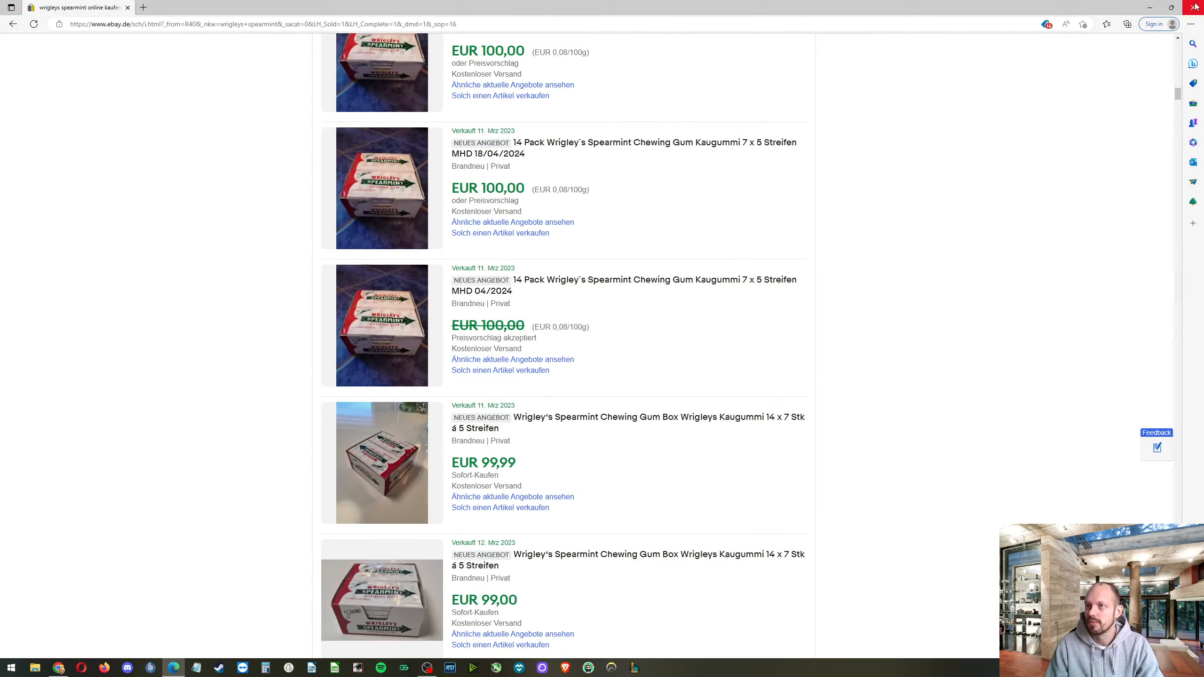
{"action": "left_click", "coordinate": [222, 7]}
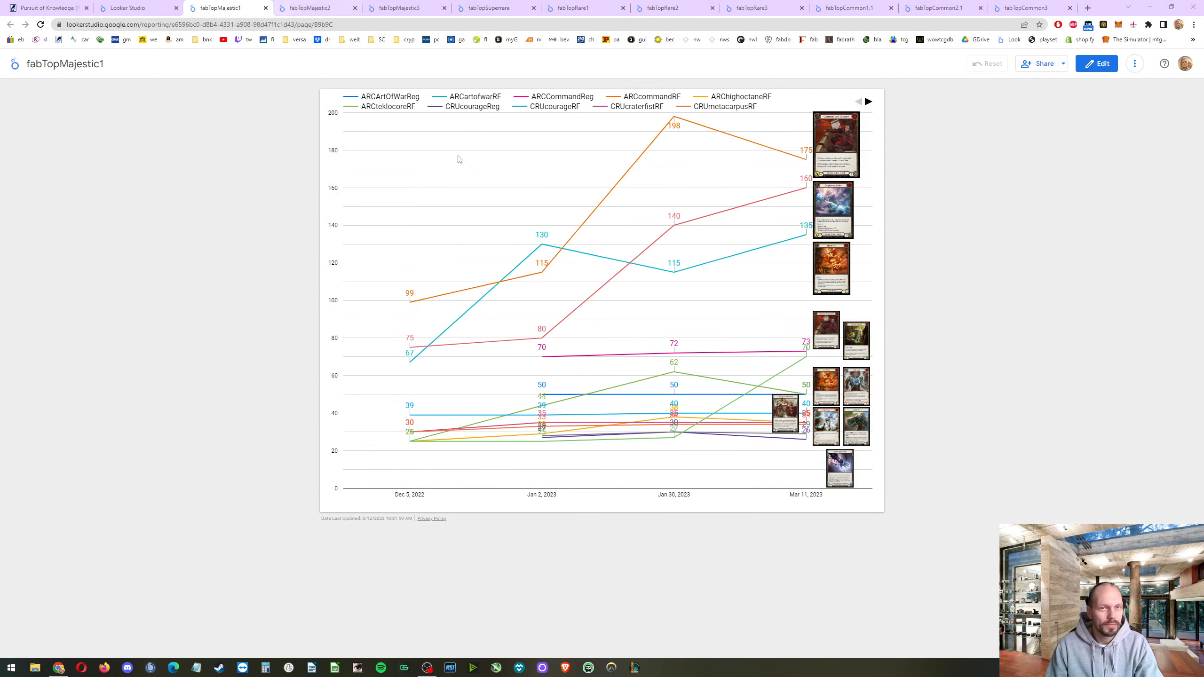
{"action": "mouse_move", "coordinate": [1096, 64]}
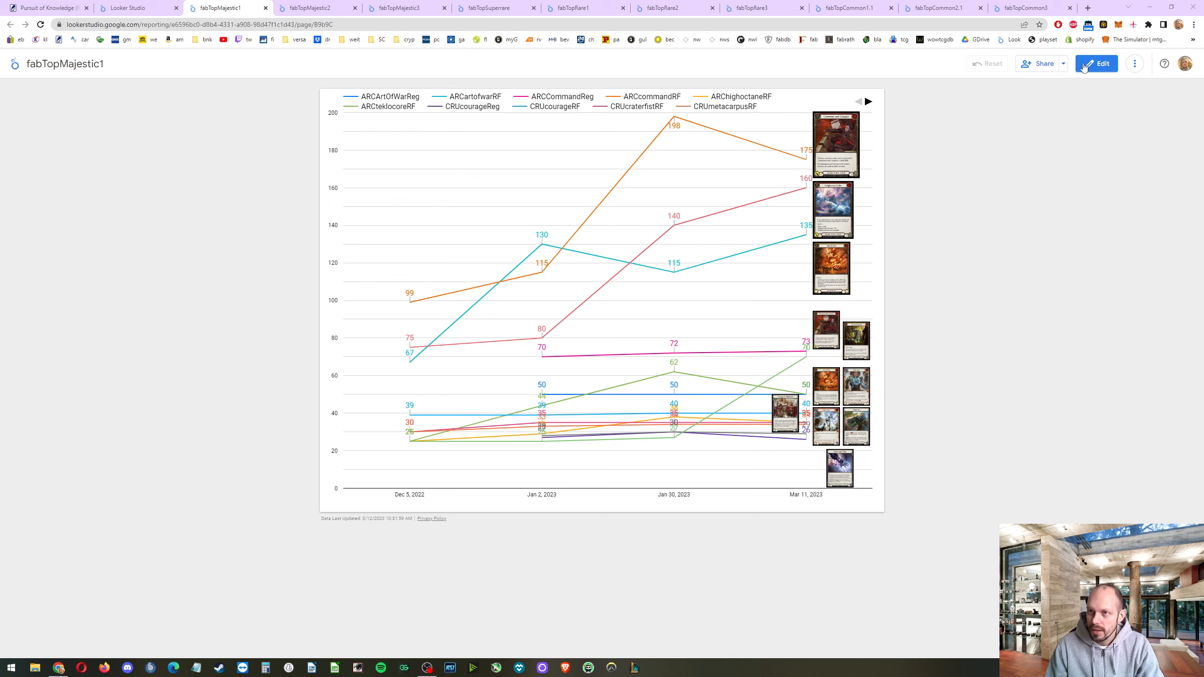
- Present the fabTopMajestic2 card price line chart full screen
{"action": "left_click", "coordinate": [1135, 64]}
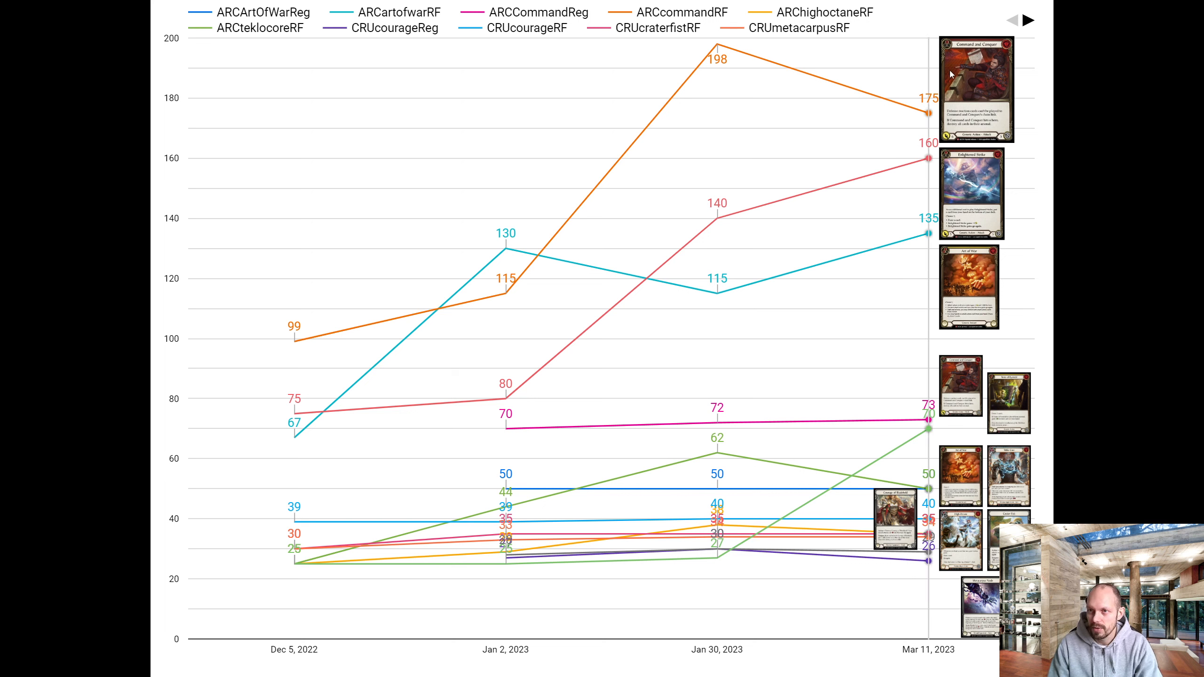
{"action": "mouse_move", "coordinate": [929, 110]}
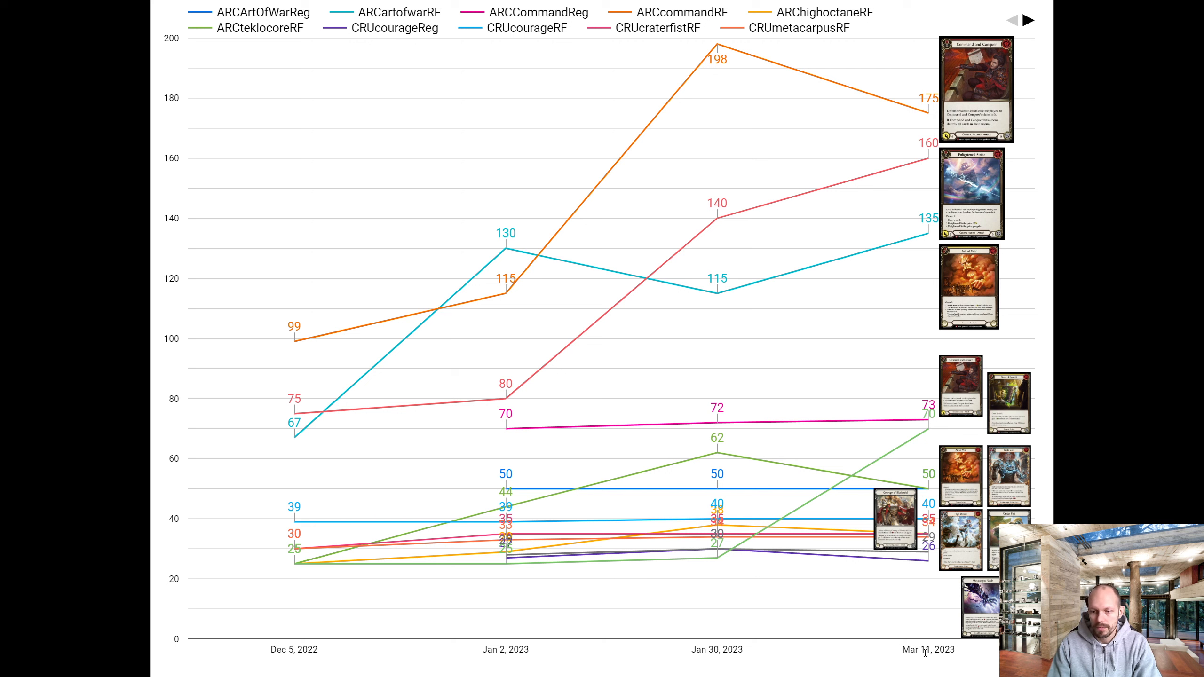
{"action": "mouse_move", "coordinate": [894, 657]}
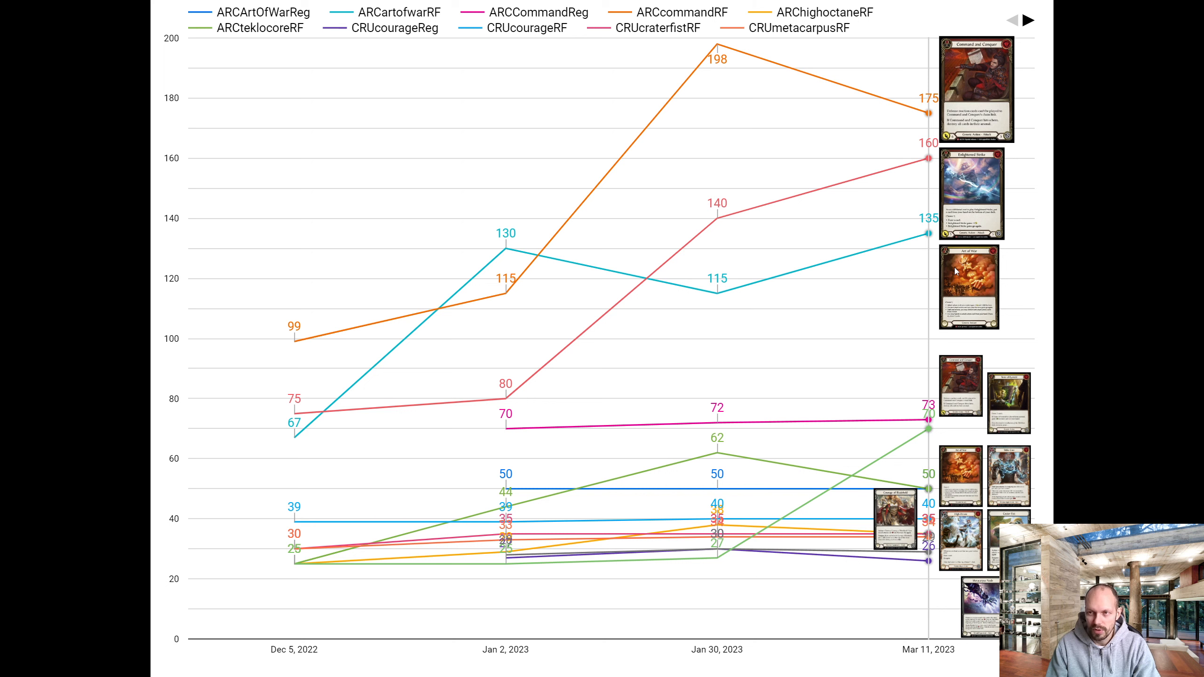
{"action": "mouse_move", "coordinate": [971, 181]}
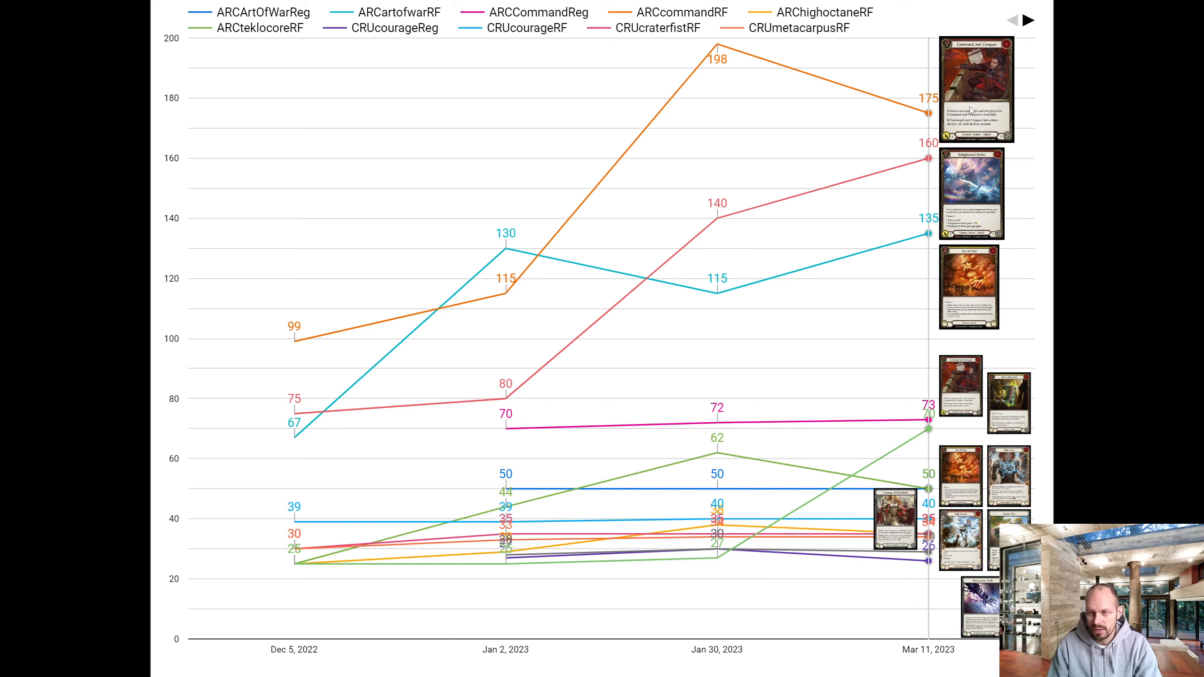
{"action": "mouse_move", "coordinate": [941, 261]}
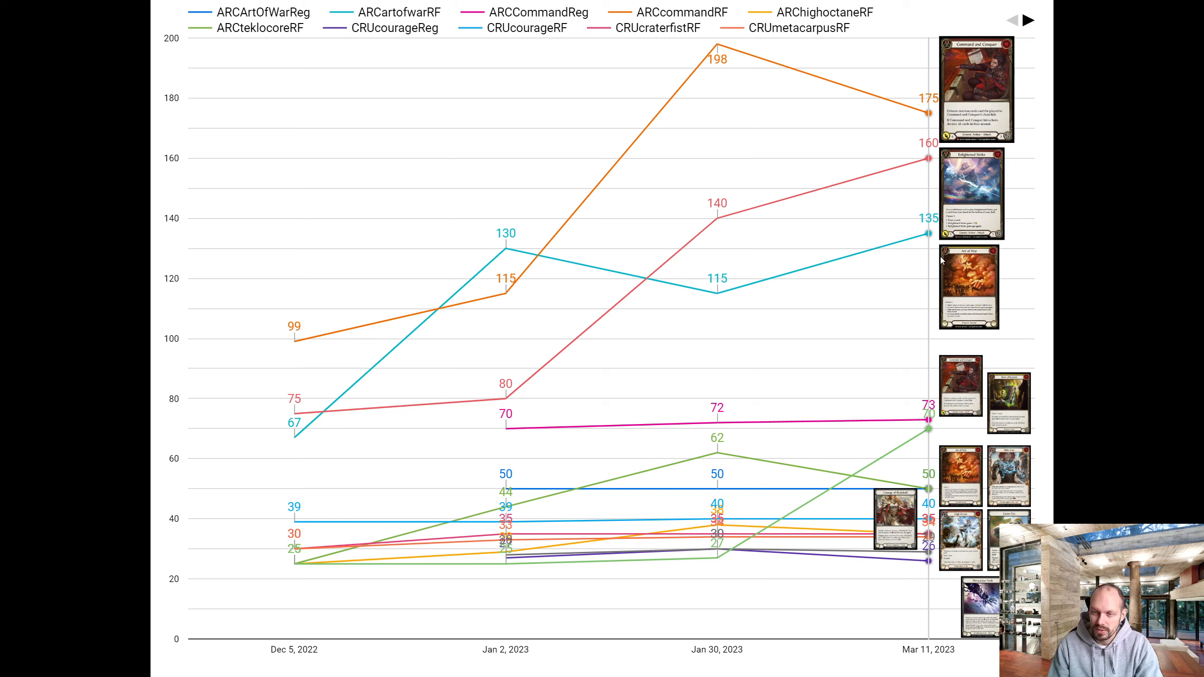
{"action": "mouse_move", "coordinate": [975, 366]}
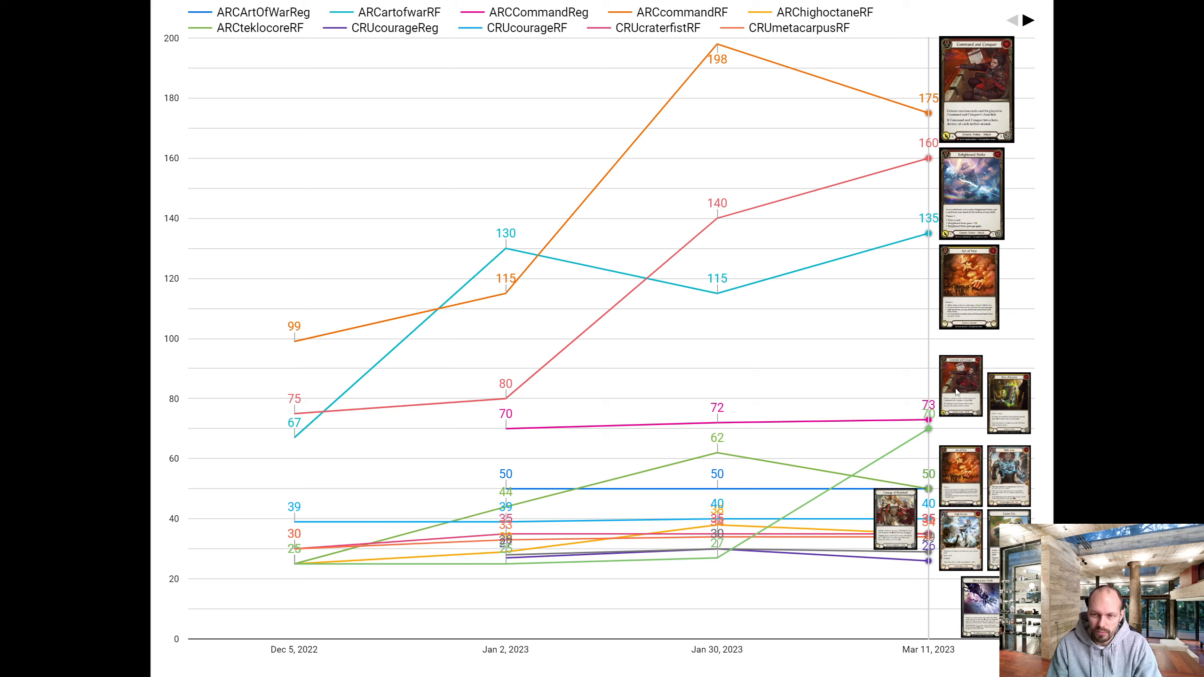
{"action": "mouse_move", "coordinate": [1012, 400]}
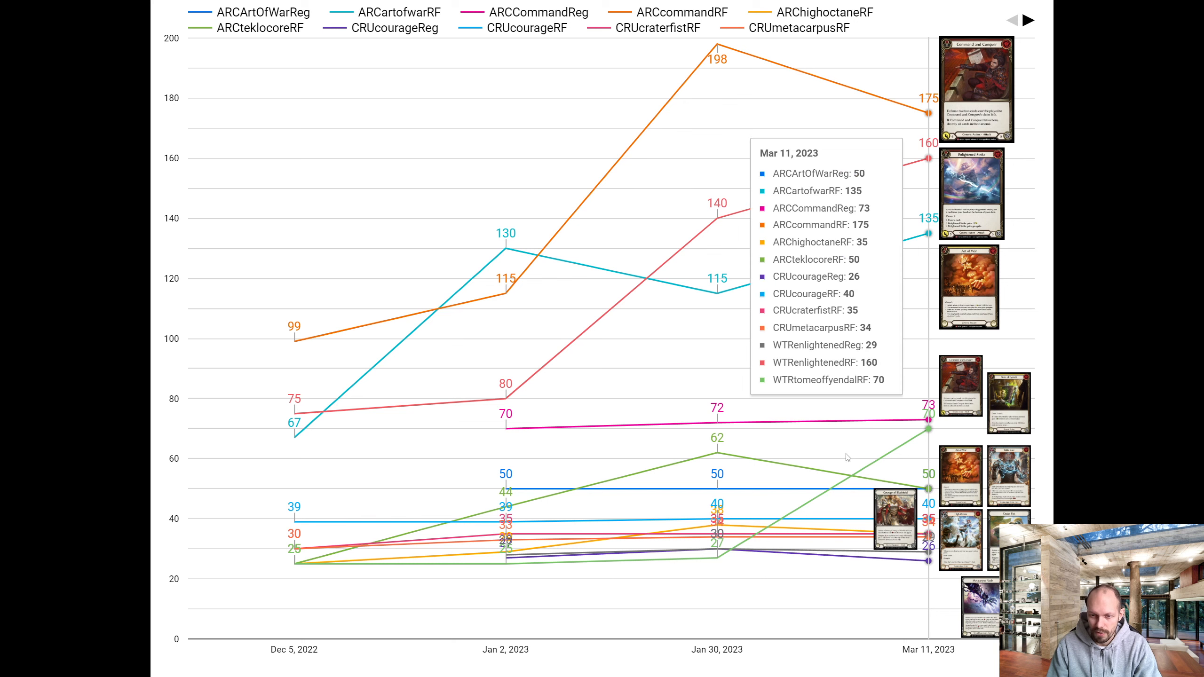
{"action": "mouse_move", "coordinate": [500, 557]}
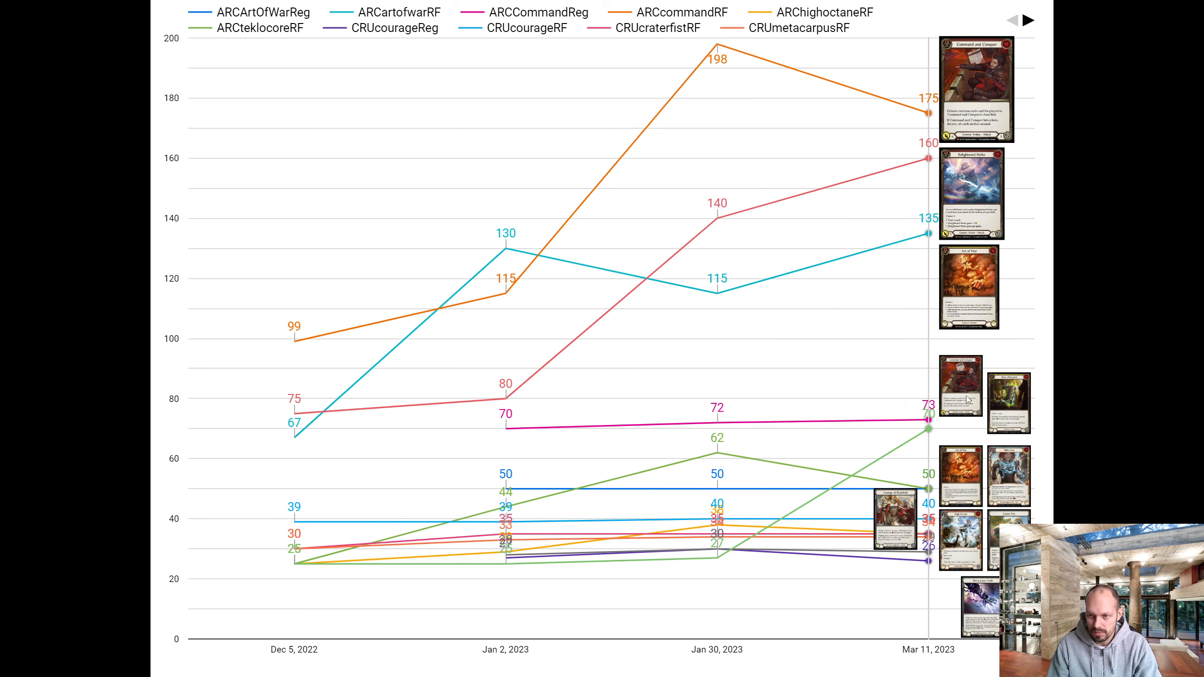
{"action": "mouse_move", "coordinate": [928, 487]}
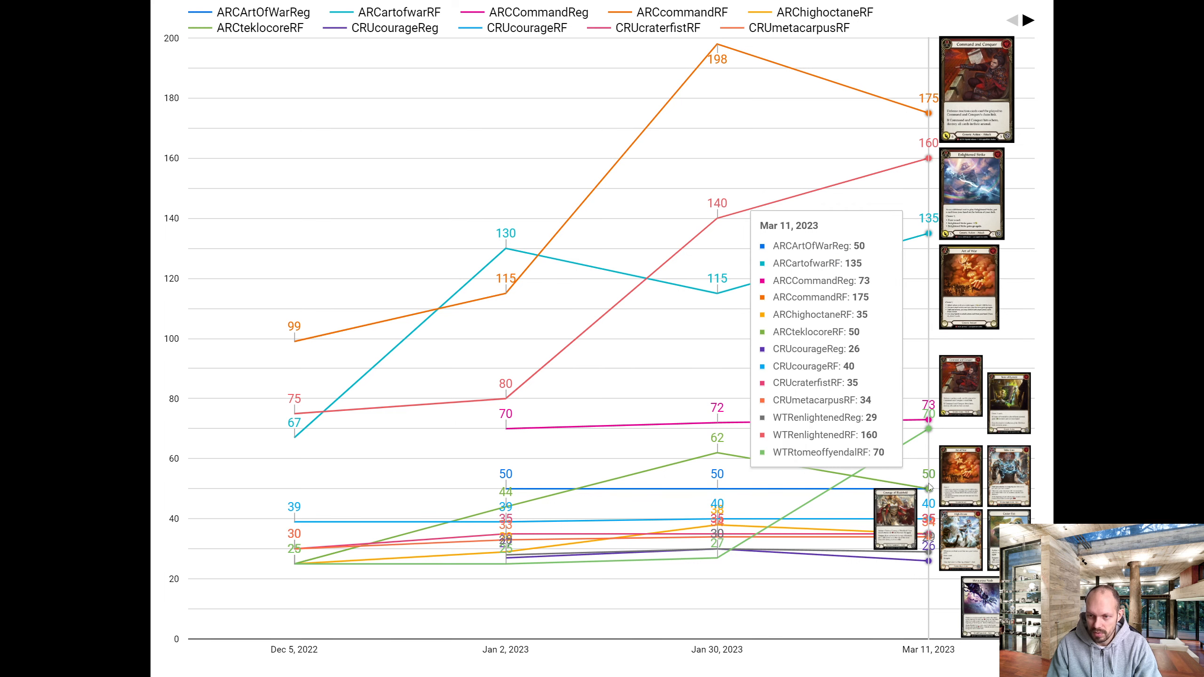
{"action": "mouse_move", "coordinate": [929, 486]}
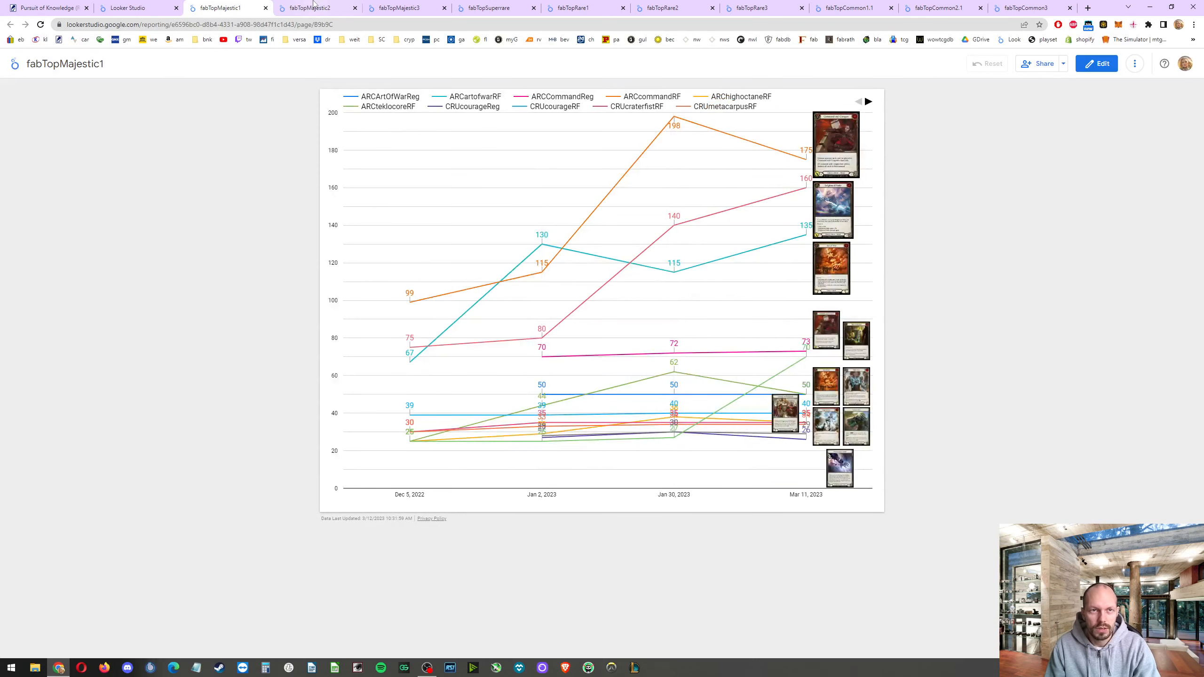
{"action": "left_click", "coordinate": [314, 7]}
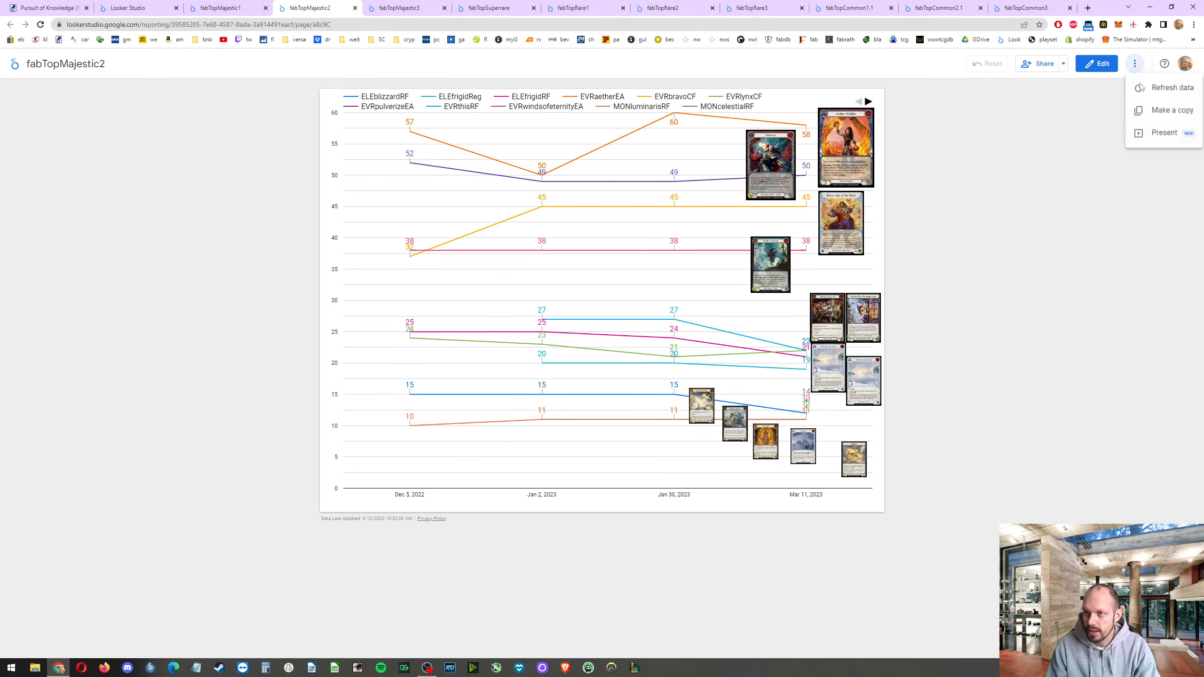
{"action": "mouse_move", "coordinate": [1167, 88]}
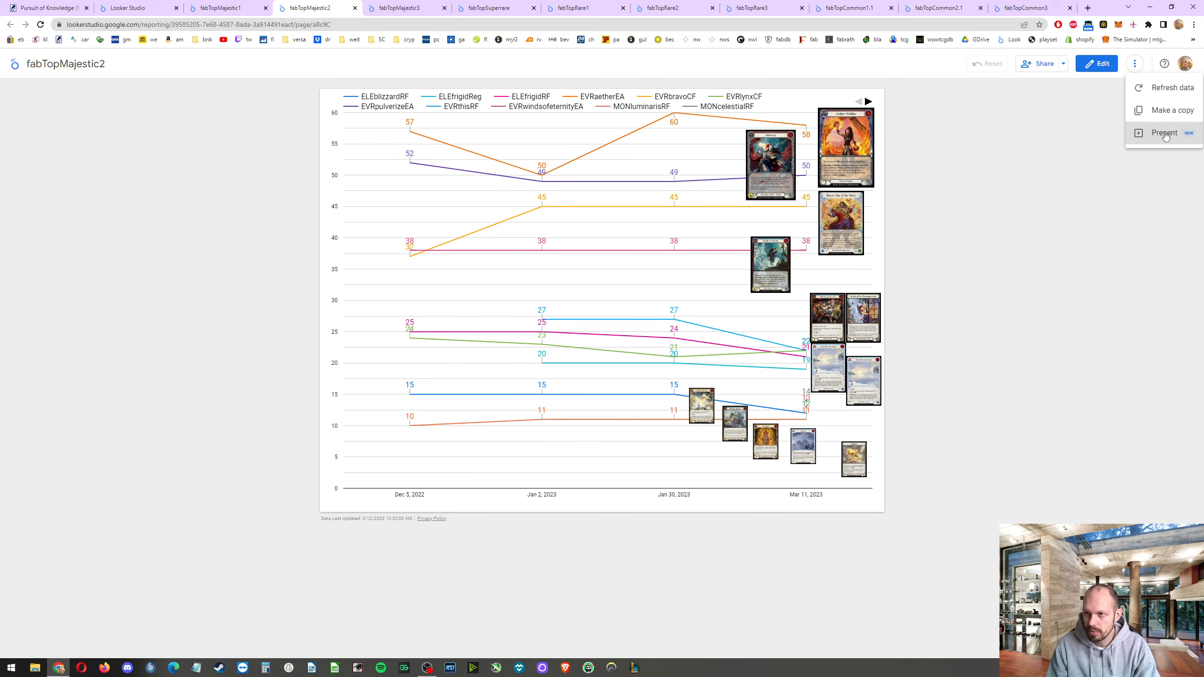
{"action": "left_click", "coordinate": [1164, 132]}
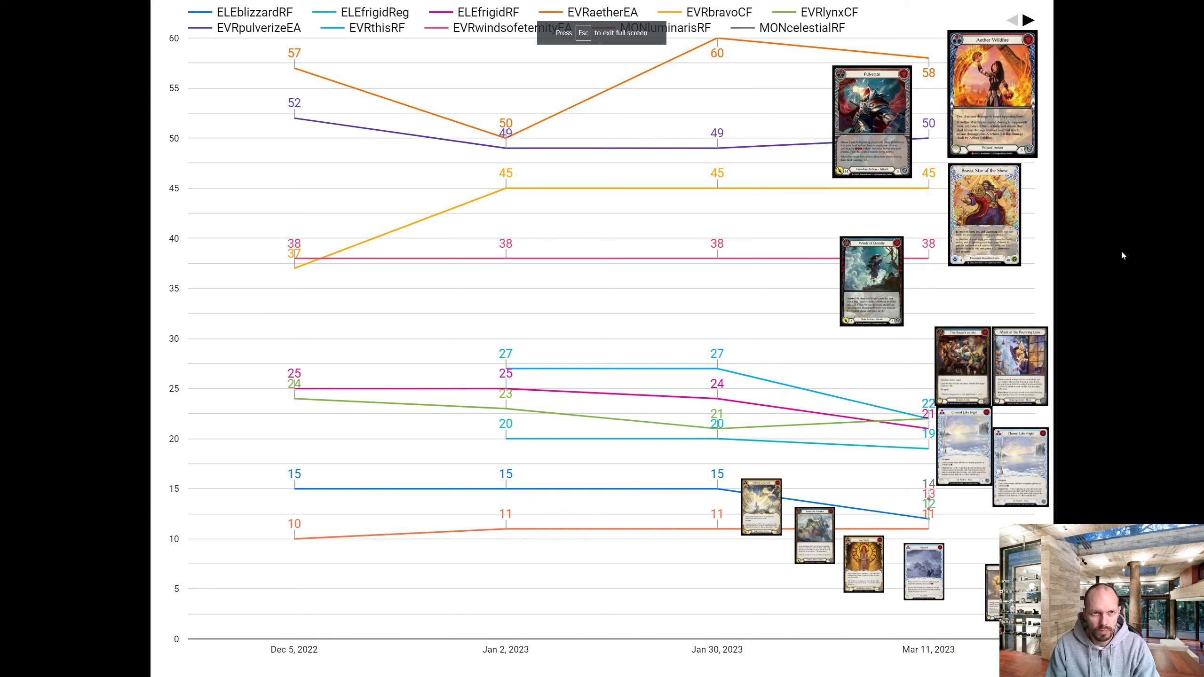
{"action": "mouse_move", "coordinate": [1105, 240]}
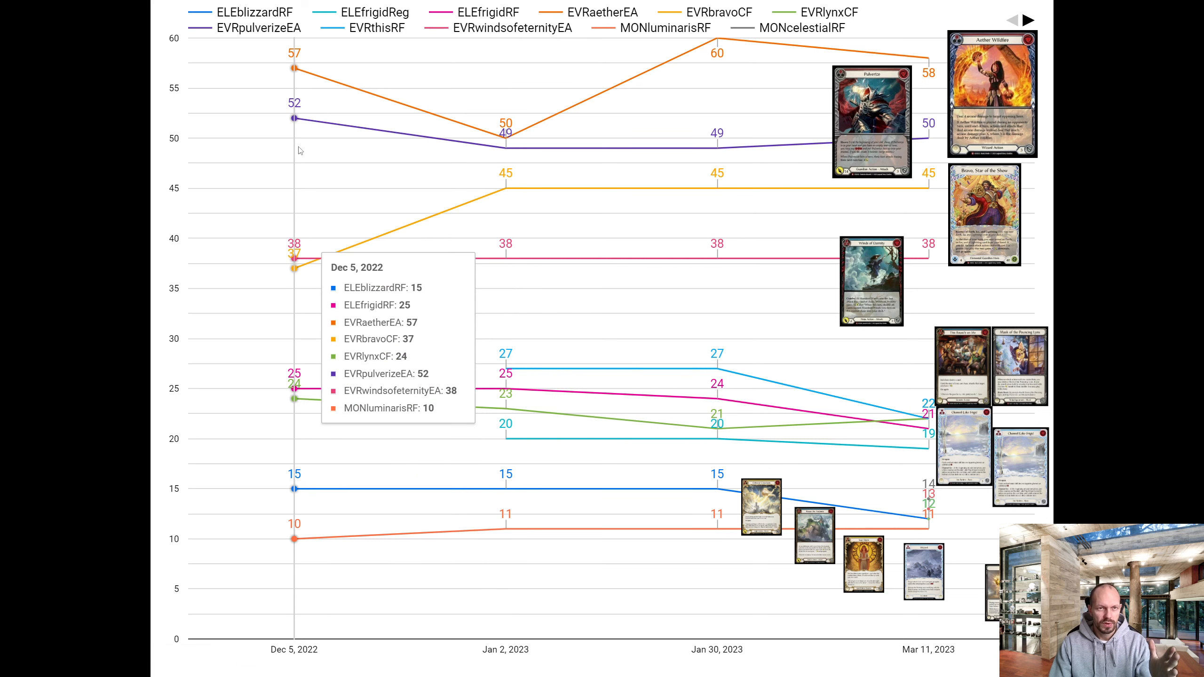
{"action": "mouse_move", "coordinate": [85, 468]}
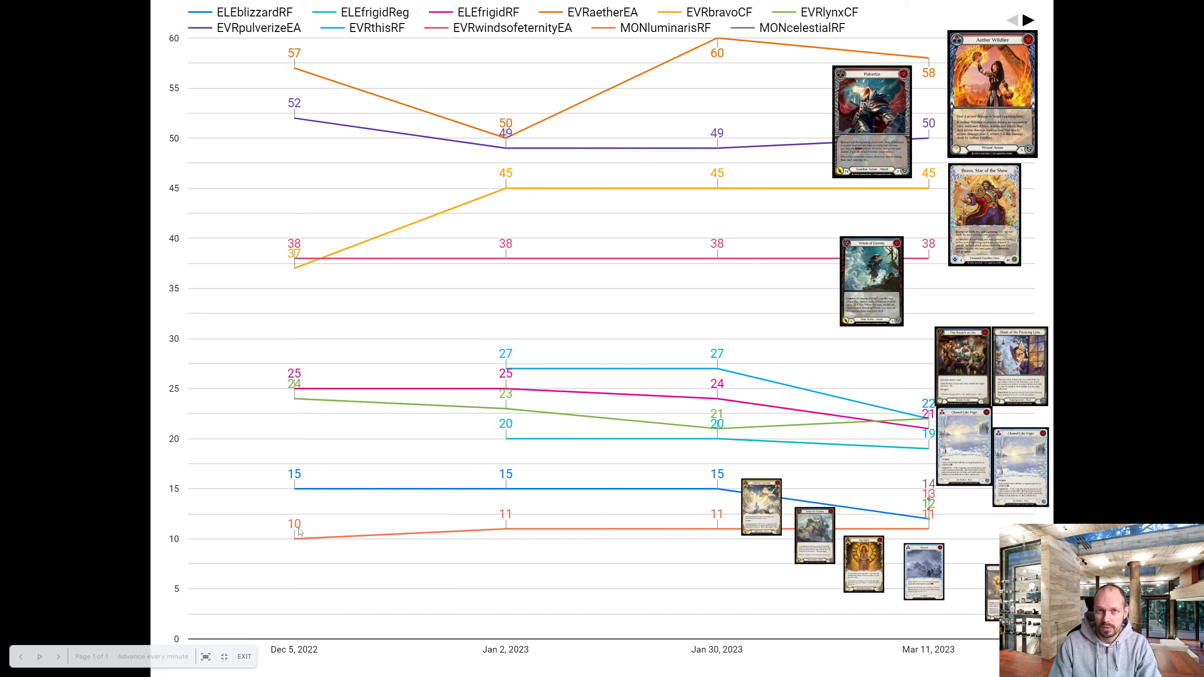
{"action": "mouse_move", "coordinate": [294, 540]}
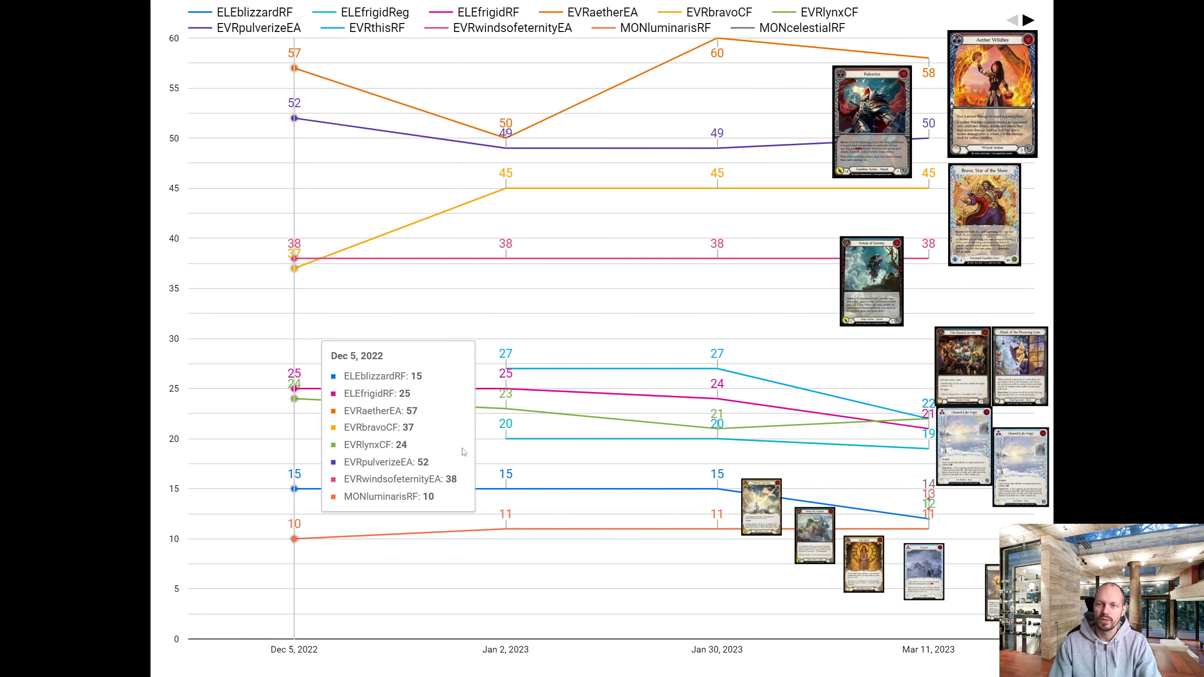
{"action": "mouse_move", "coordinate": [716, 429]}
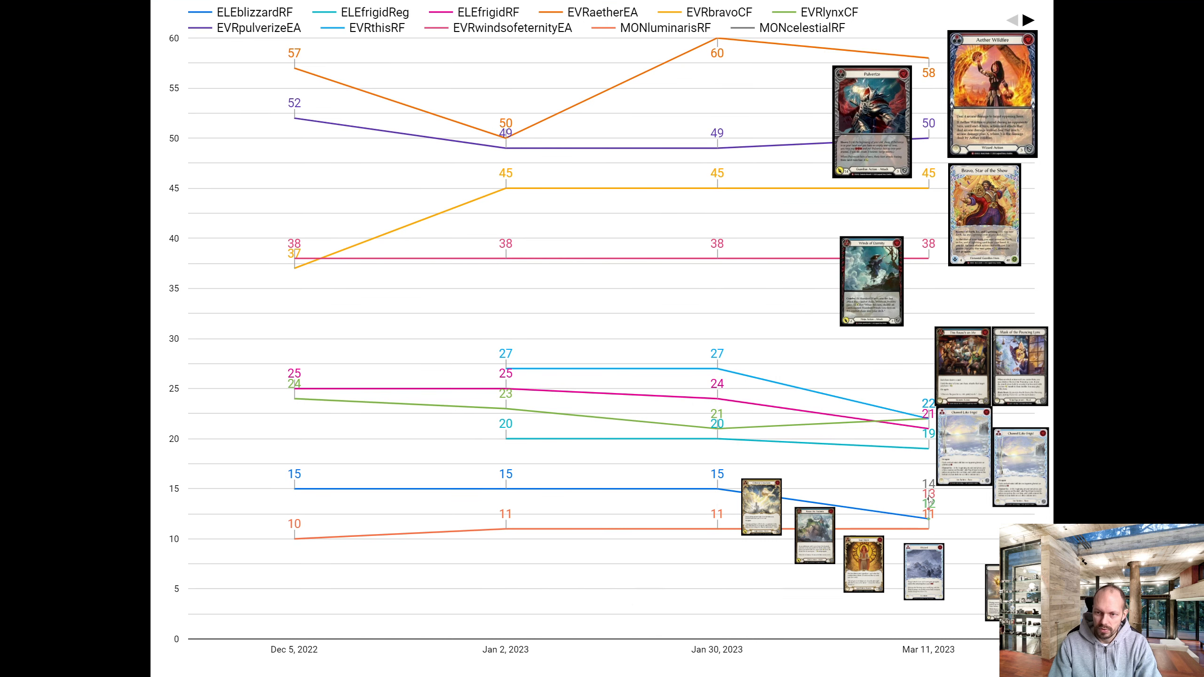
{"action": "mouse_move", "coordinate": [927, 507]}
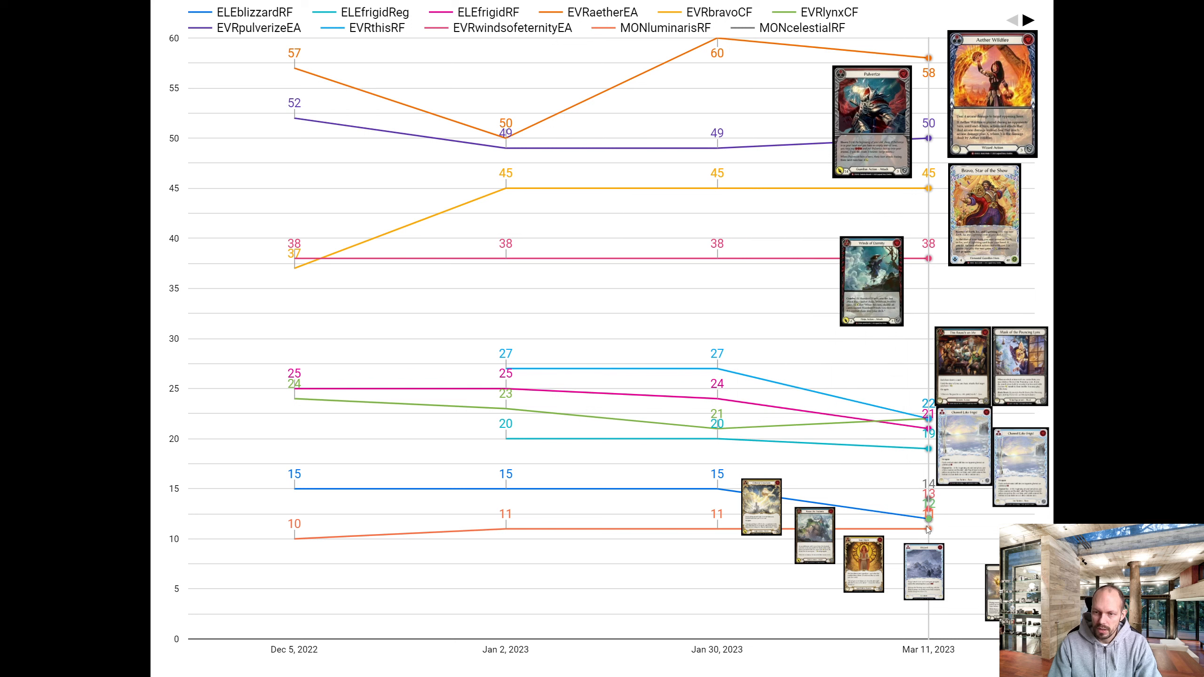
{"action": "mouse_move", "coordinate": [927, 490]}
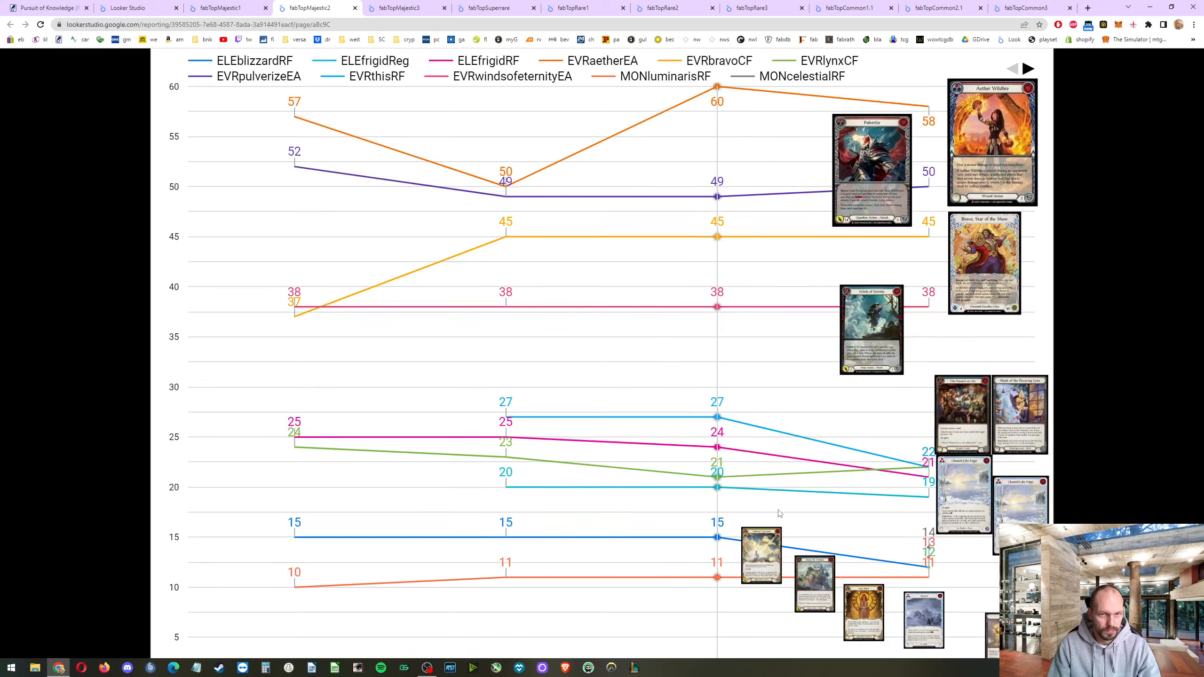
- Switch to fabTopMajestic3 and present its card price chart full screen
{"action": "left_click", "coordinate": [407, 7]}
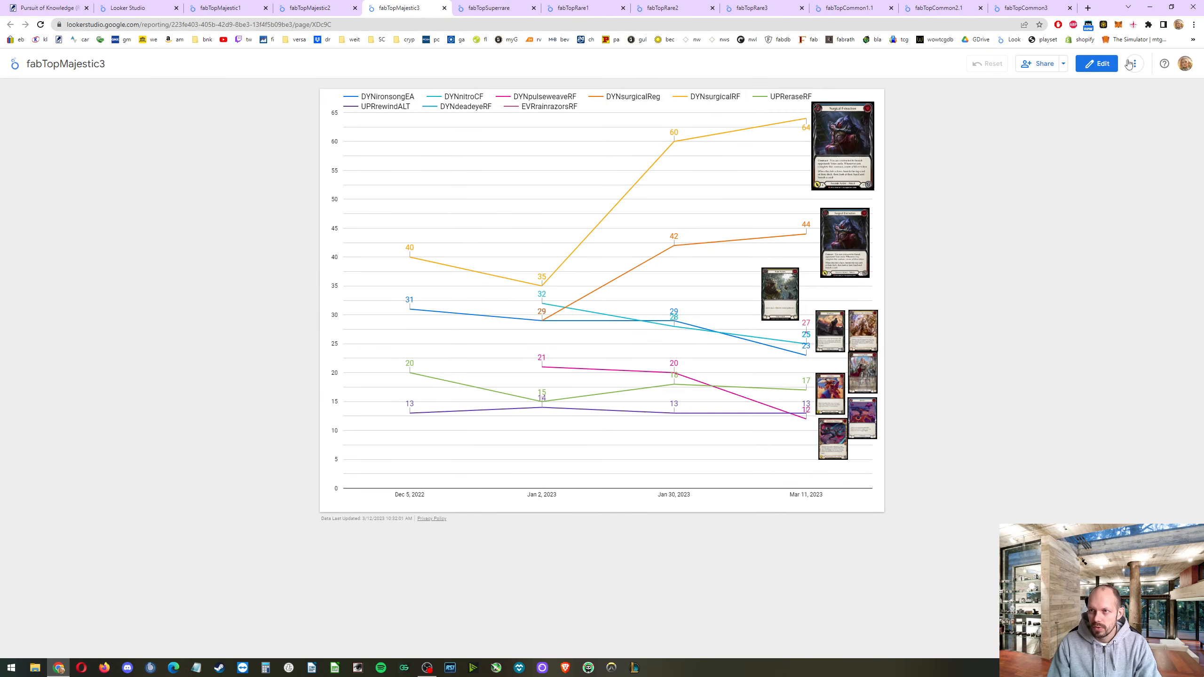
{"action": "left_click", "coordinate": [1135, 64]}
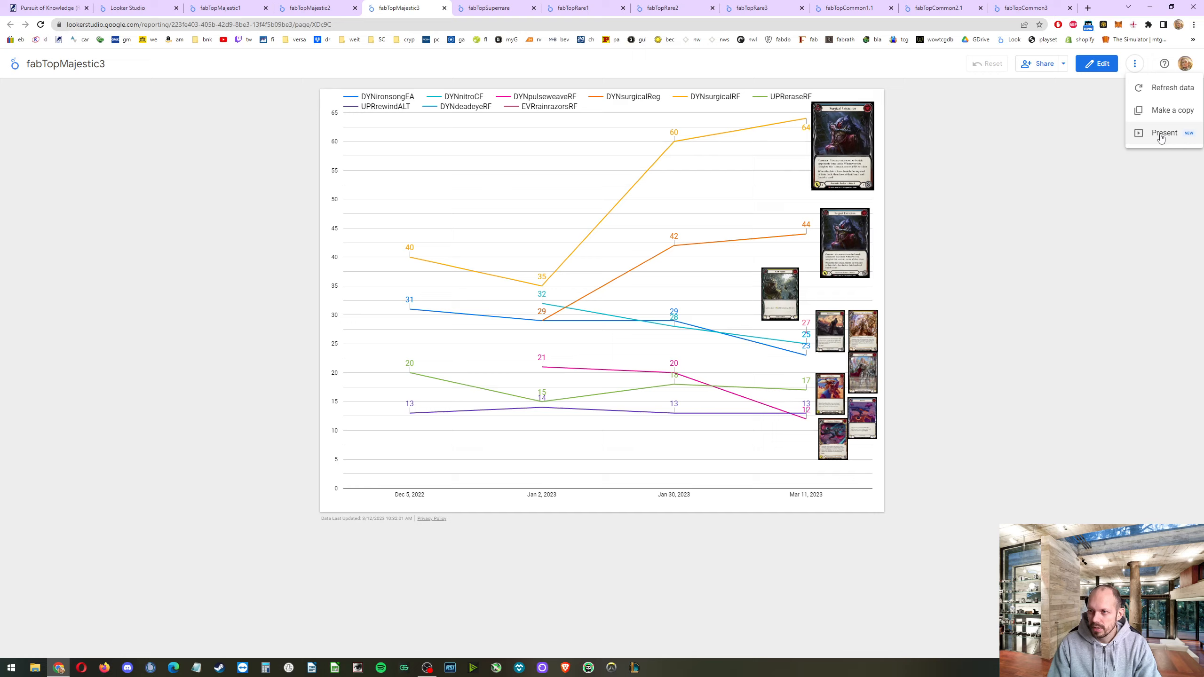
{"action": "left_click", "coordinate": [1163, 133]}
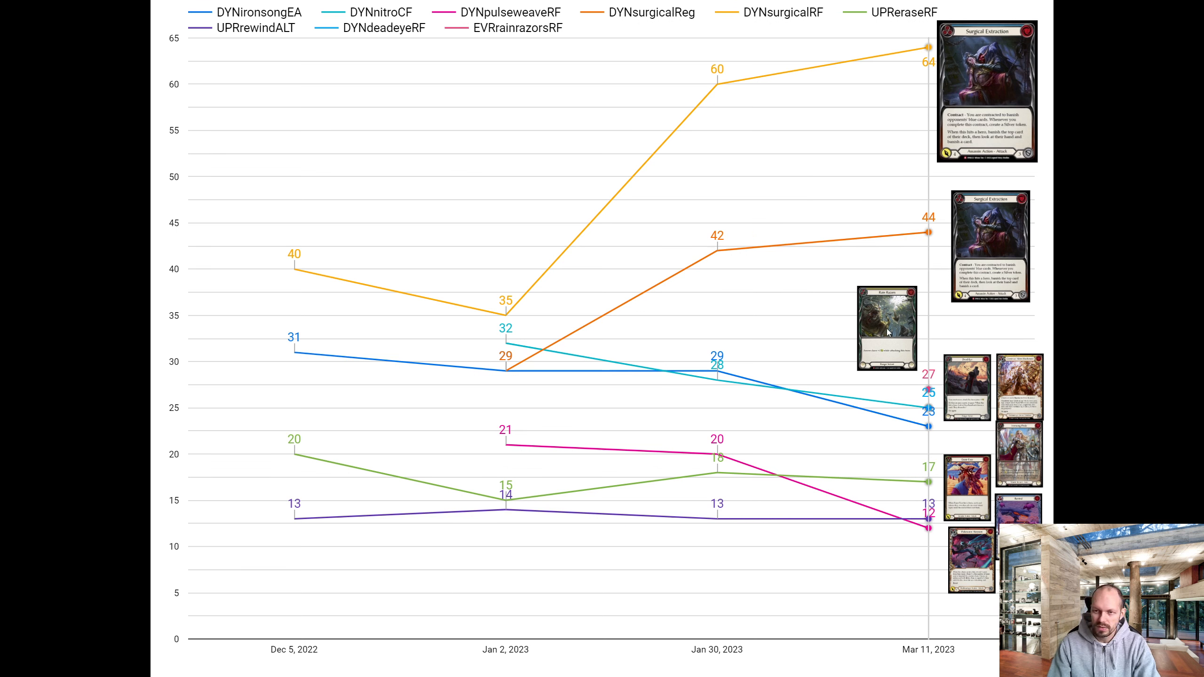
{"action": "mouse_move", "coordinate": [937, 374]}
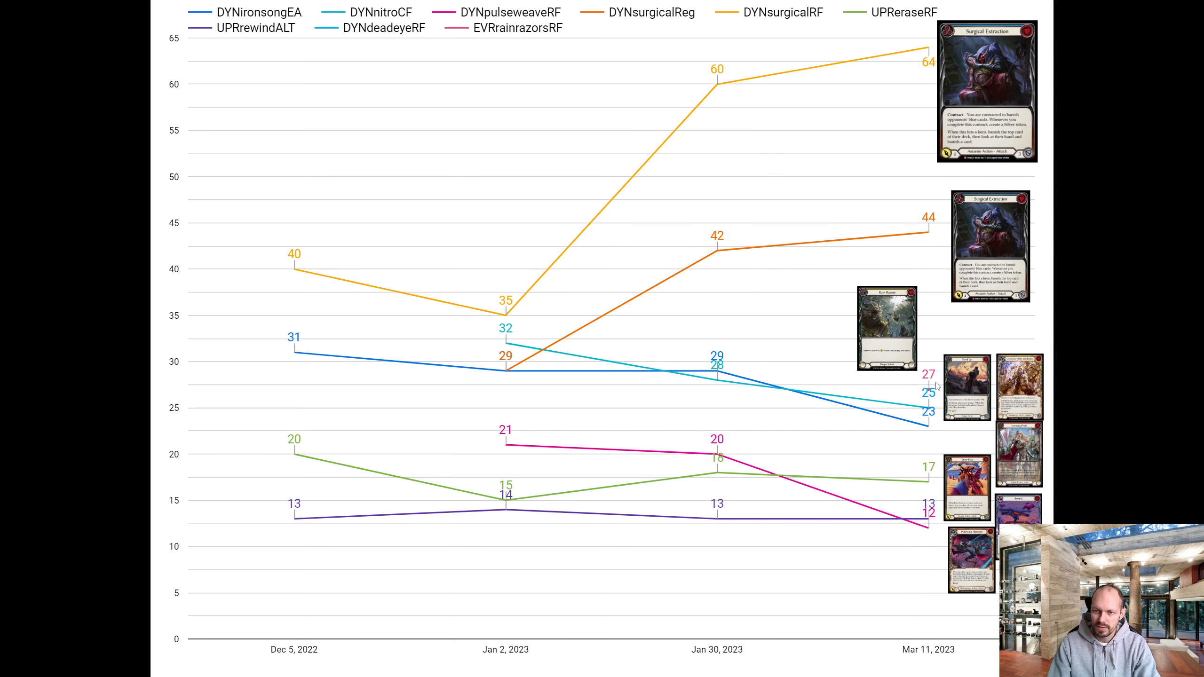
{"action": "mouse_move", "coordinate": [926, 387]}
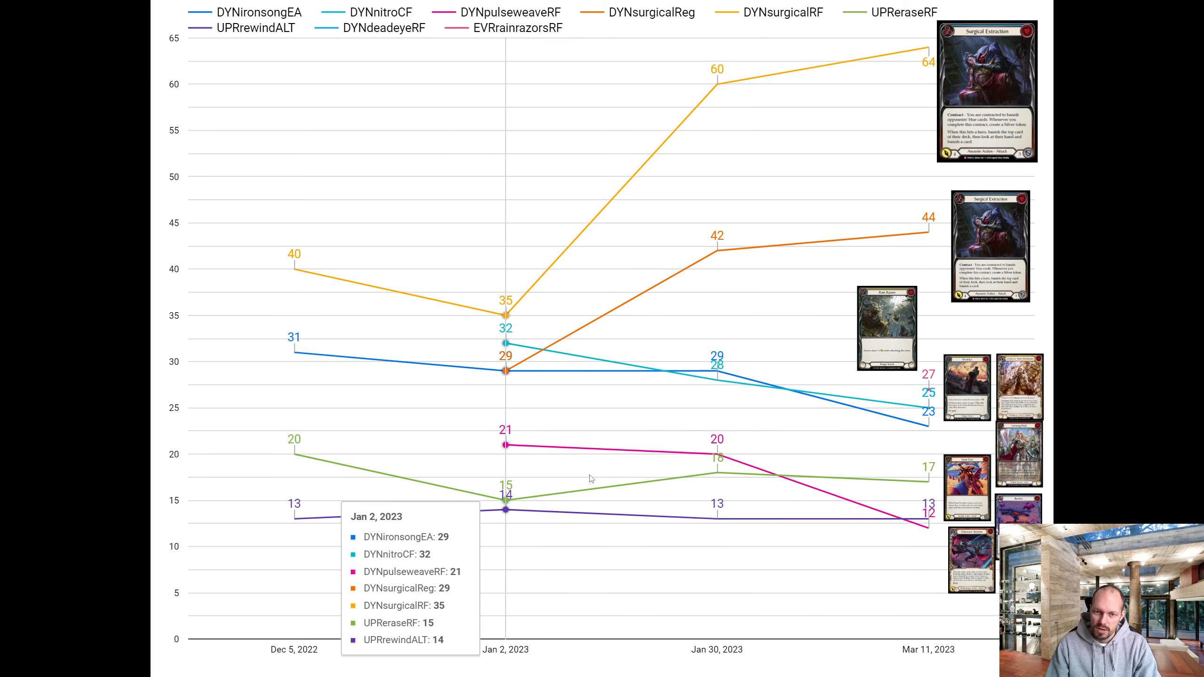
{"action": "mouse_move", "coordinate": [549, 483]}
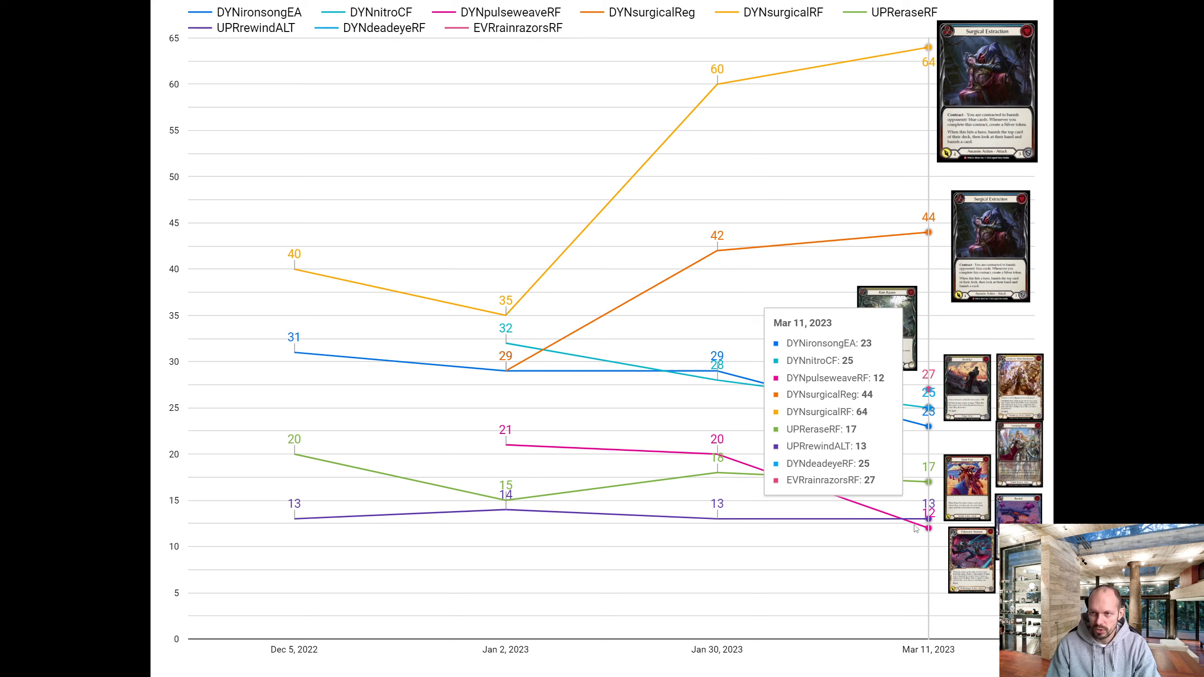
{"action": "mouse_move", "coordinate": [915, 528]}
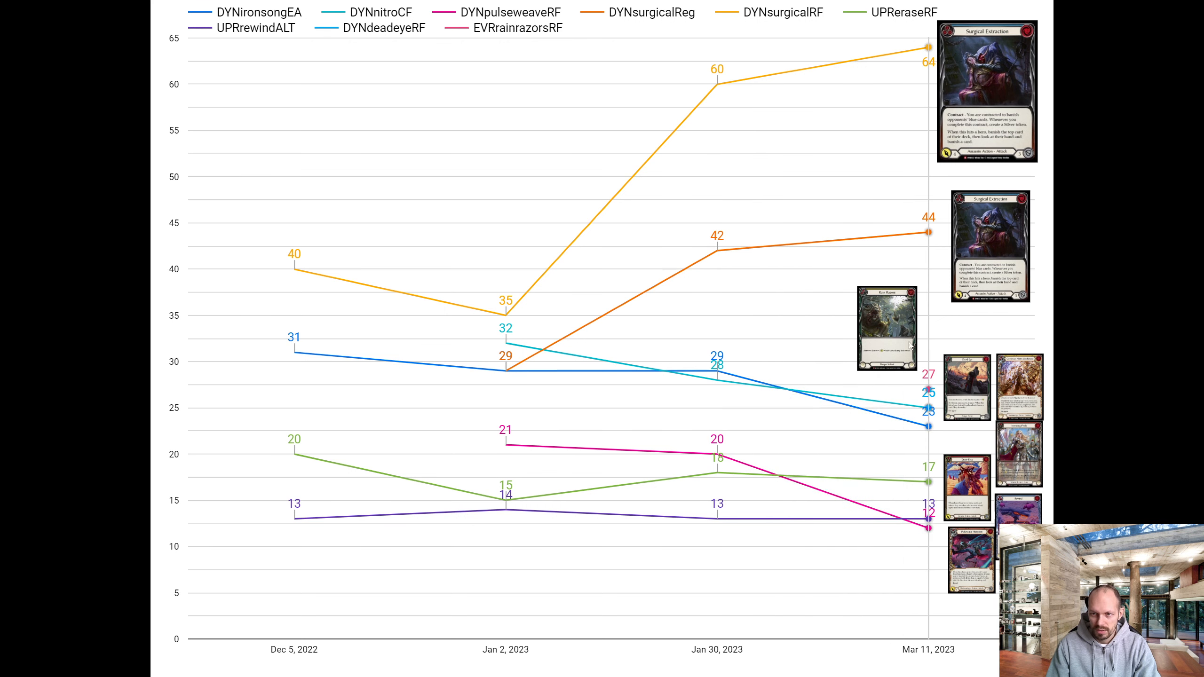
- Switch to fabTopSuperrare and present the Superrare price chart full screen
{"action": "left_click", "coordinate": [492, 7]}
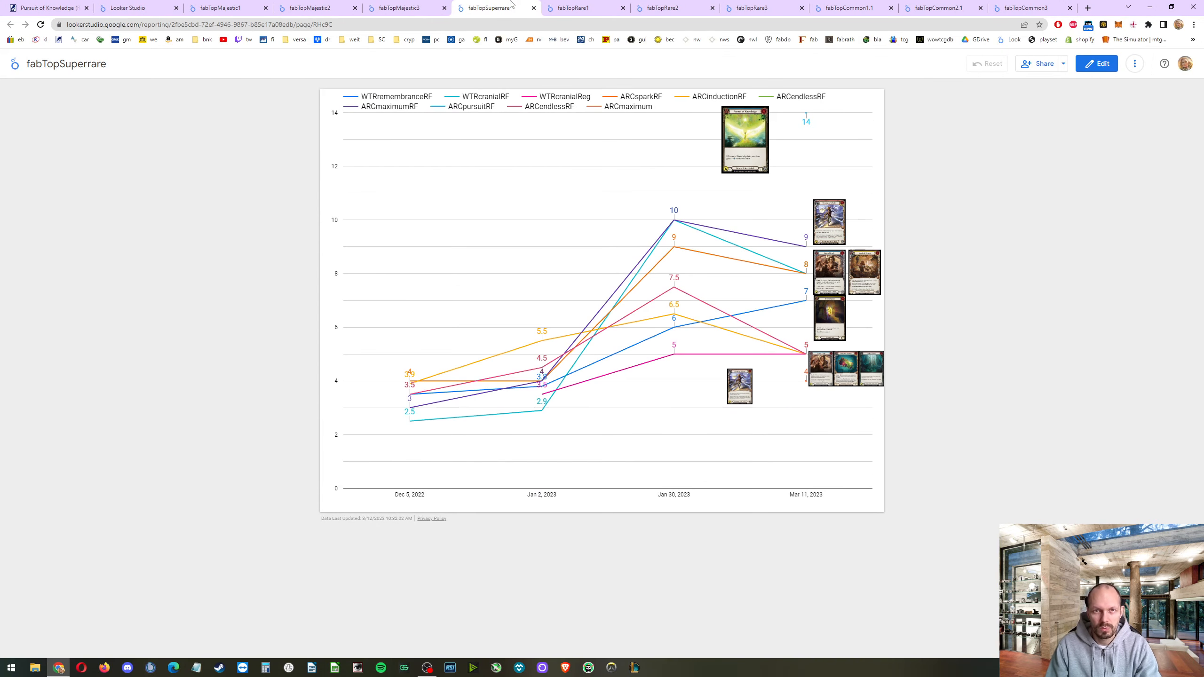
{"action": "left_click", "coordinate": [1135, 63]}
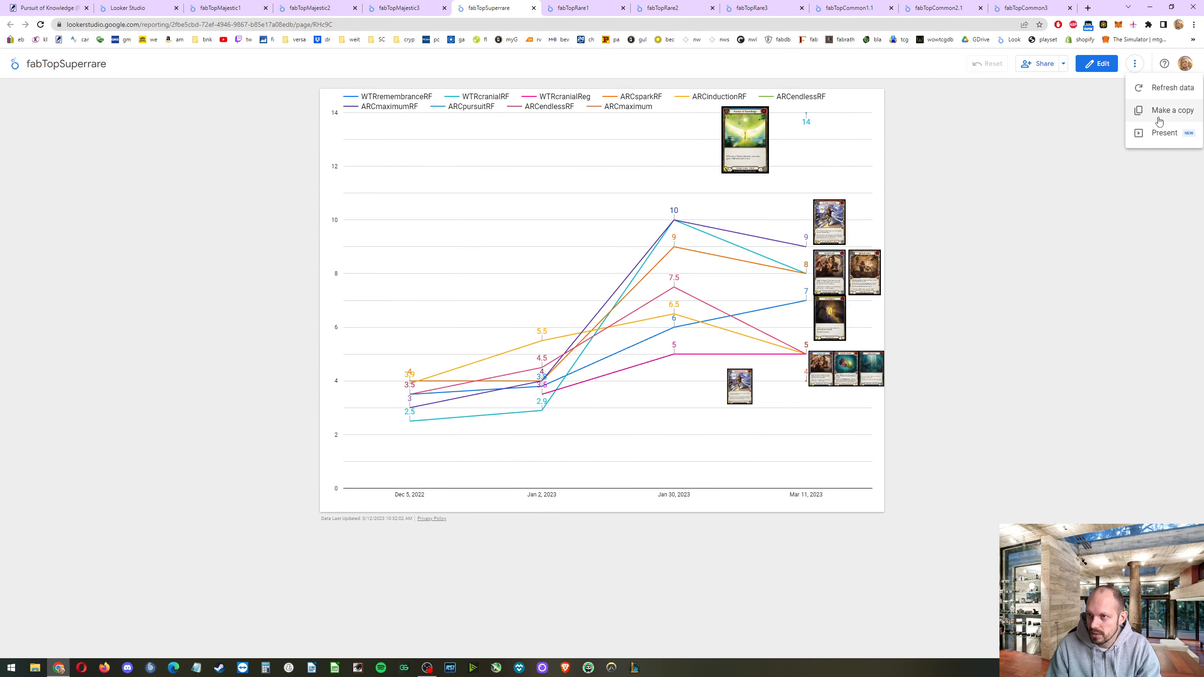
{"action": "left_click", "coordinate": [1164, 132]}
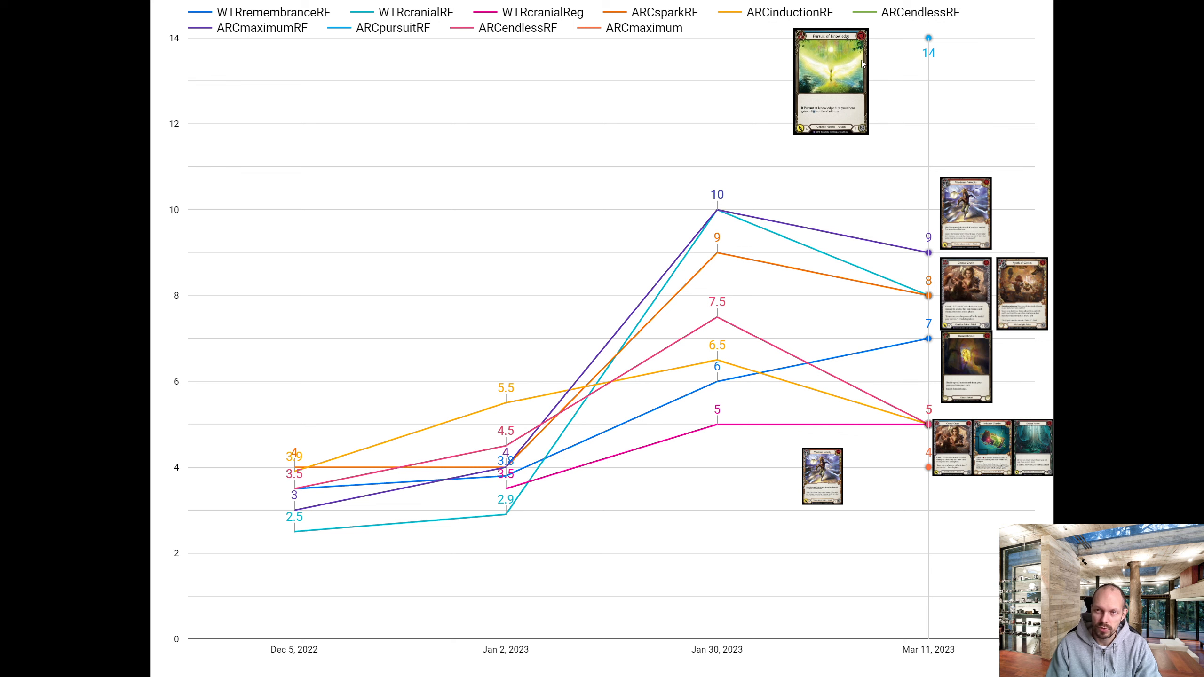
{"action": "mouse_move", "coordinate": [716, 209]}
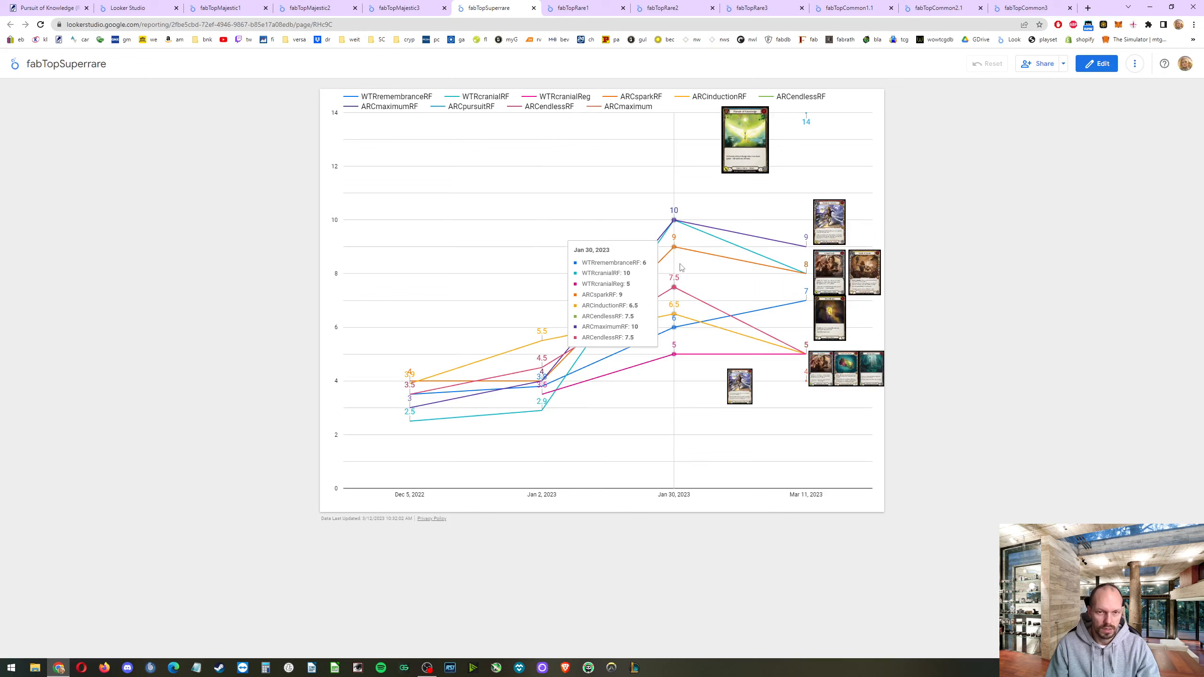
- Change the Pursuit of Knowledge (Rainbow Foil) listing from 18,49 € to 19,49 €
{"action": "left_click", "coordinate": [46, 8]}
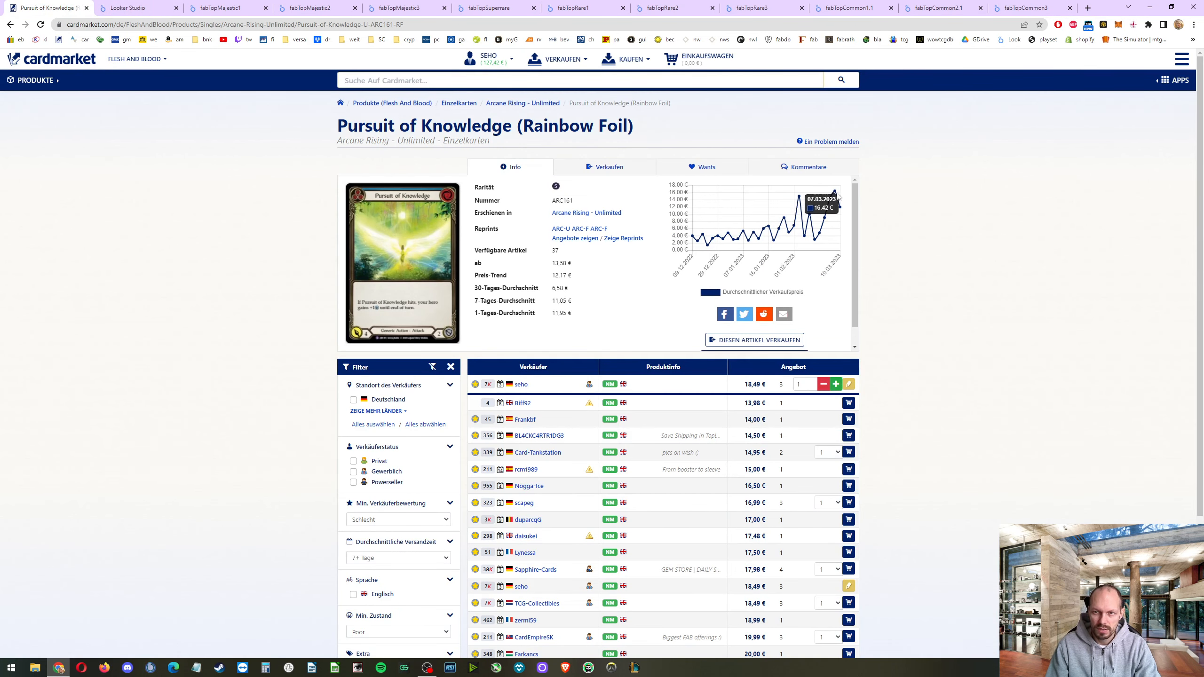
{"action": "mouse_move", "coordinate": [743, 421]}
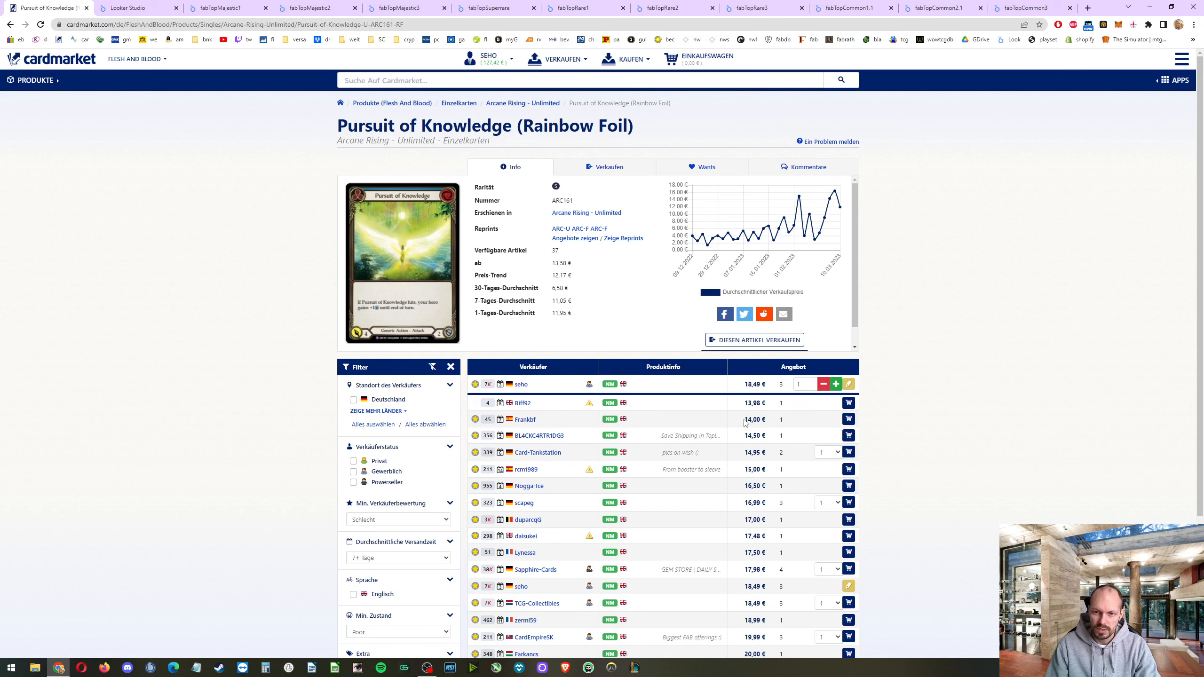
{"action": "scroll", "scroll_direction": "down", "scroll_amount": 3}
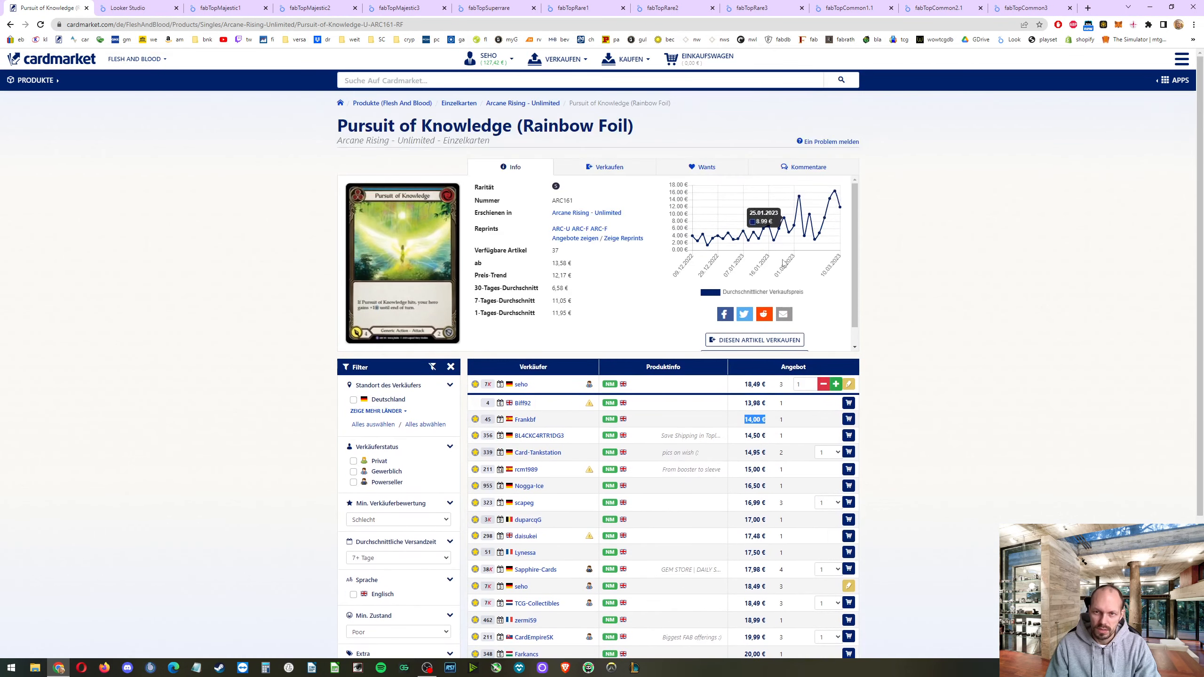
{"action": "mouse_move", "coordinate": [742, 240]}
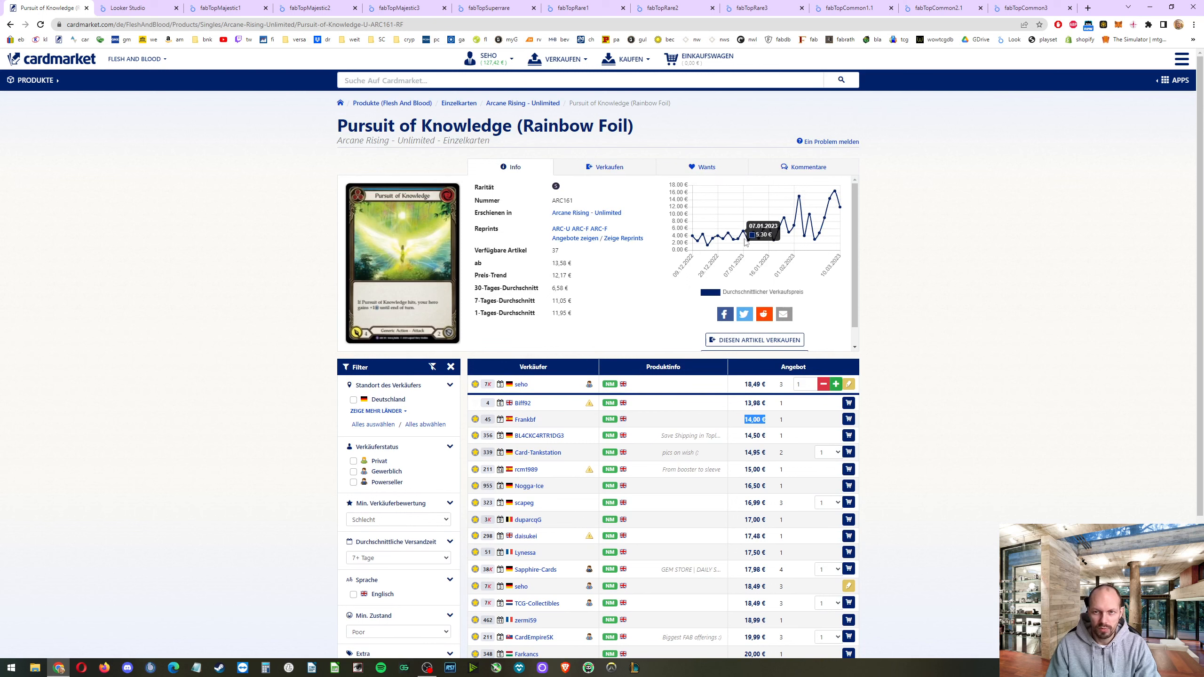
{"action": "mouse_move", "coordinate": [789, 238]}
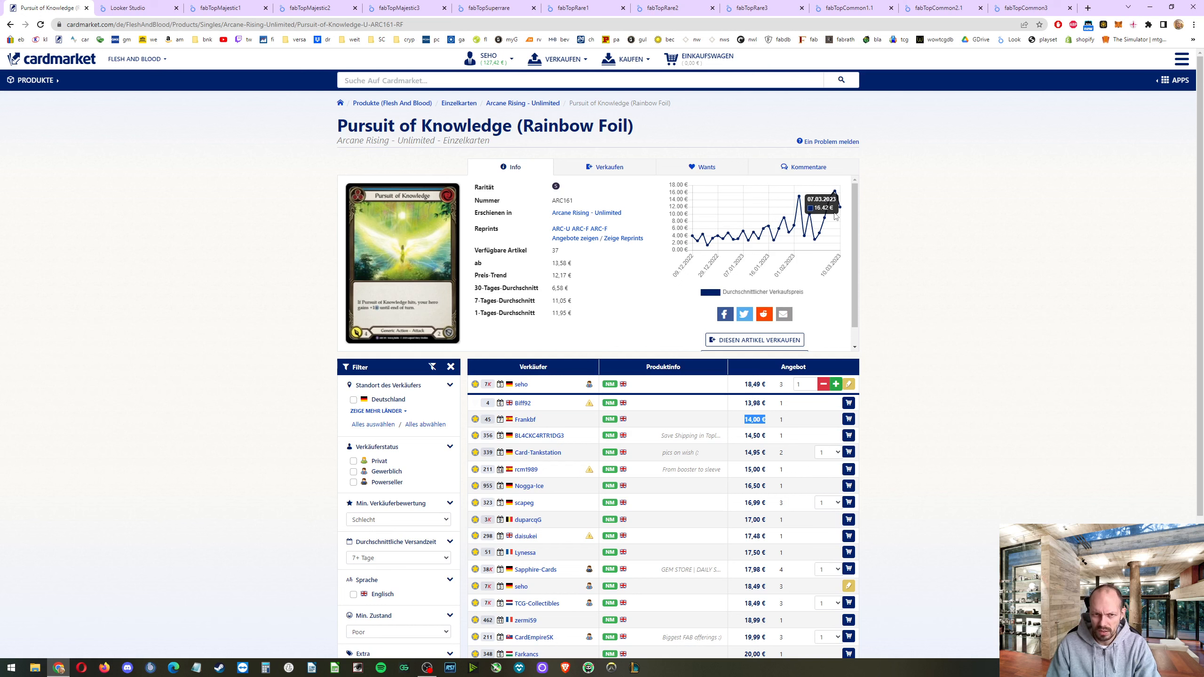
{"action": "mouse_move", "coordinate": [843, 210]}
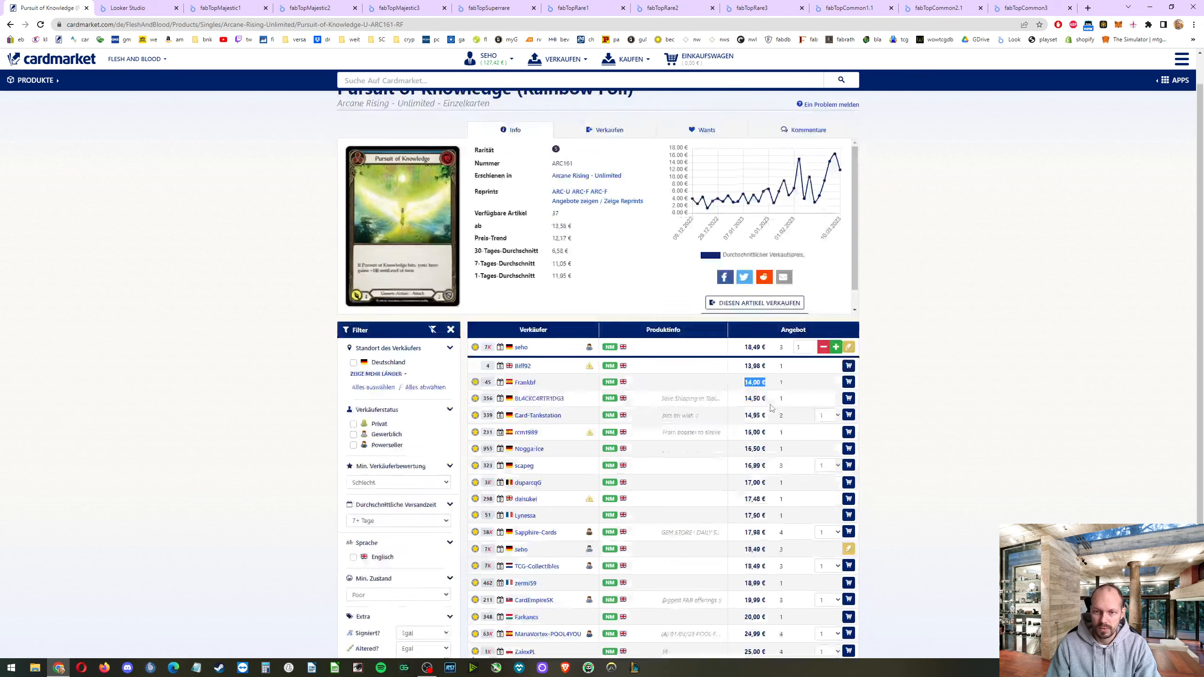
{"action": "scroll", "scroll_direction": "down", "scroll_amount": 3}
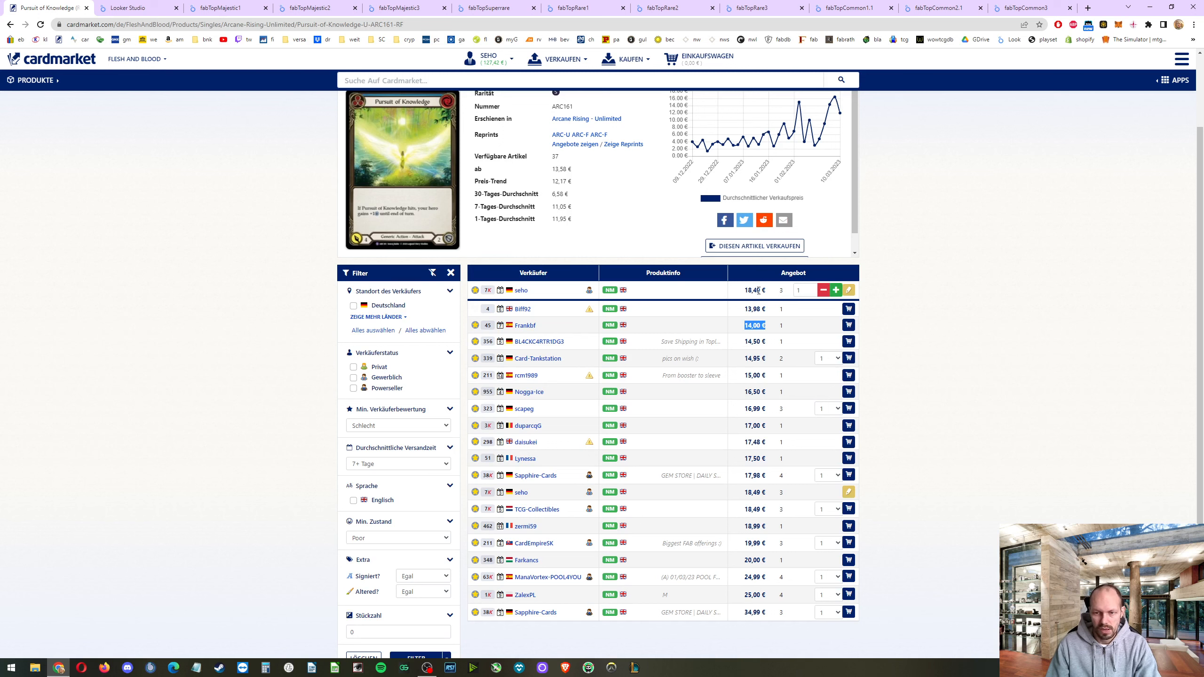
{"action": "left_click", "coordinate": [847, 290]}
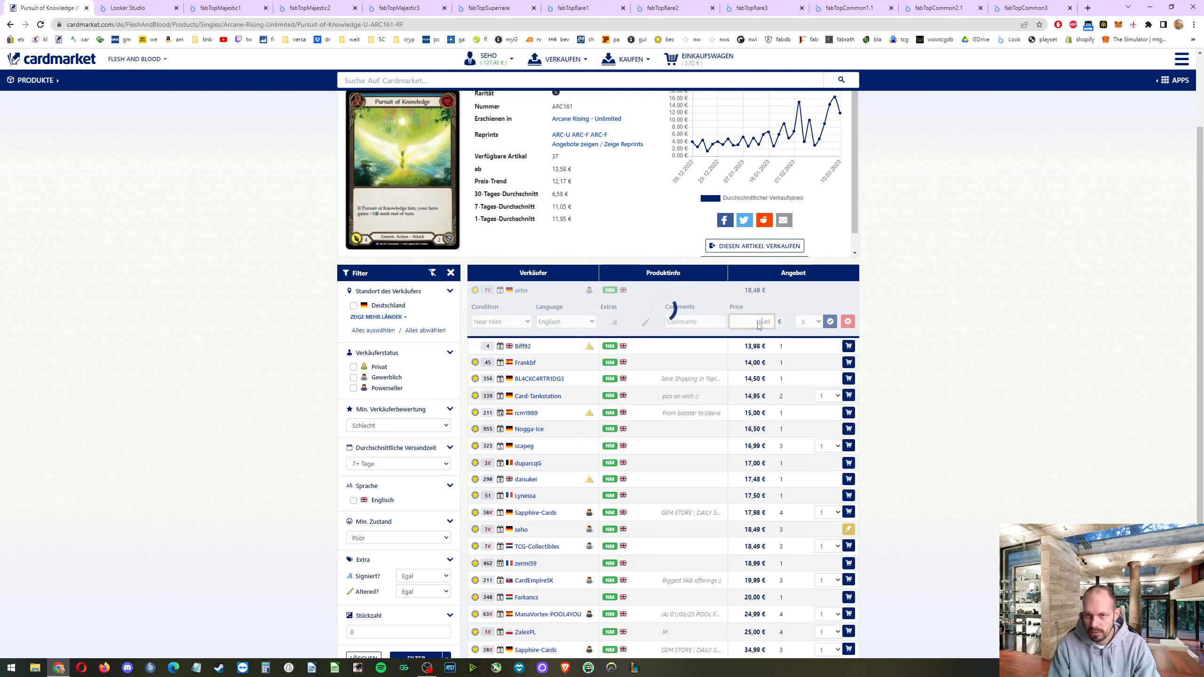
{"action": "left_click", "coordinate": [829, 320]}
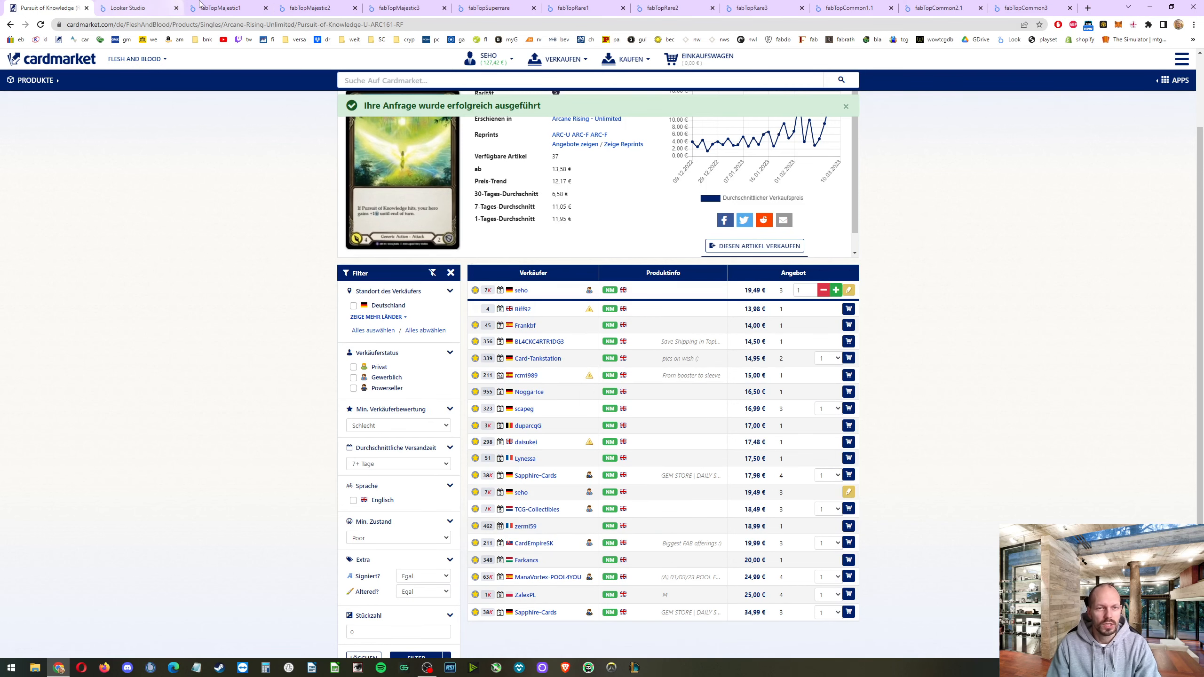
{"action": "left_click", "coordinate": [495, 8]}
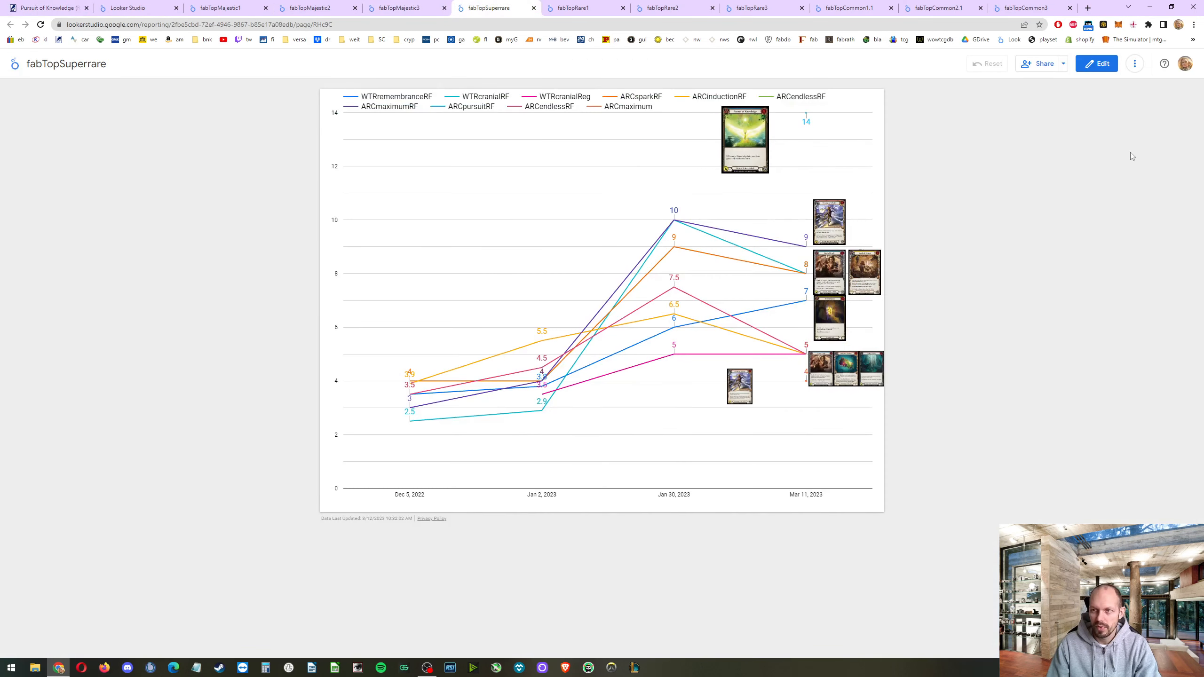
- Present the fabTopSuperrare report full screen via the ⋮ menu
{"action": "left_click", "coordinate": [1135, 63]}
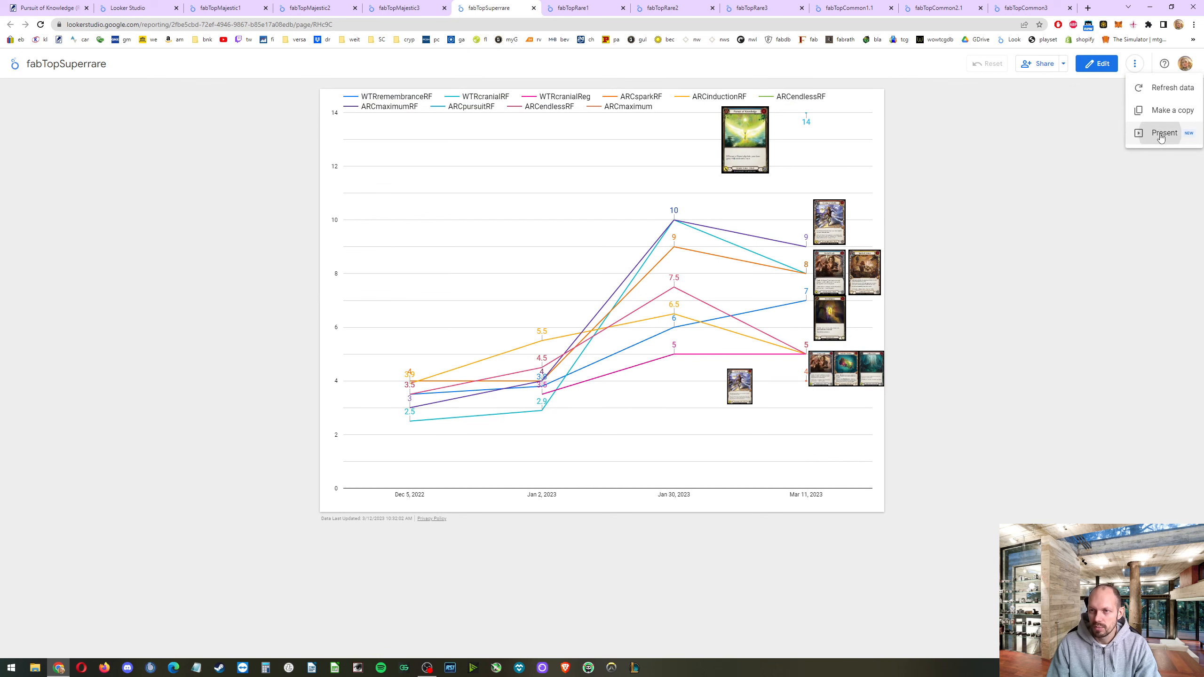
{"action": "left_click", "coordinate": [1162, 132]}
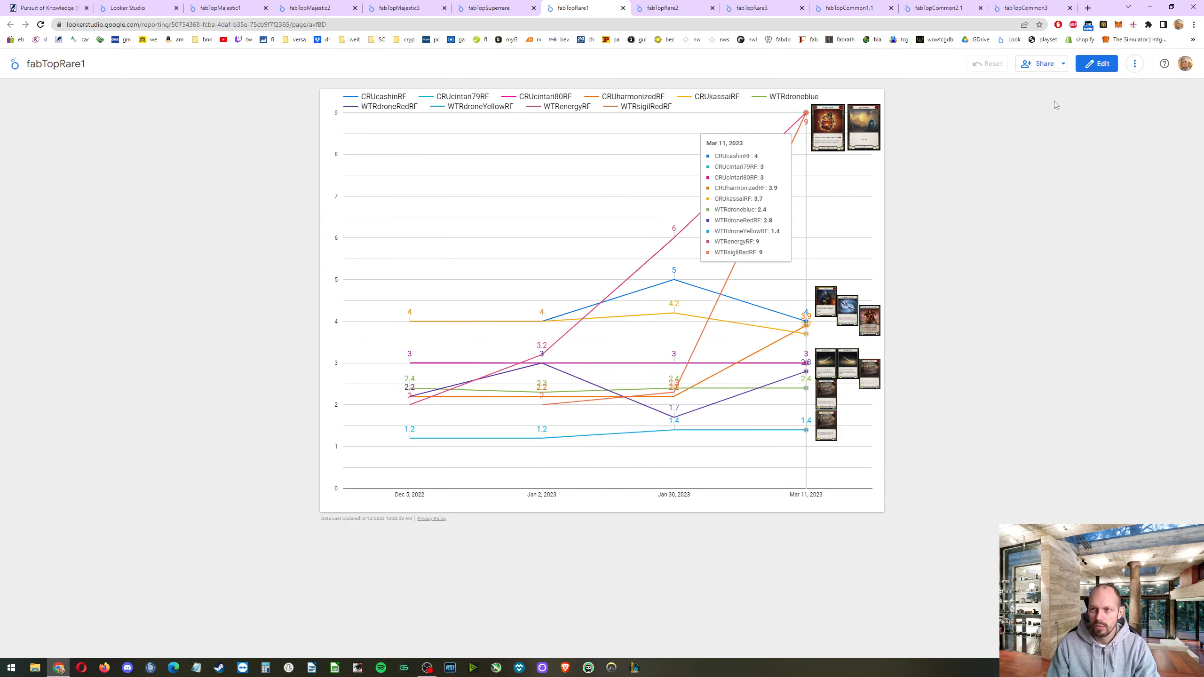
- Present the fabTopRare1 report full screen to review rare card prices by date
{"action": "left_click", "coordinate": [1135, 64]}
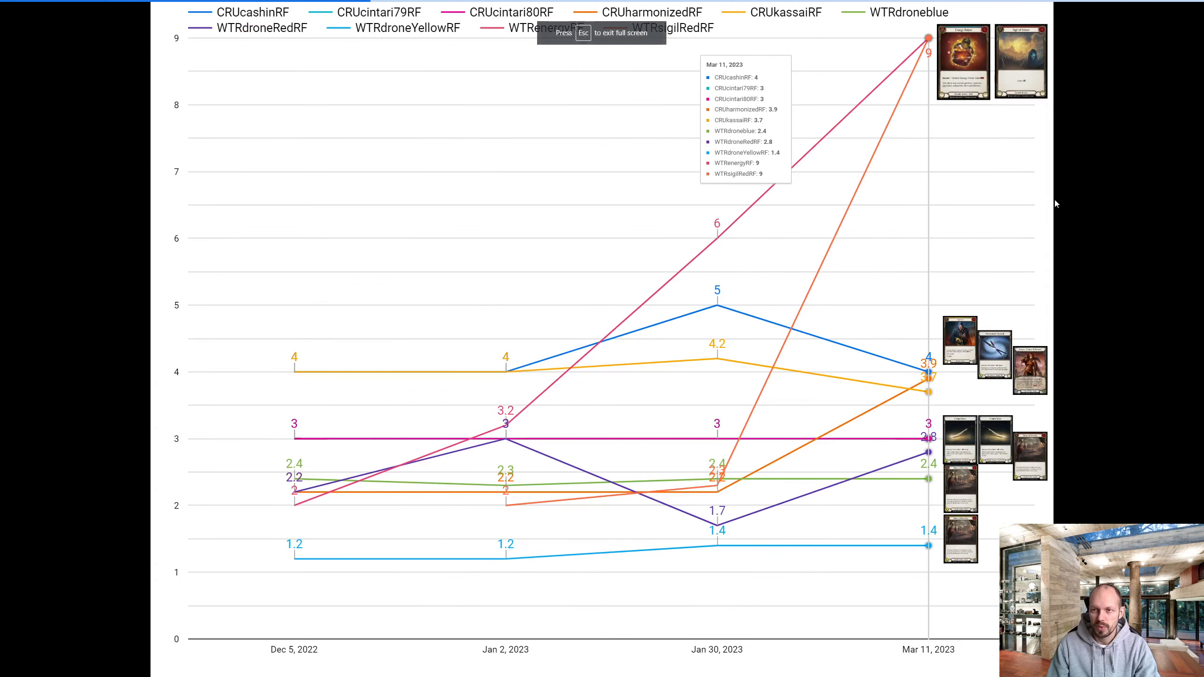
{"action": "mouse_move", "coordinate": [1110, 286]}
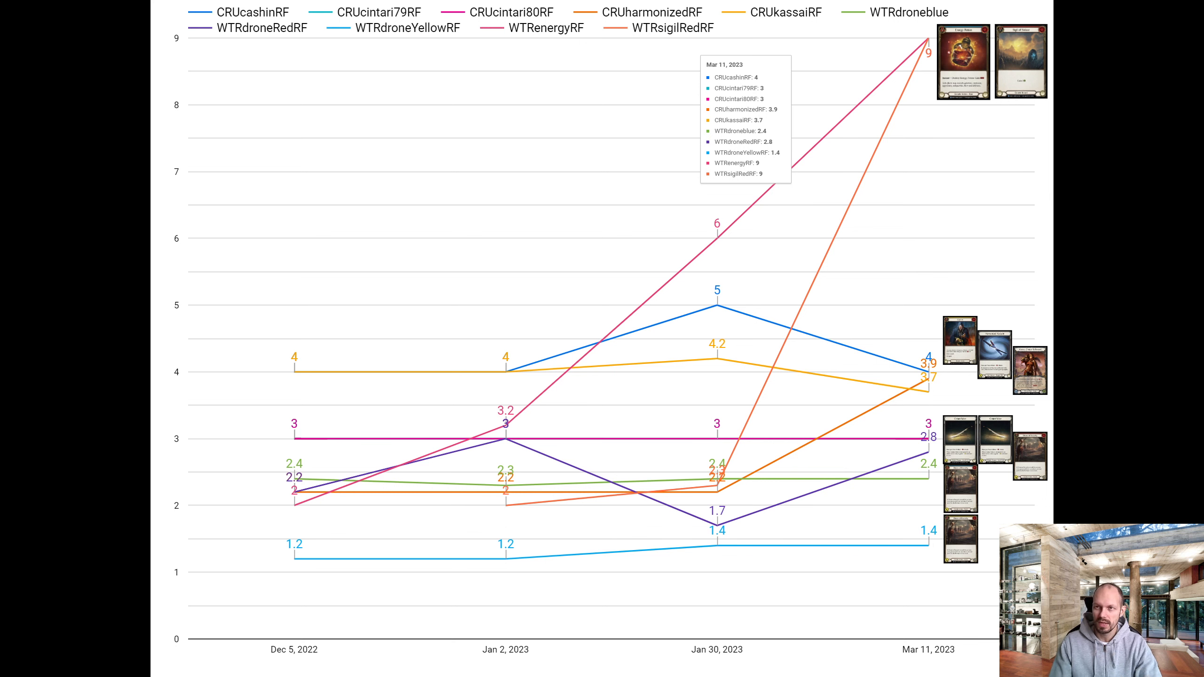
{"action": "mouse_move", "coordinate": [1039, 69]}
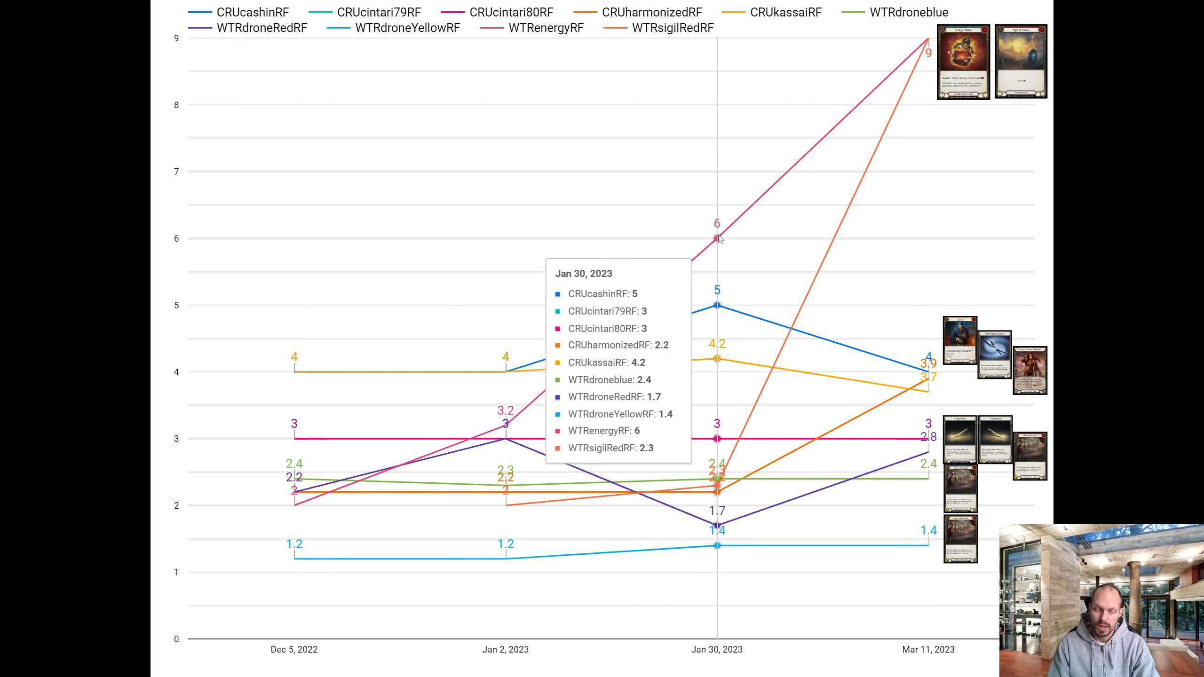
{"action": "mouse_move", "coordinate": [928, 38]}
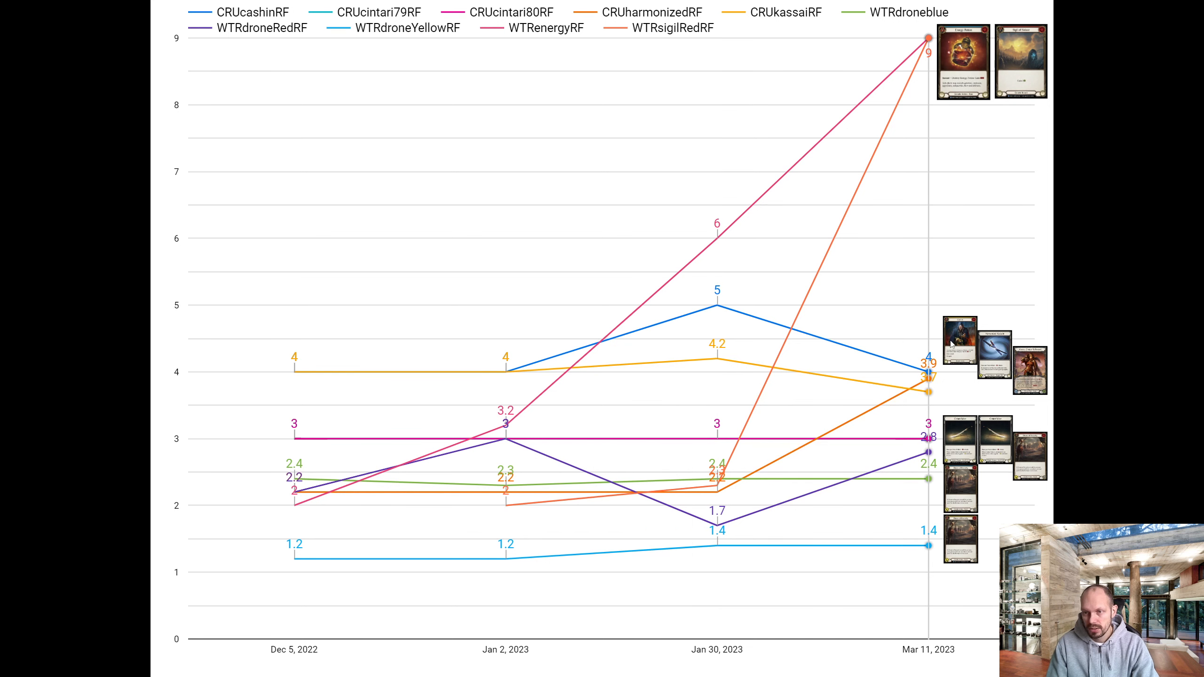
{"action": "mouse_move", "coordinate": [928, 376]}
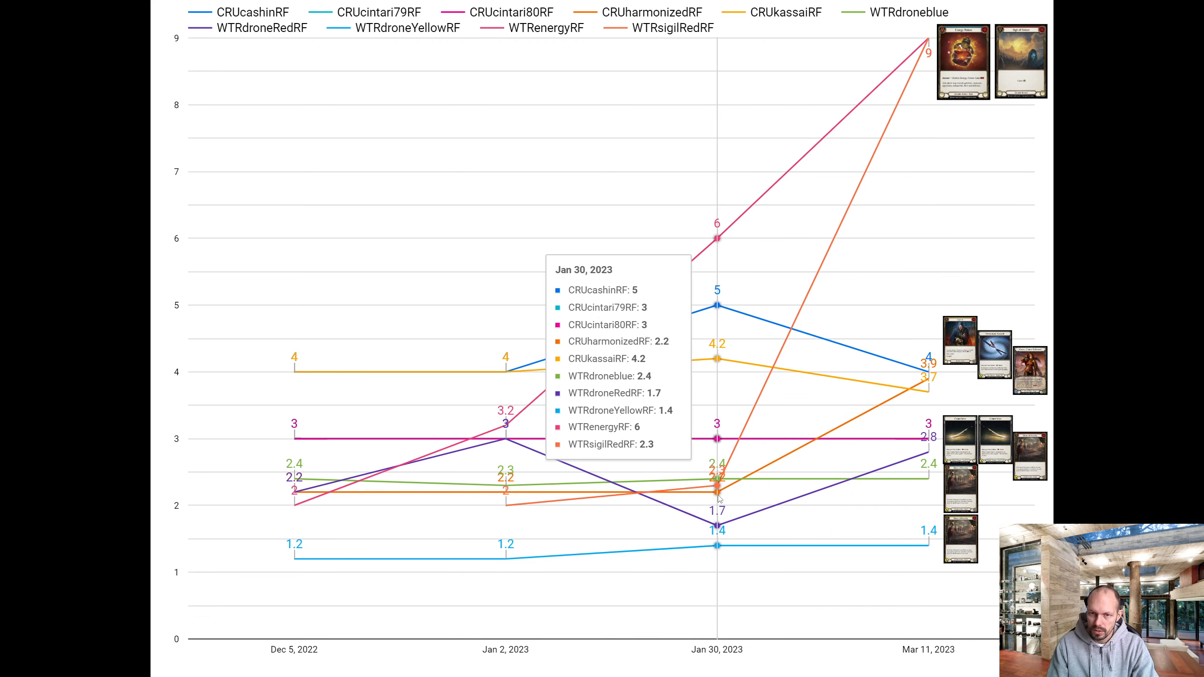
{"action": "mouse_move", "coordinate": [922, 380]}
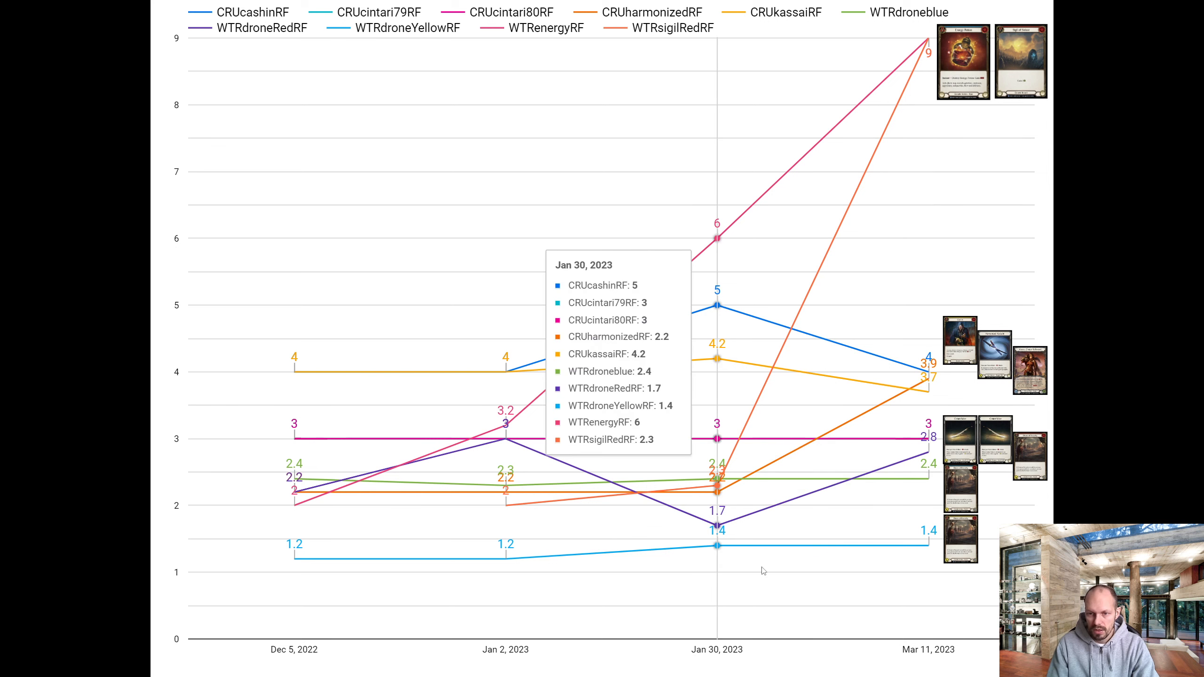
{"action": "mouse_move", "coordinate": [762, 570]}
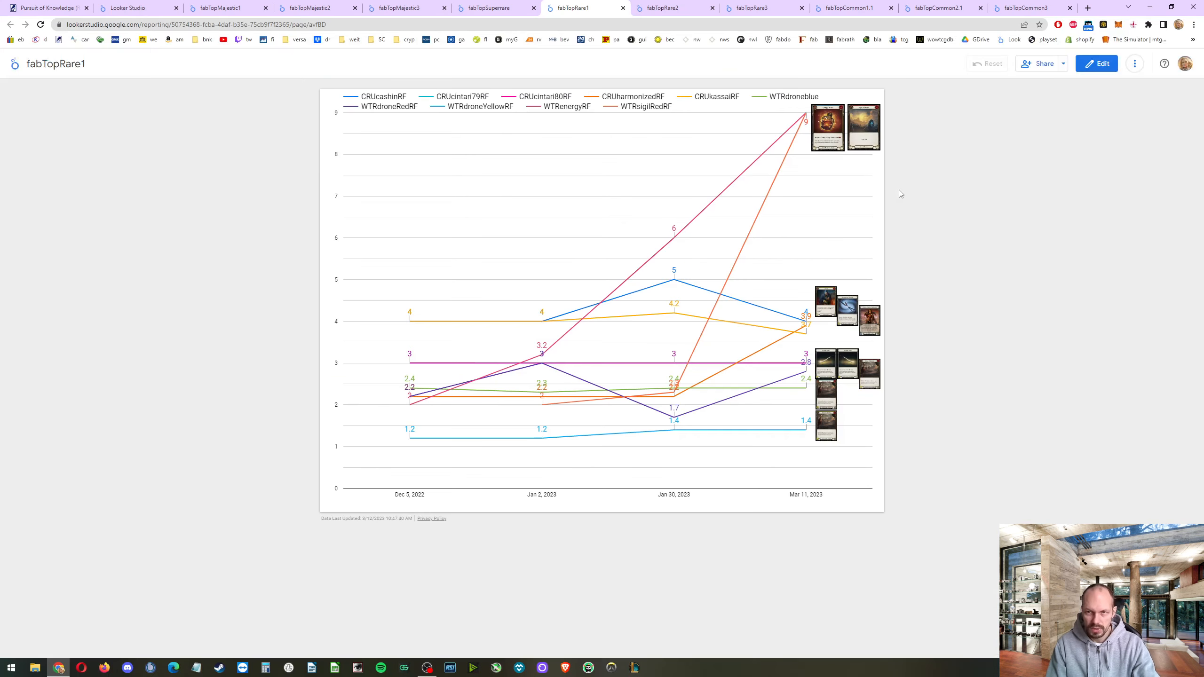
- Switch to fabTopRare2 and present its rare card price chart full screen
{"action": "left_click", "coordinate": [674, 7]}
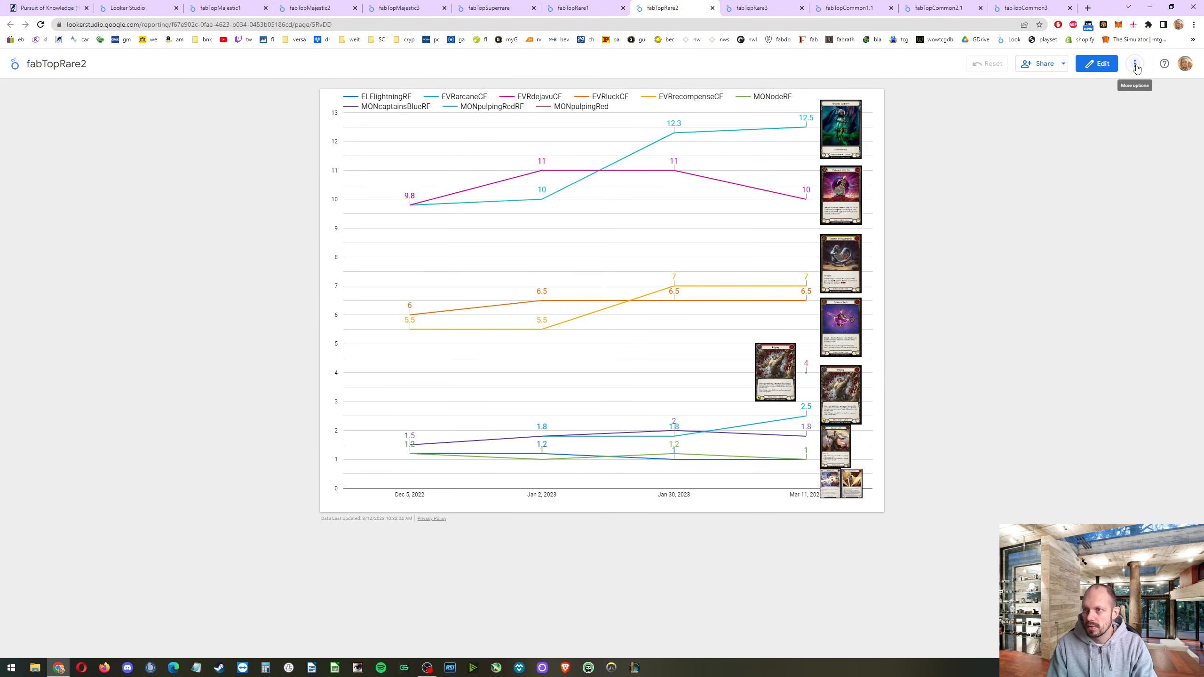
{"action": "left_click", "coordinate": [1134, 63]}
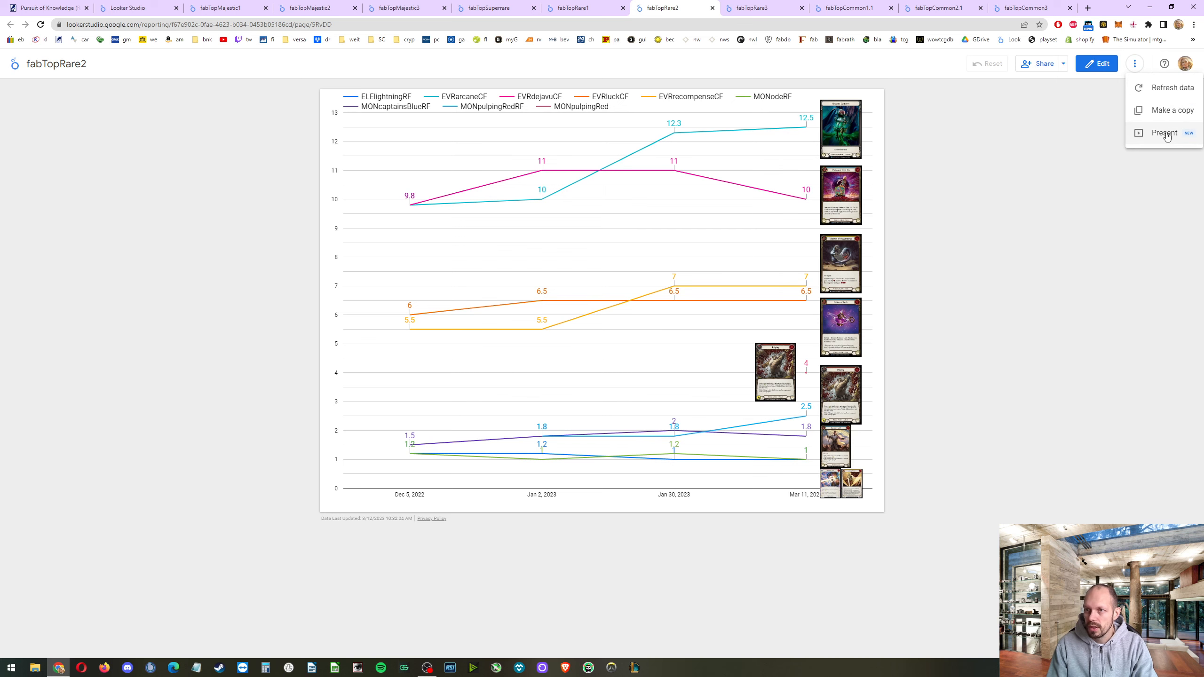
{"action": "left_click", "coordinate": [1164, 132]}
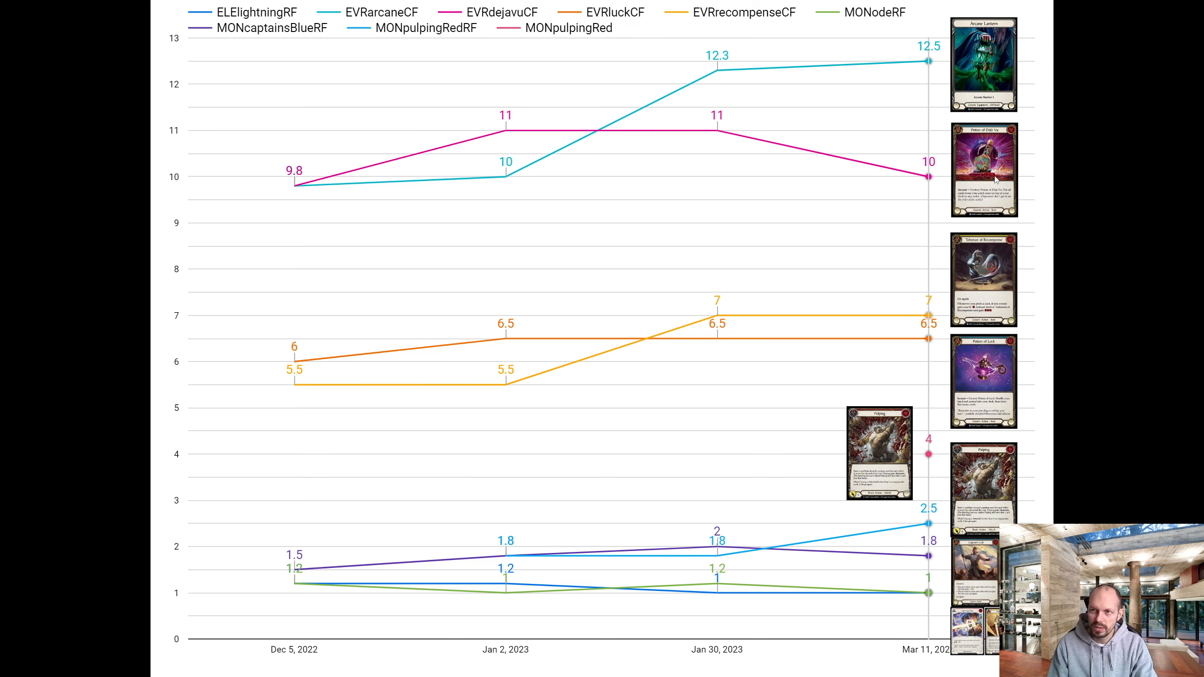
{"action": "mouse_move", "coordinate": [969, 366]}
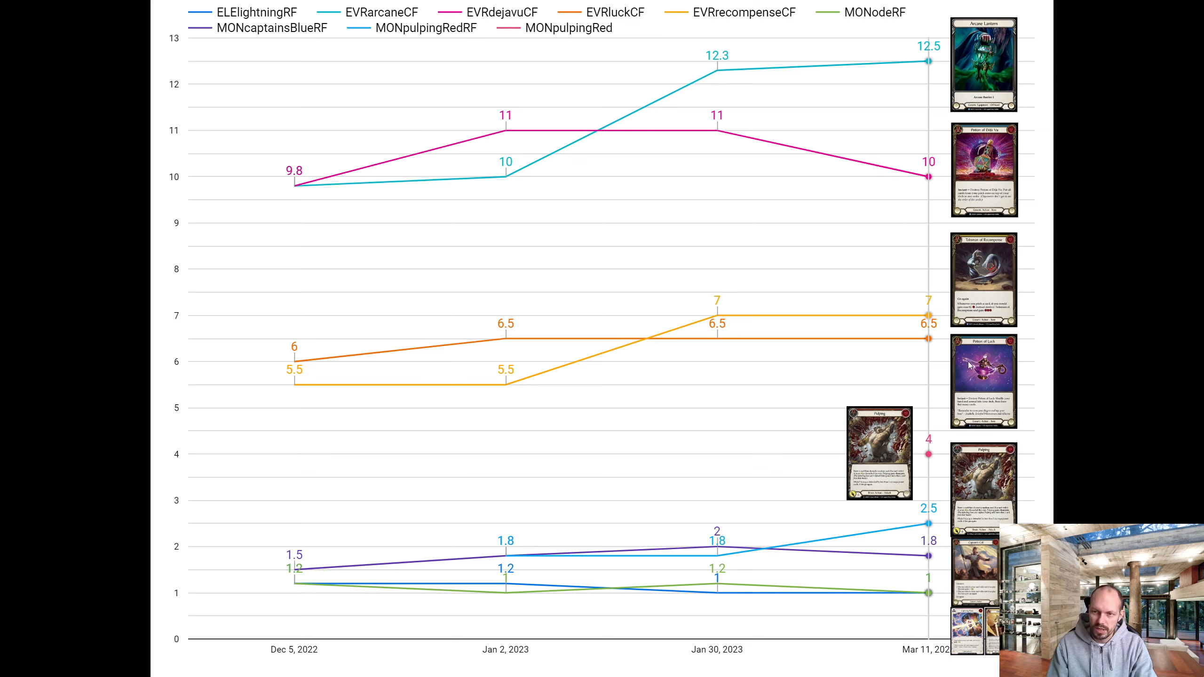
{"action": "mouse_move", "coordinate": [908, 455]}
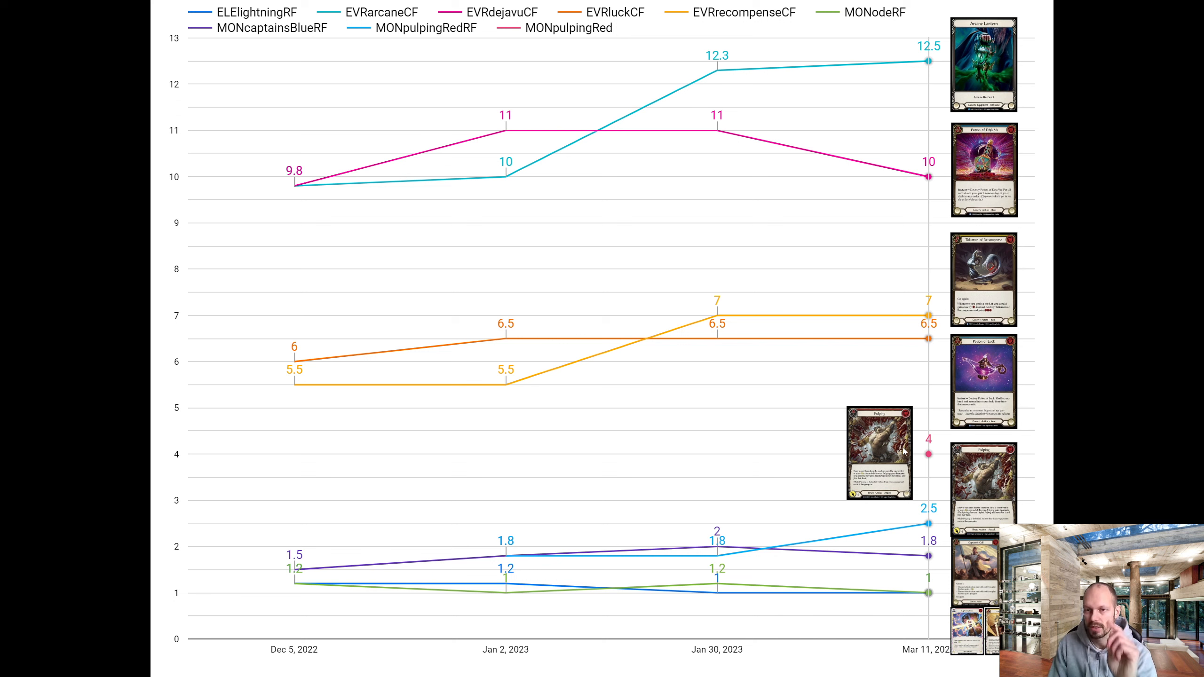
{"action": "mouse_move", "coordinate": [885, 444]}
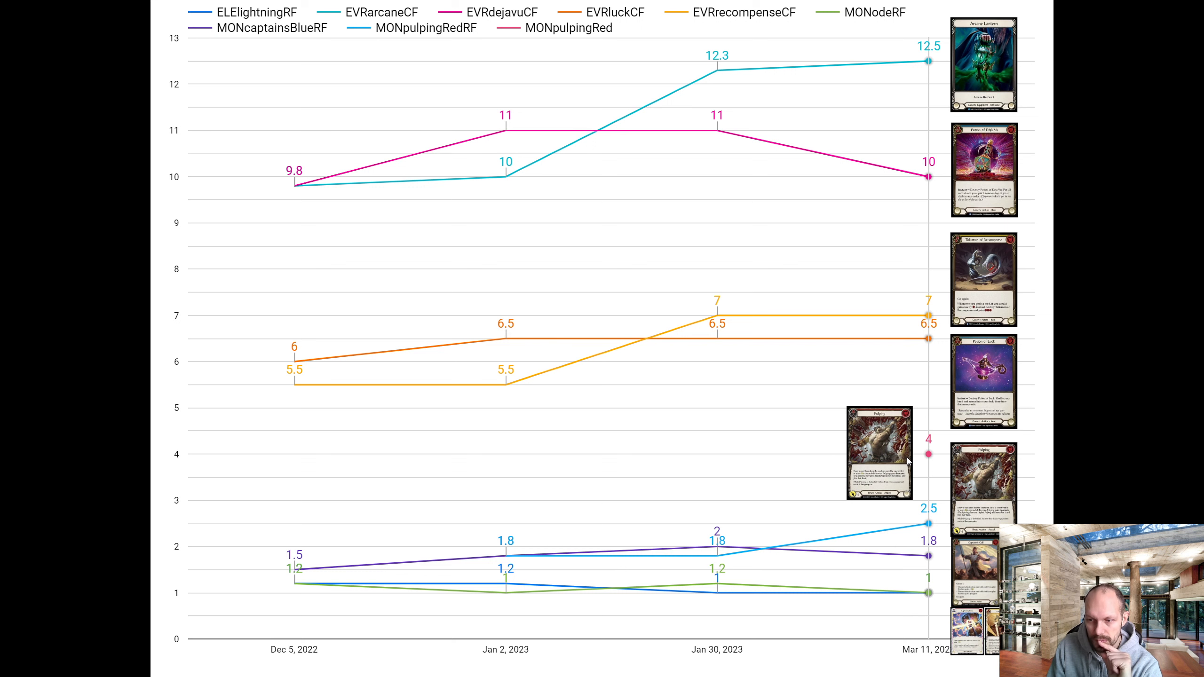
{"action": "mouse_move", "coordinate": [977, 504]}
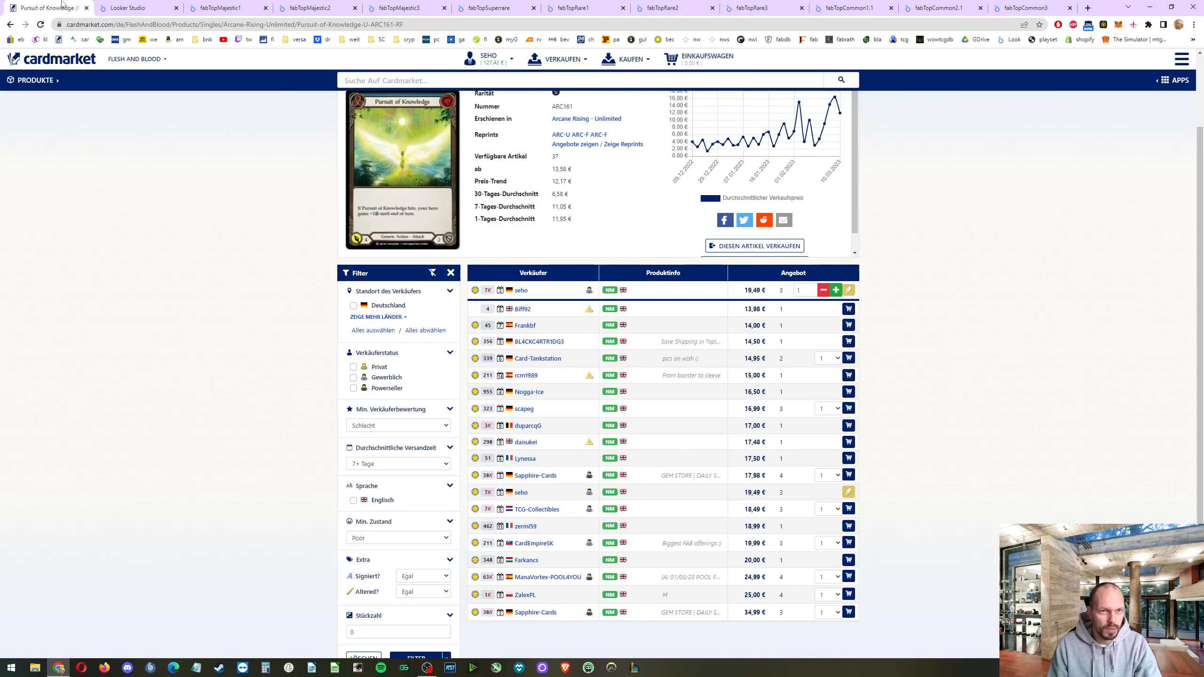
- Recheck the fabTopRare1 and fabTopRare2 reports, then search Cardmarket for 'pulping'
{"action": "type", "text": "put"}
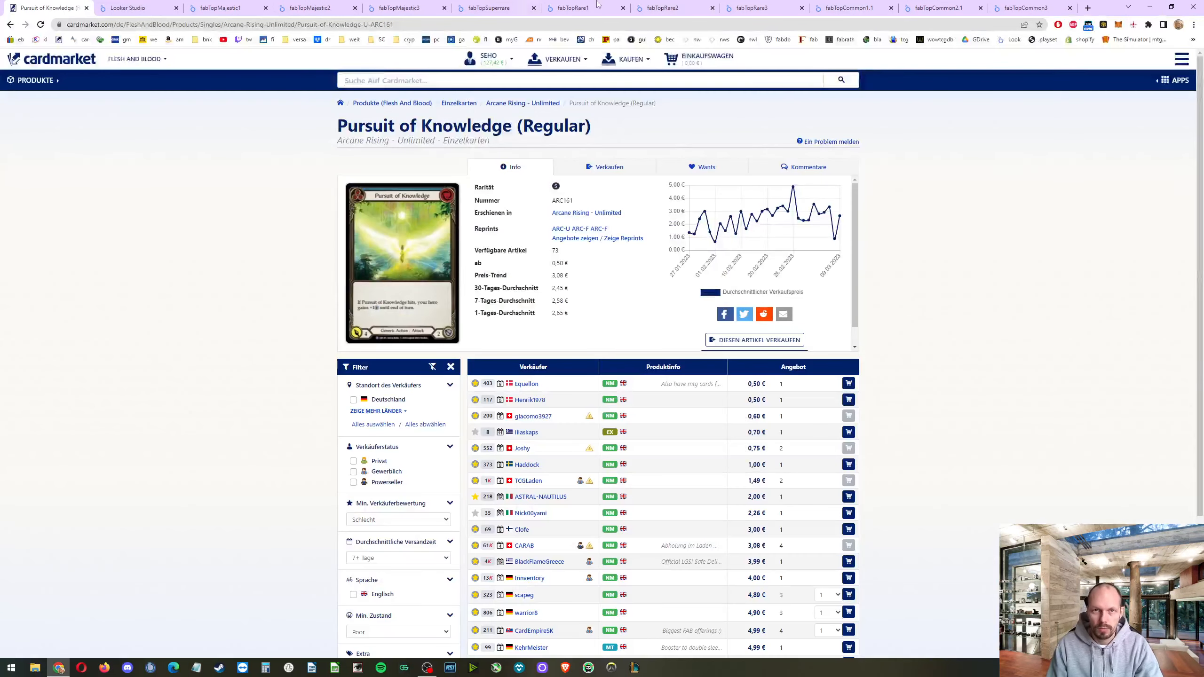
{"action": "left_click", "coordinate": [579, 7]}
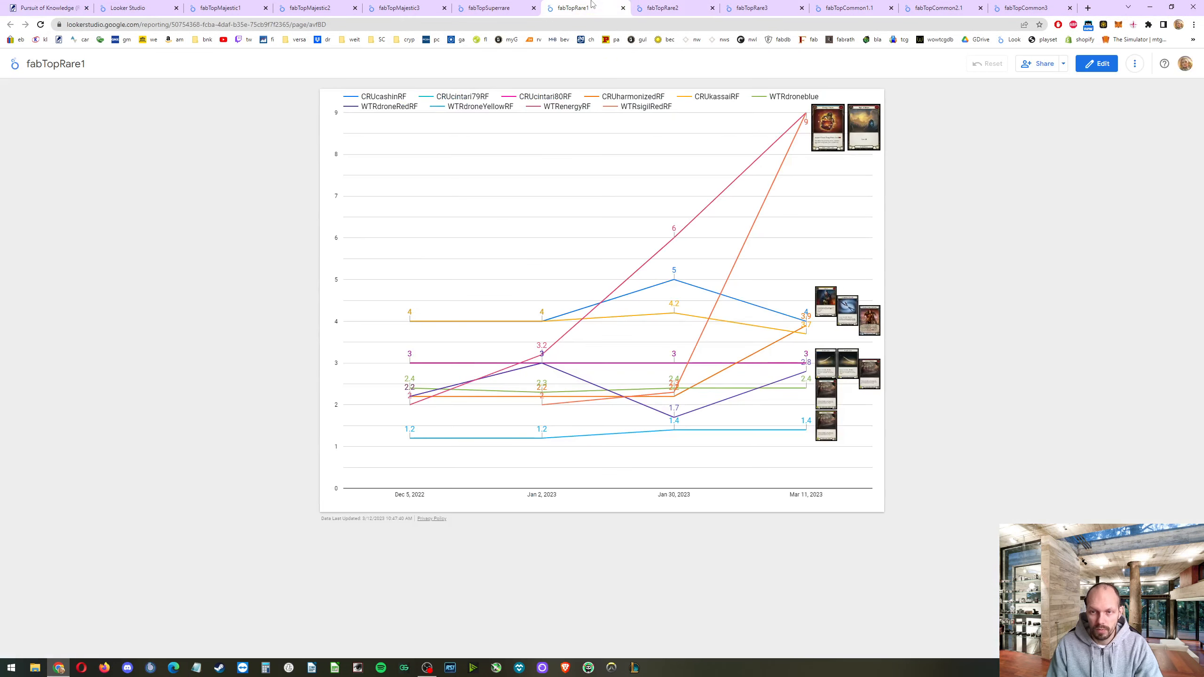
{"action": "left_click", "coordinate": [676, 7]}
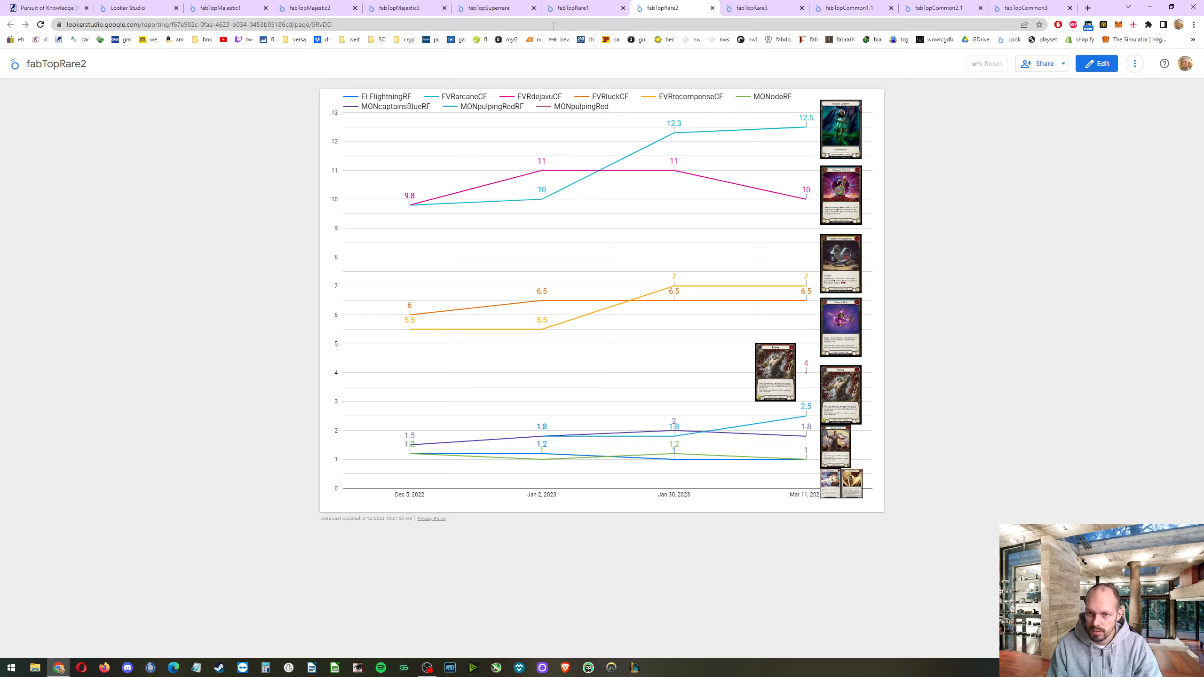
{"action": "left_click", "coordinate": [46, 8]}
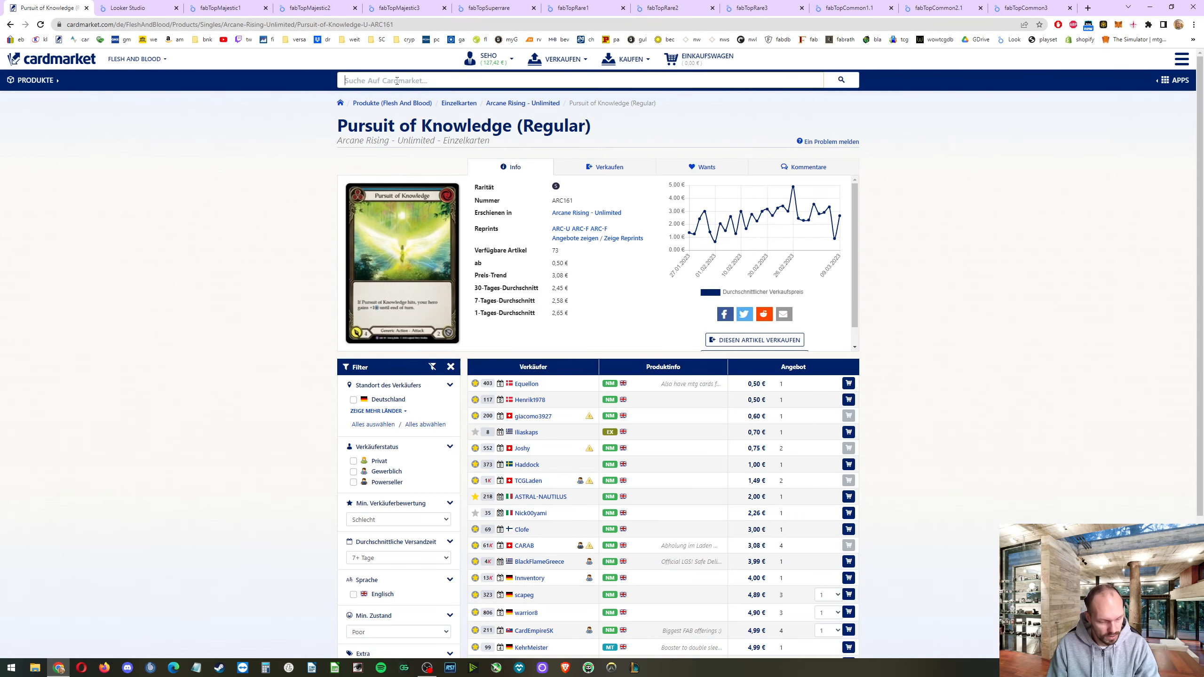
{"action": "type", "text": "pulping"}
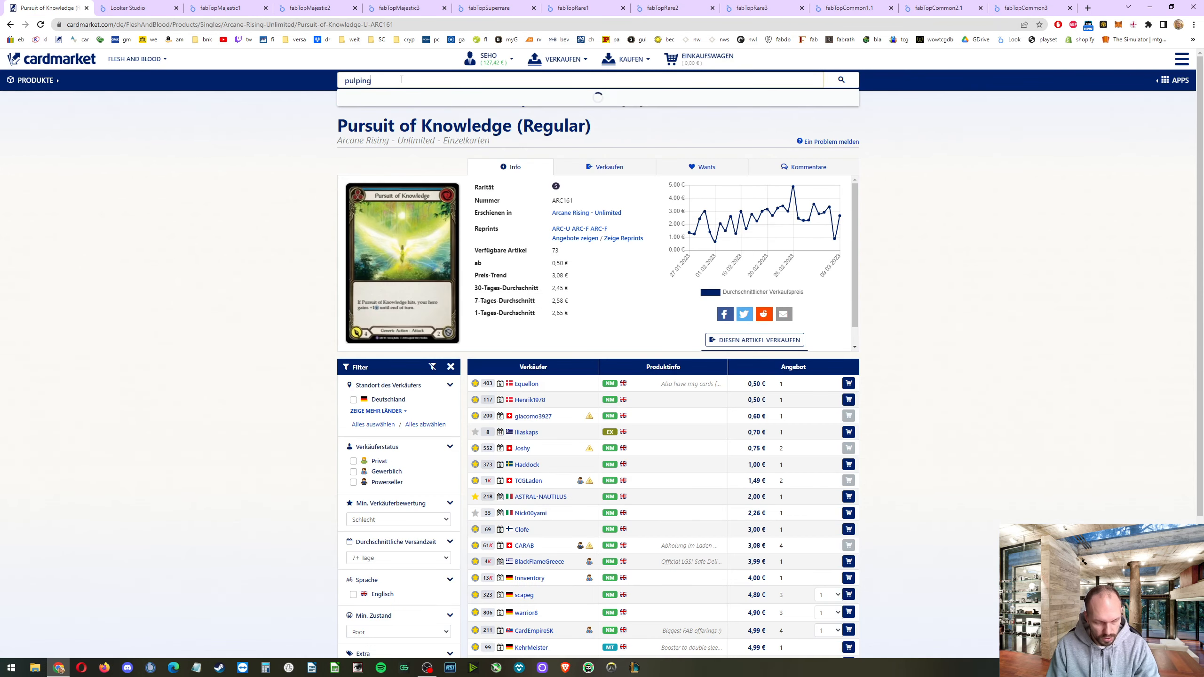
{"action": "type", "text": "pulping"}
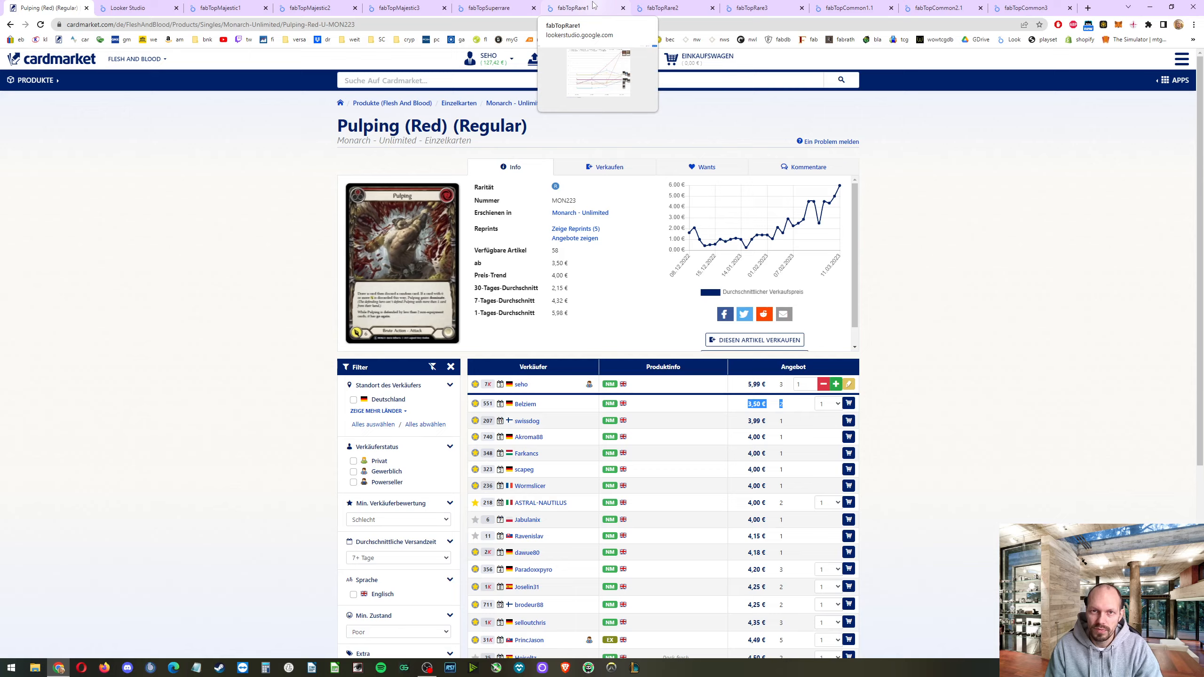
{"action": "left_click", "coordinate": [674, 8]}
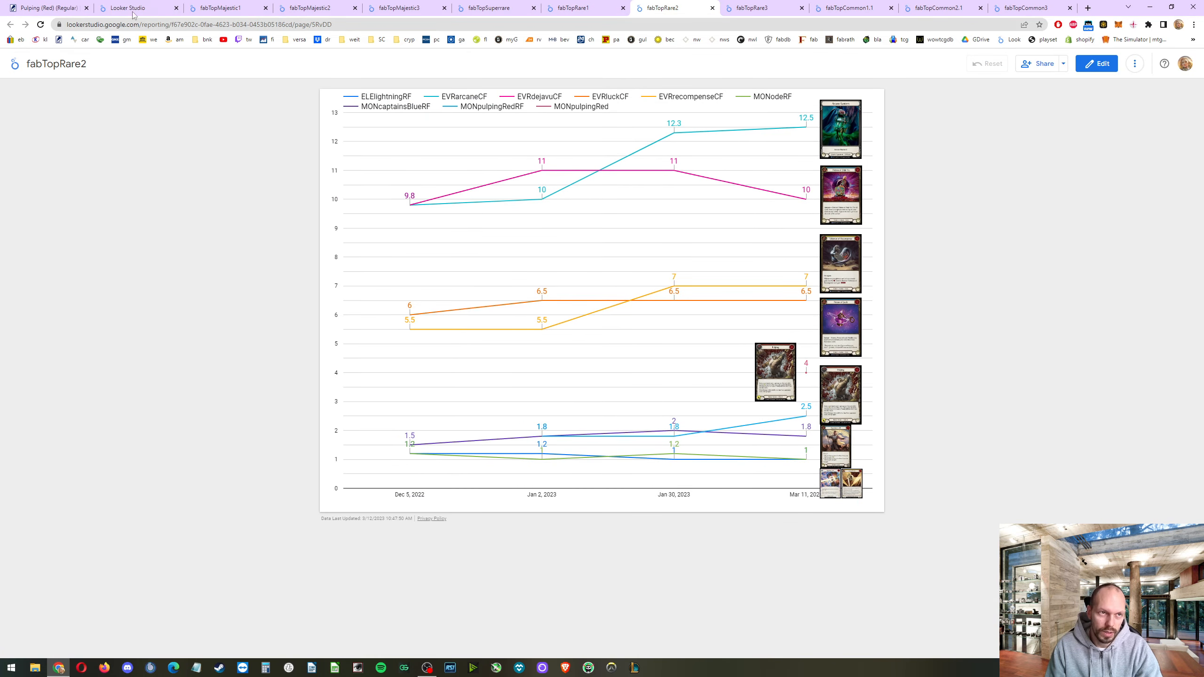
{"action": "left_click", "coordinate": [46, 9]}
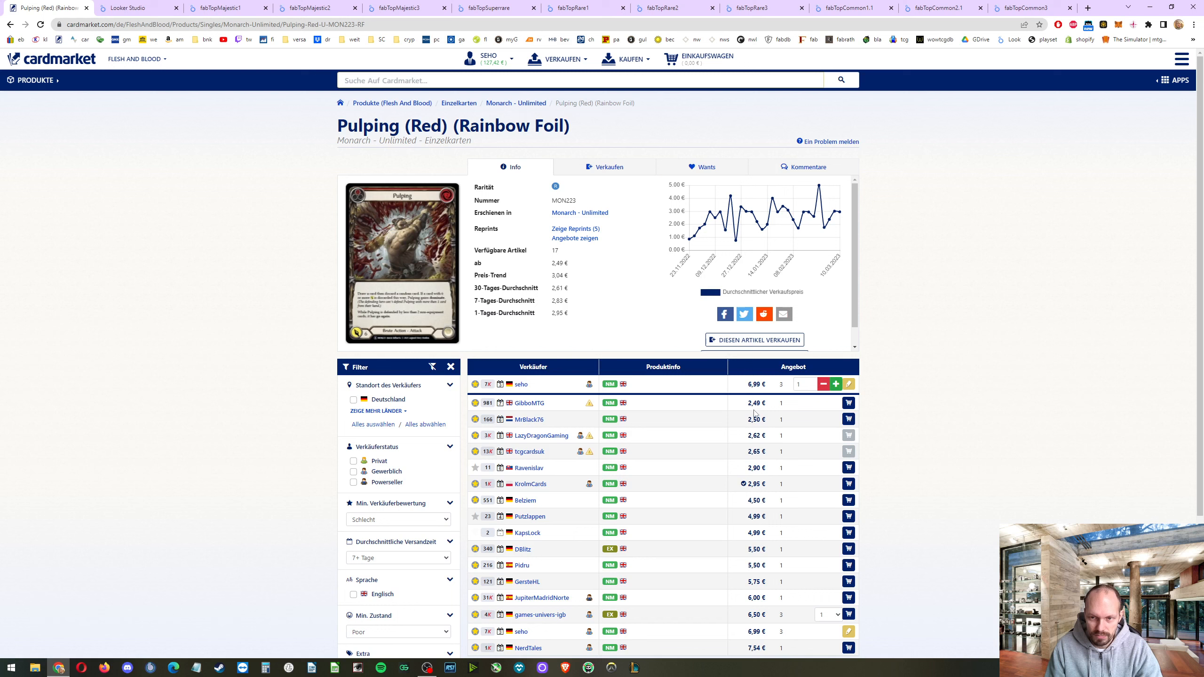
{"action": "double_click", "coordinate": [754, 419]}
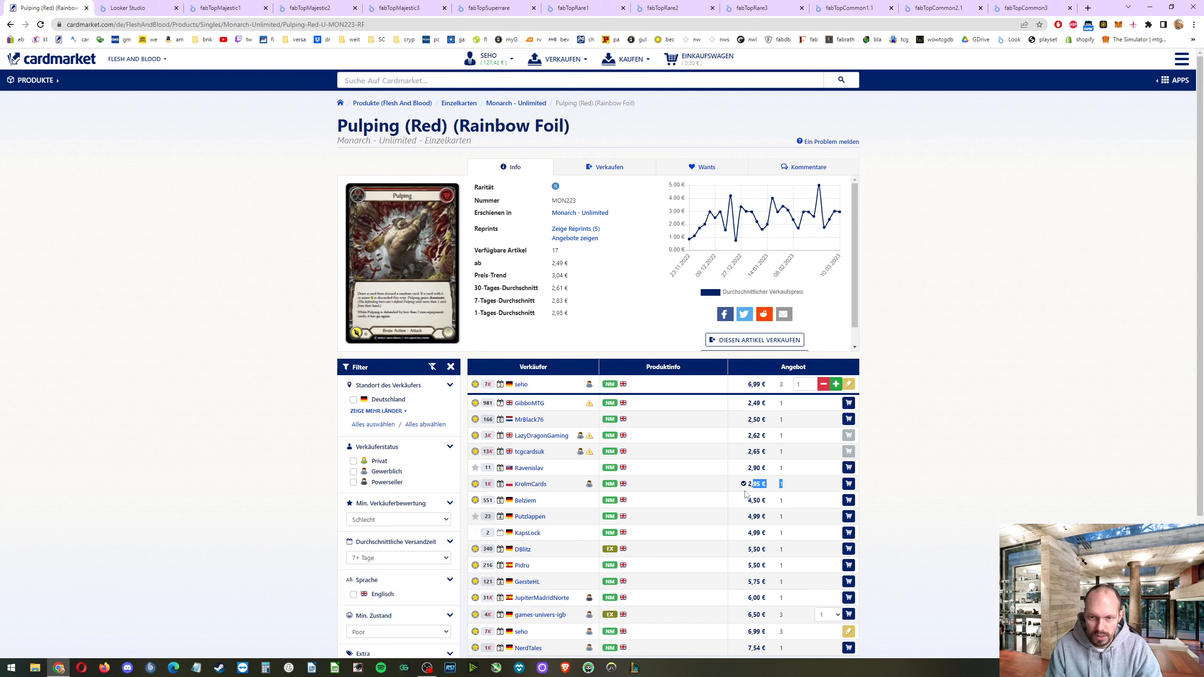
{"action": "left_click", "coordinate": [753, 500]}
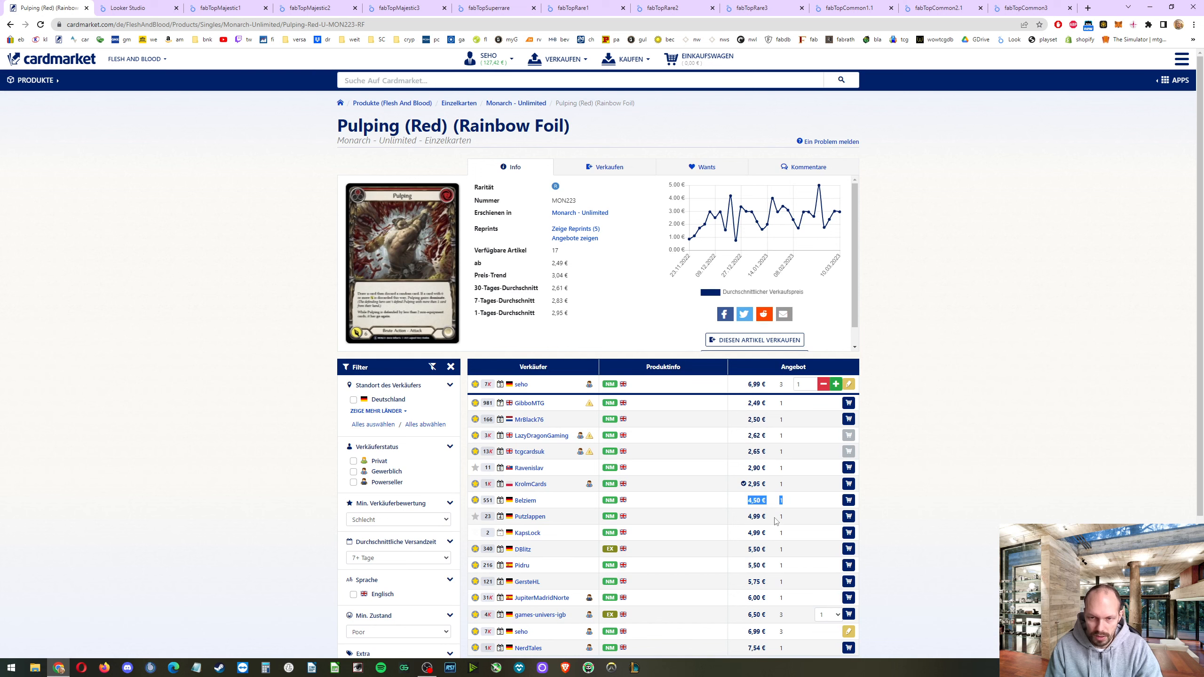
{"action": "mouse_move", "coordinate": [904, 389]}
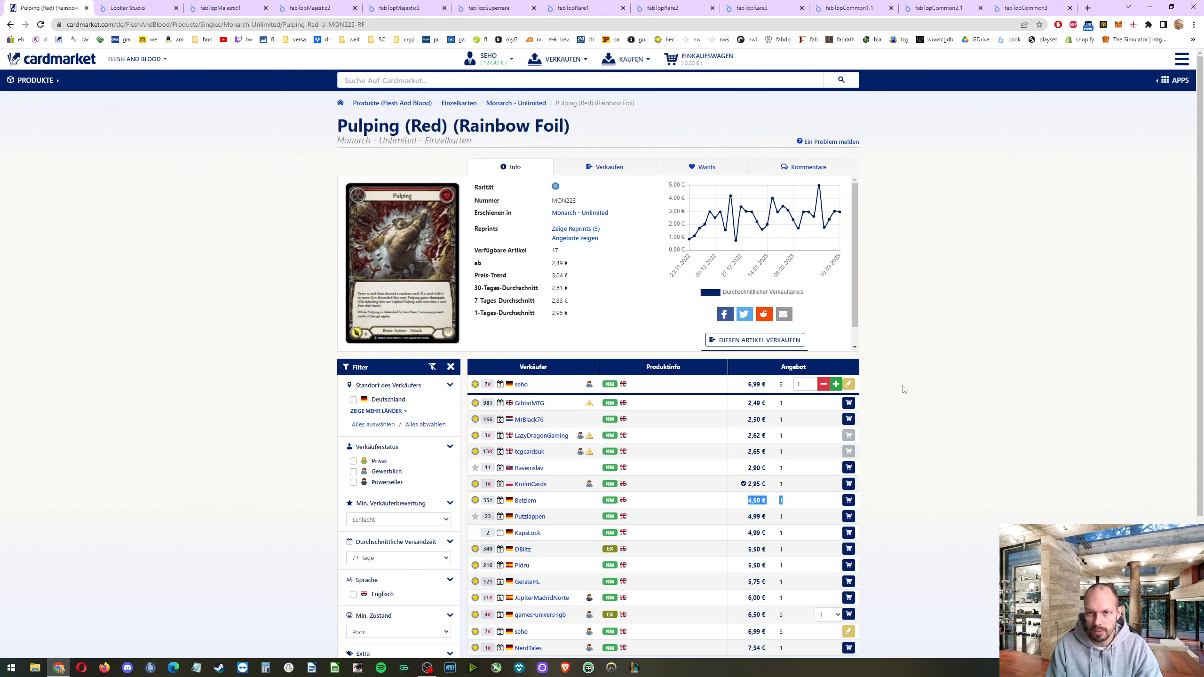
{"action": "scroll", "scroll_direction": "down", "scroll_amount": 3}
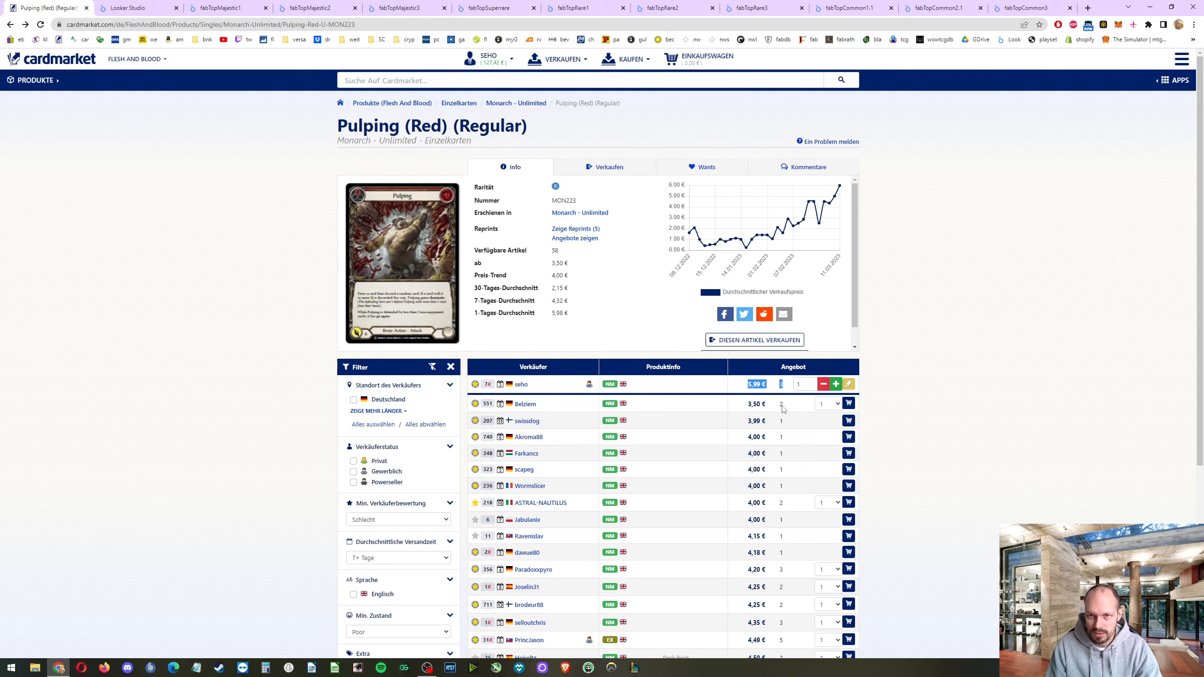
{"action": "mouse_move", "coordinate": [880, 222]}
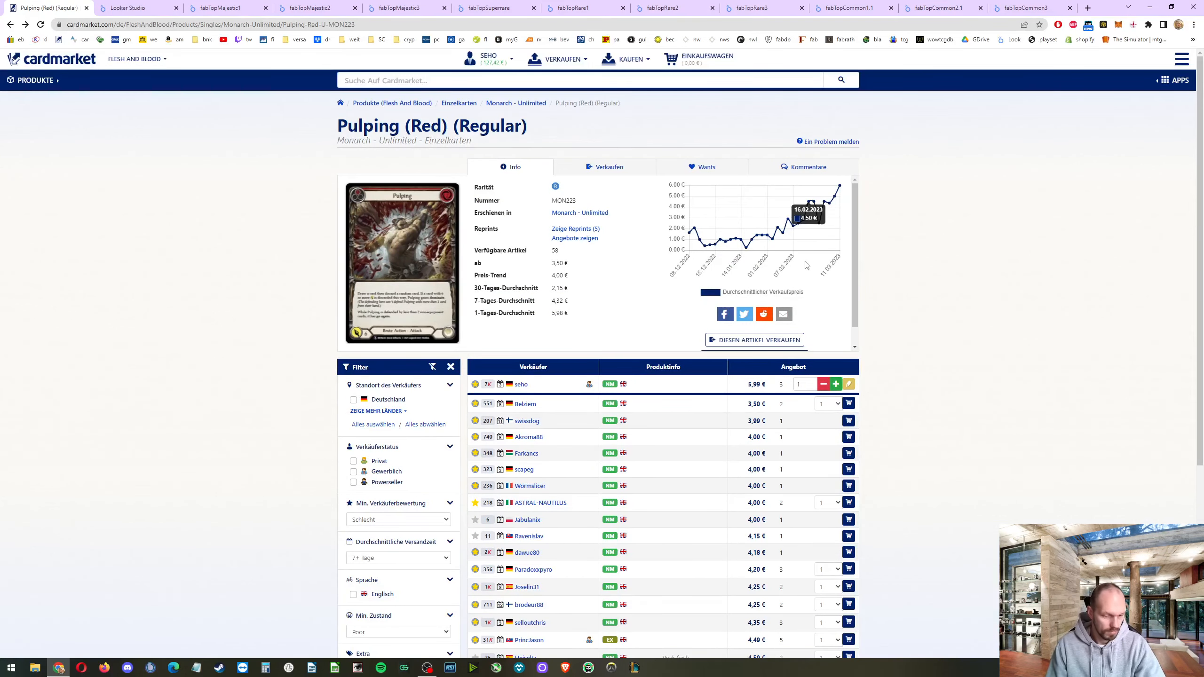
{"action": "left_click", "coordinate": [661, 8]}
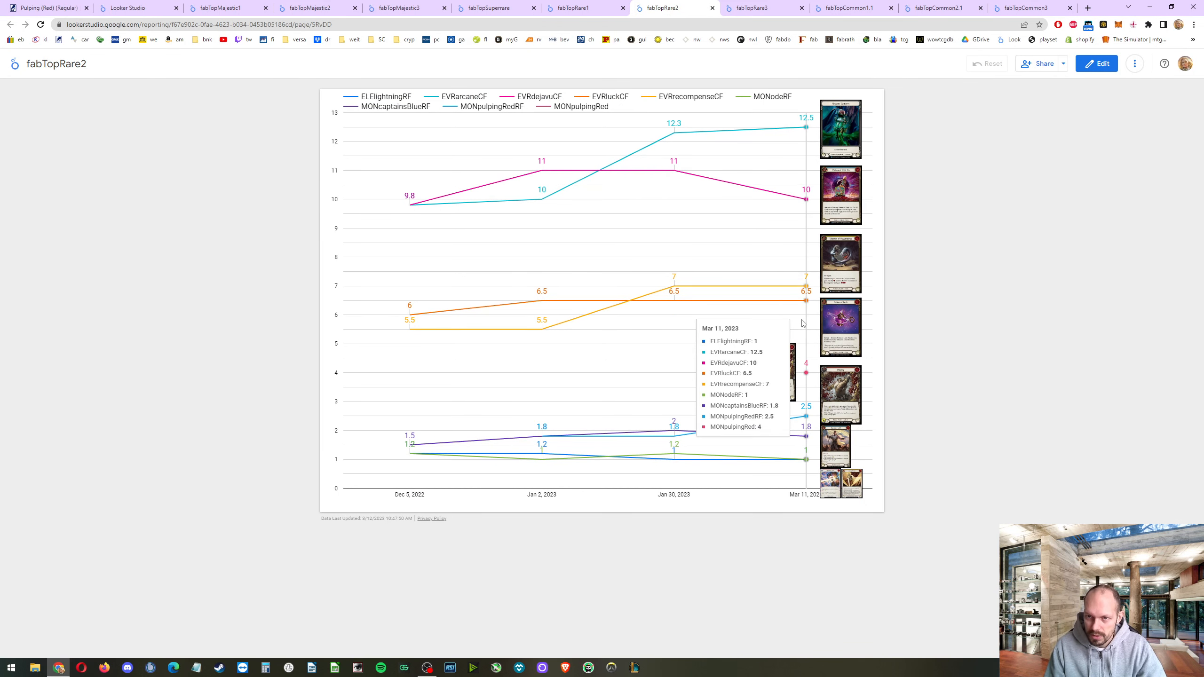
- Leave the DYN/UPR chart and switch to the fabTopCommon1.1 report tab
{"action": "left_click", "coordinate": [762, 8]}
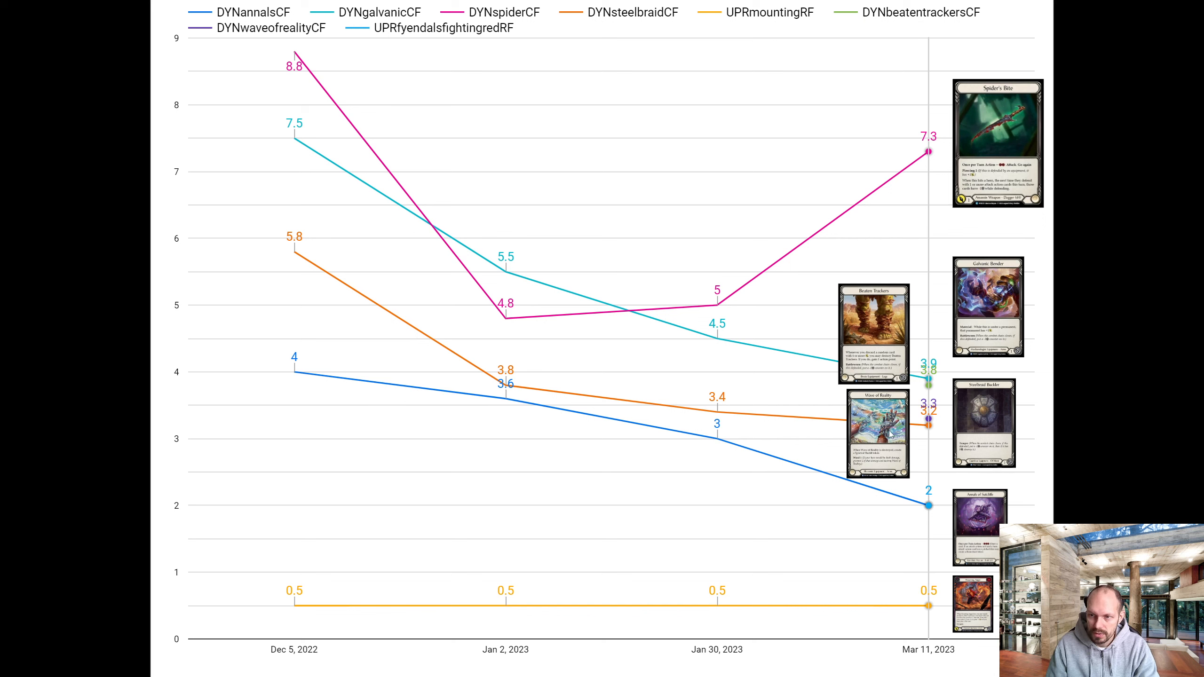
{"action": "mouse_move", "coordinate": [771, 513]}
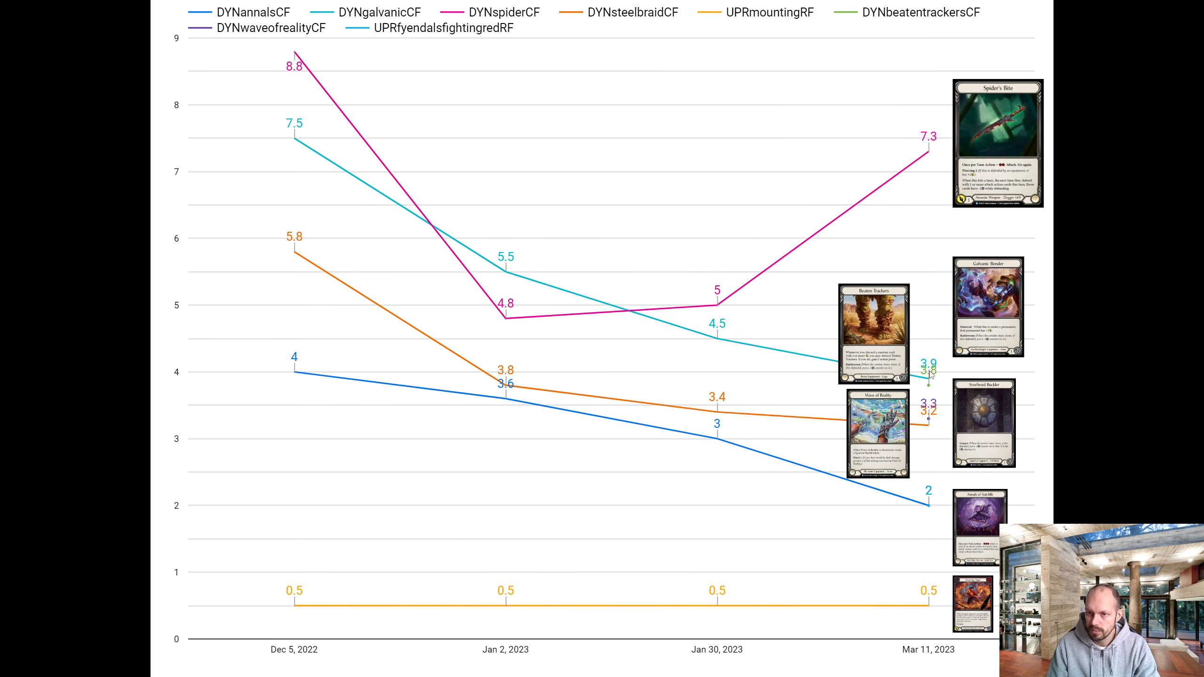
{"action": "mouse_move", "coordinate": [926, 384]}
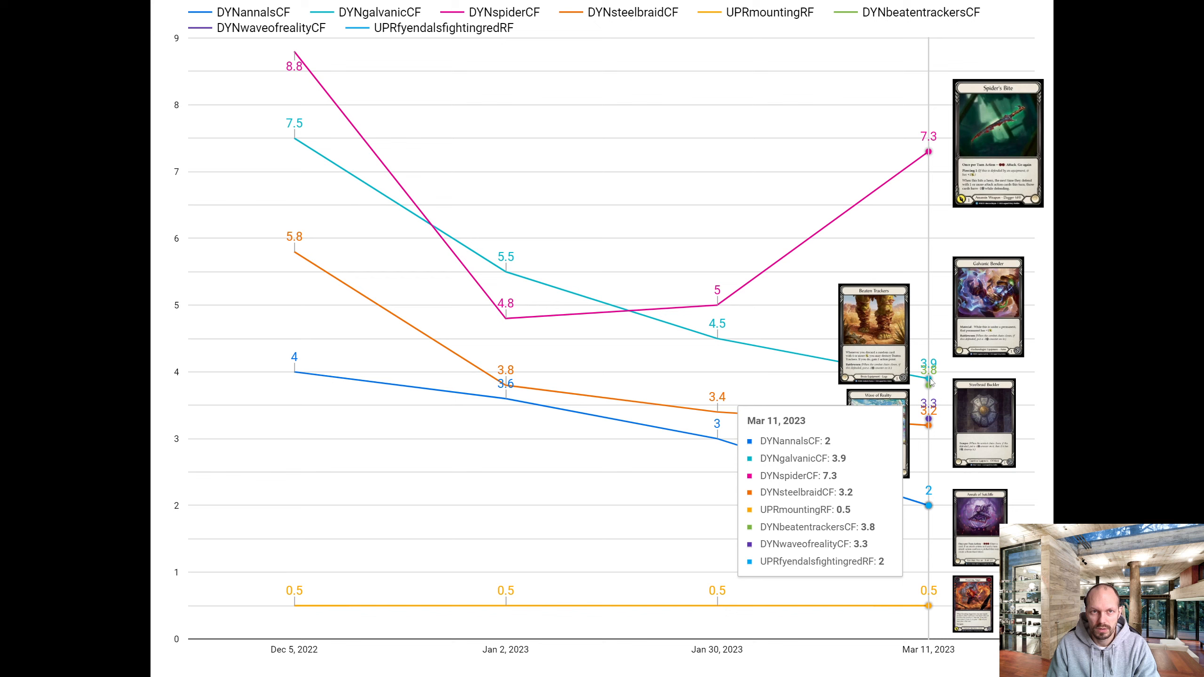
{"action": "mouse_move", "coordinate": [931, 384]}
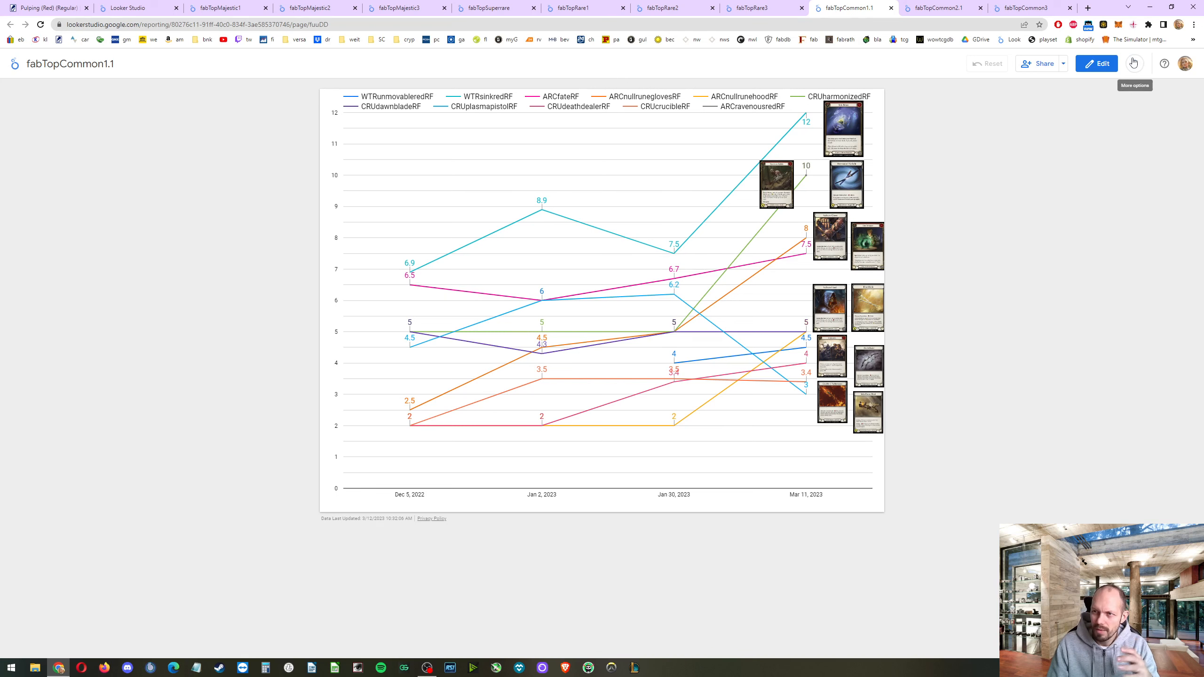
- Present the fabTopCommon1.1 chart full screen, then switch to the fabTopCommon2.1 report
{"action": "left_click", "coordinate": [1134, 63]}
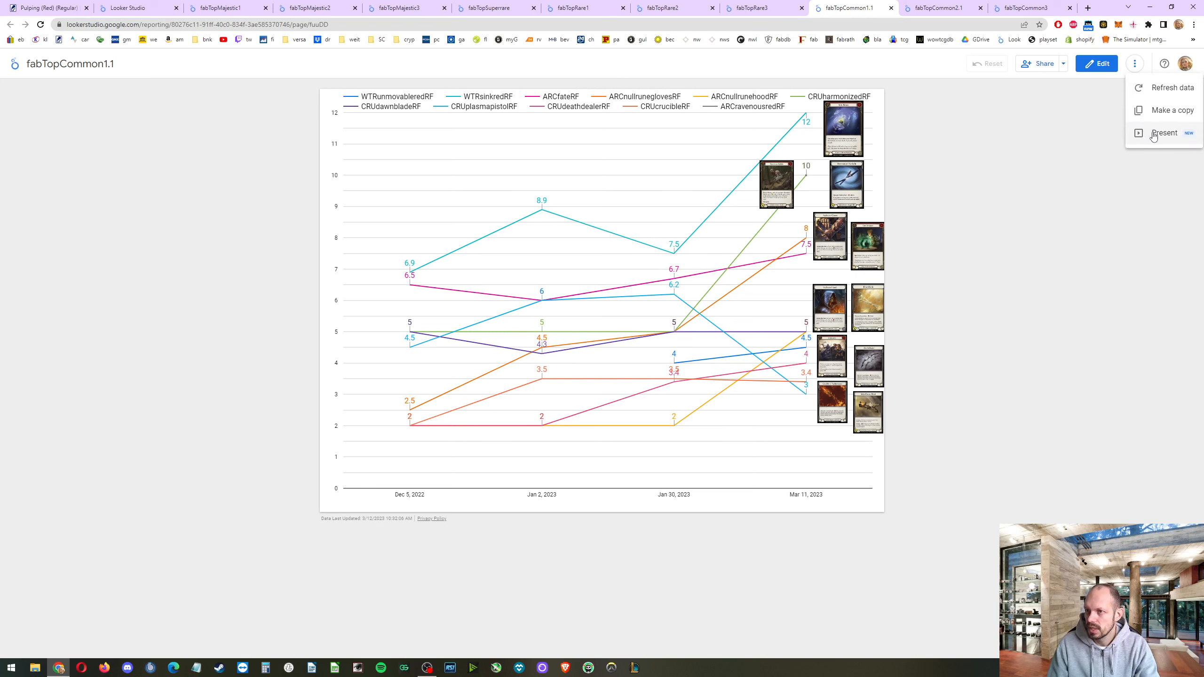
{"action": "left_click", "coordinate": [1164, 132]}
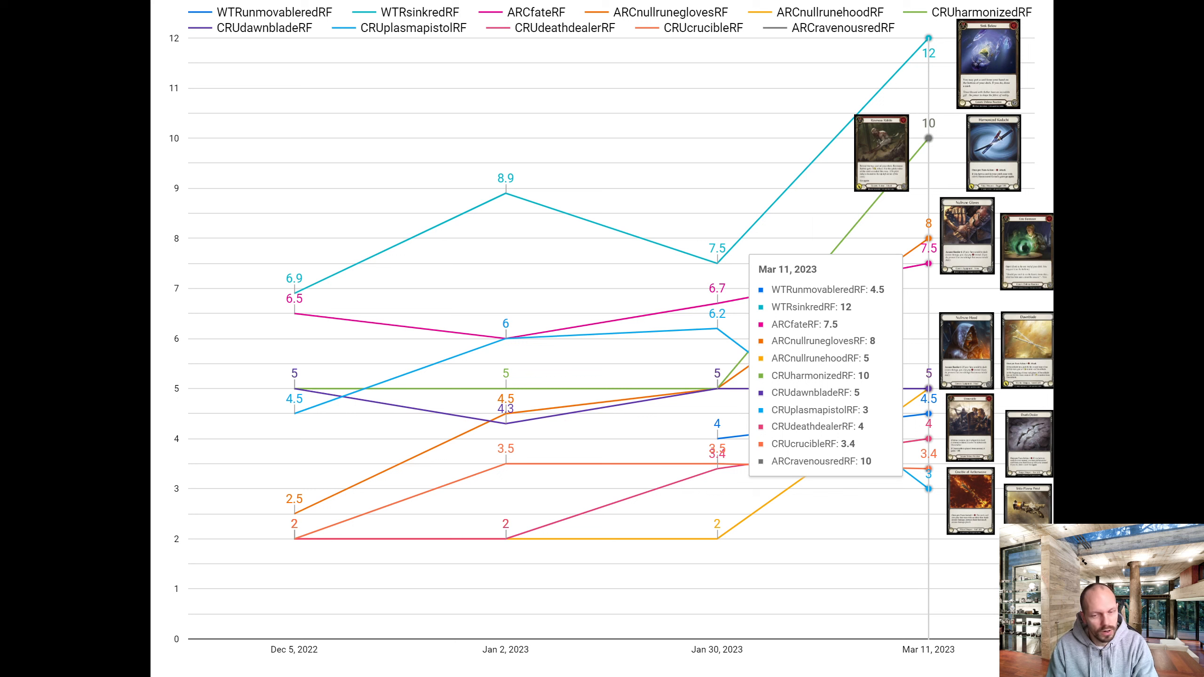
{"action": "mouse_move", "coordinate": [975, 48]}
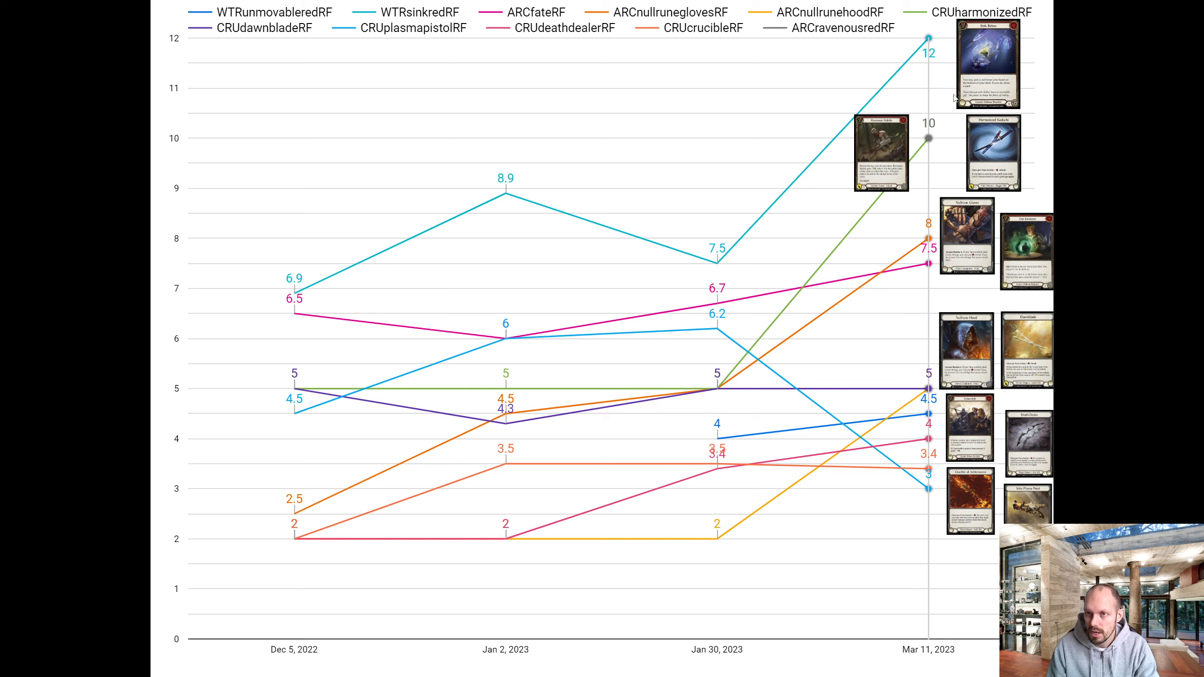
{"action": "mouse_move", "coordinate": [904, 153]}
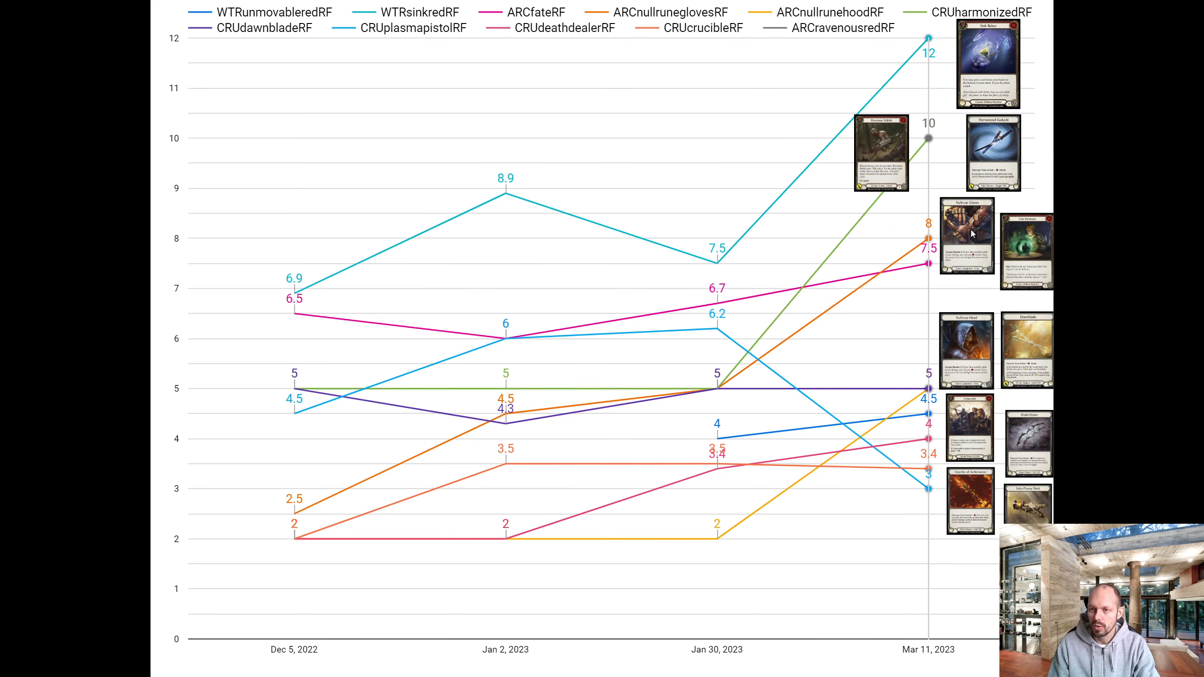
{"action": "mouse_move", "coordinate": [1063, 246]}
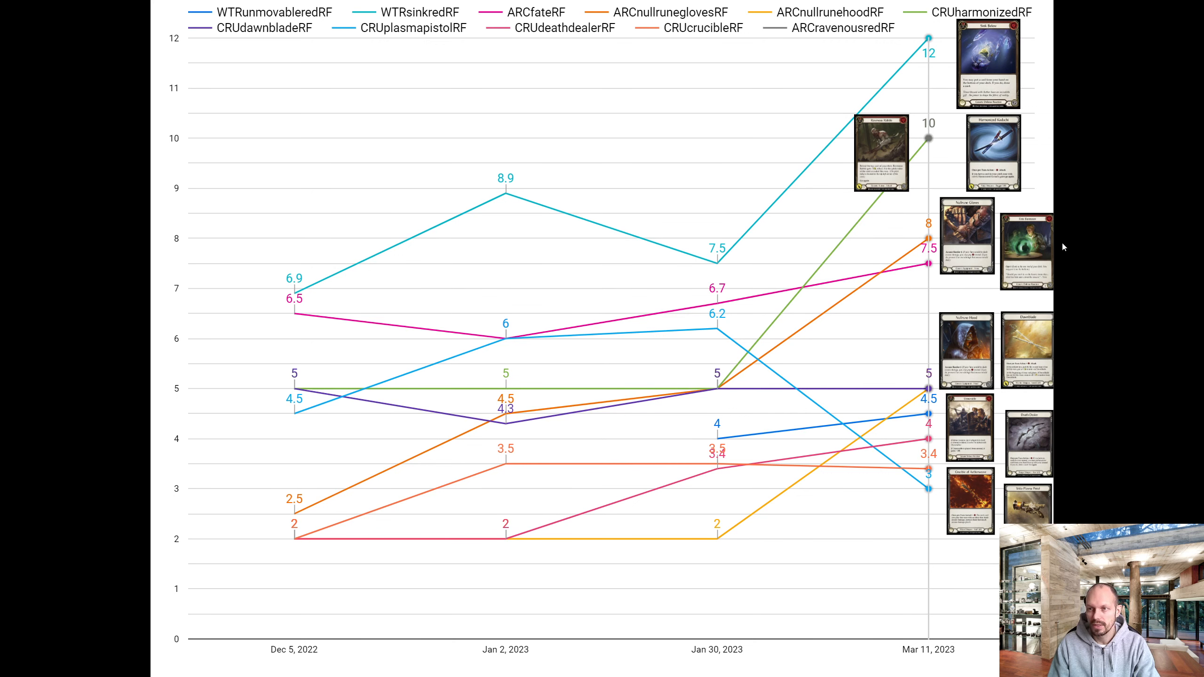
{"action": "mouse_move", "coordinate": [1063, 244]}
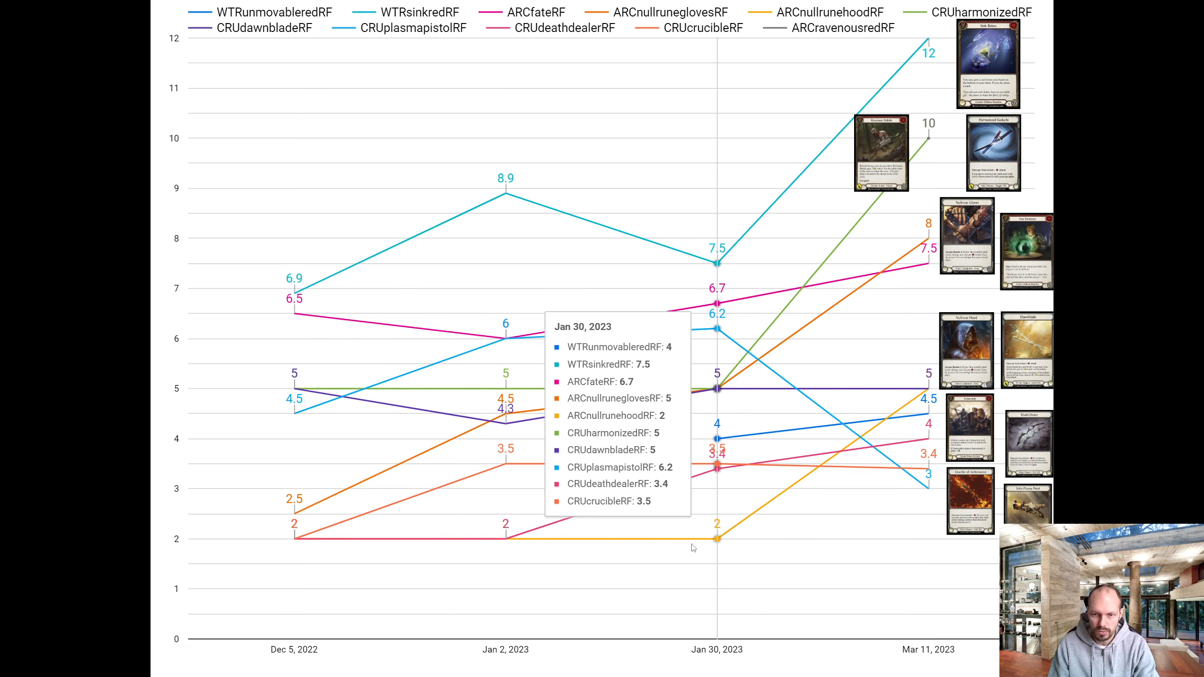
{"action": "mouse_move", "coordinate": [916, 386]}
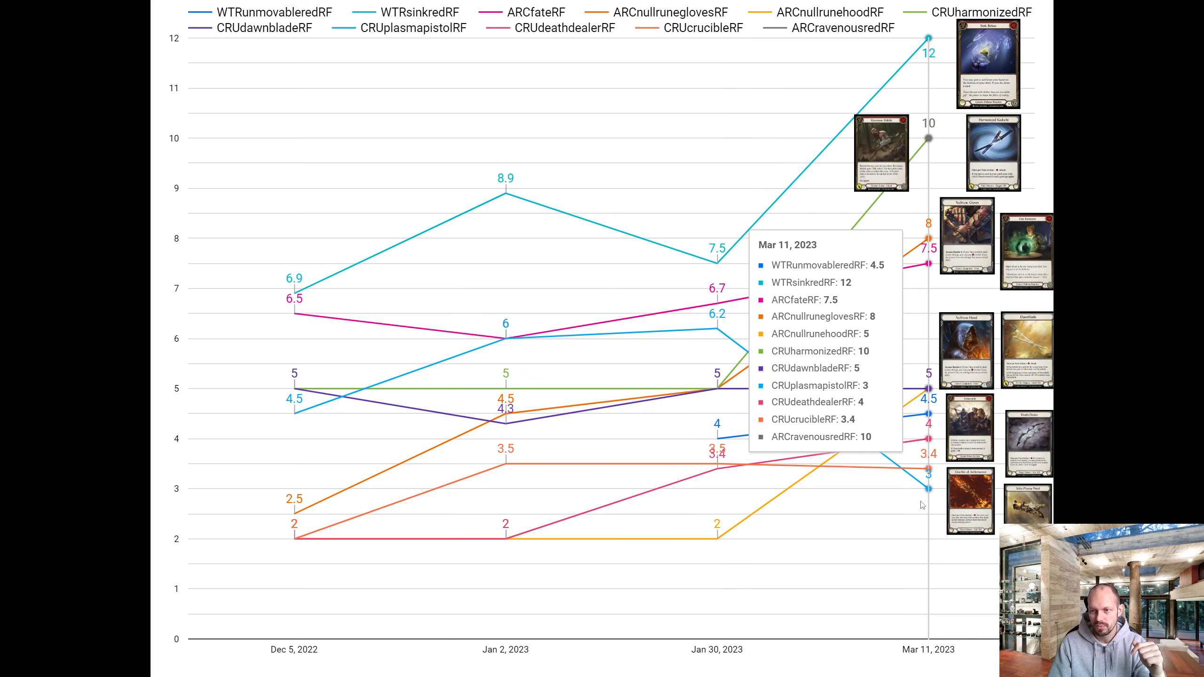
{"action": "mouse_move", "coordinate": [876, 495]}
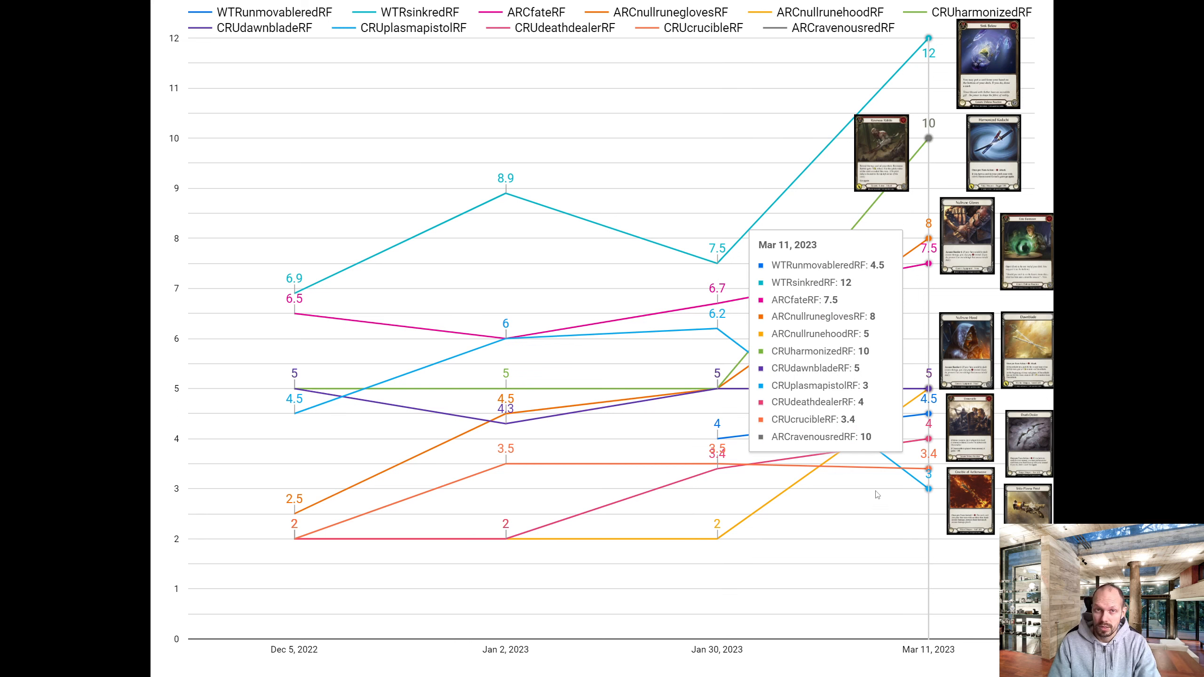
{"action": "mouse_move", "coordinate": [700, 388]}
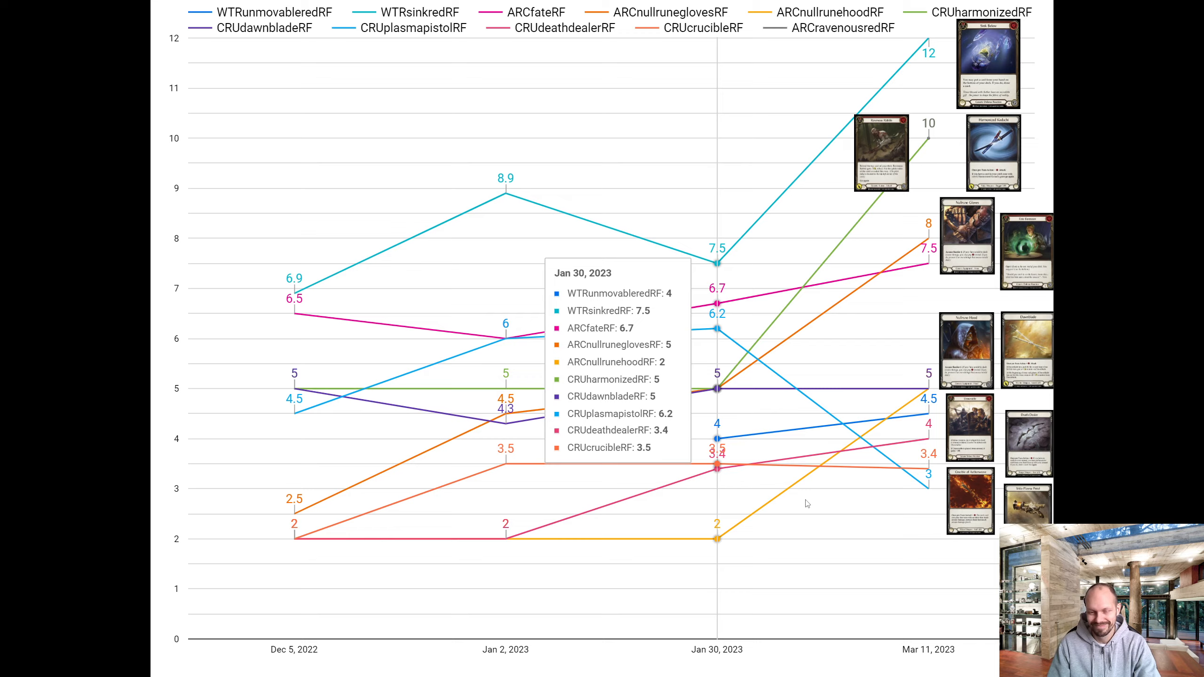
{"action": "left_click", "coordinate": [943, 8]}
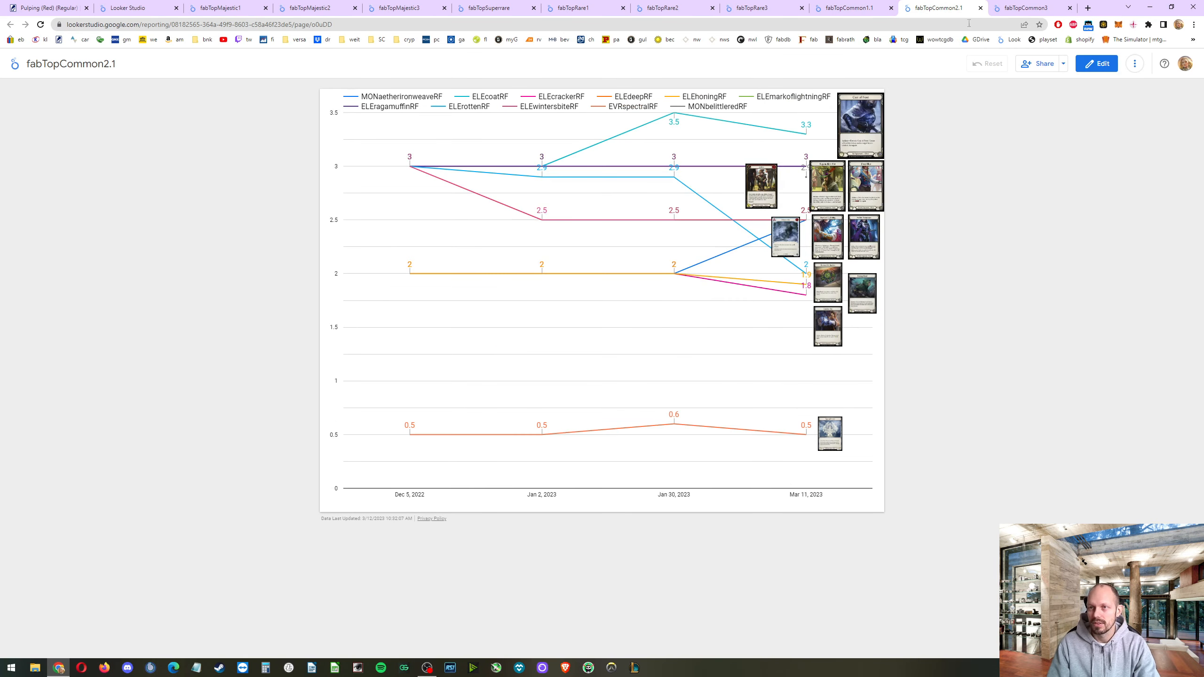
- Present the fabTopCommon2.1 common card price report in full-screen mode
{"action": "left_click", "coordinate": [1134, 64]}
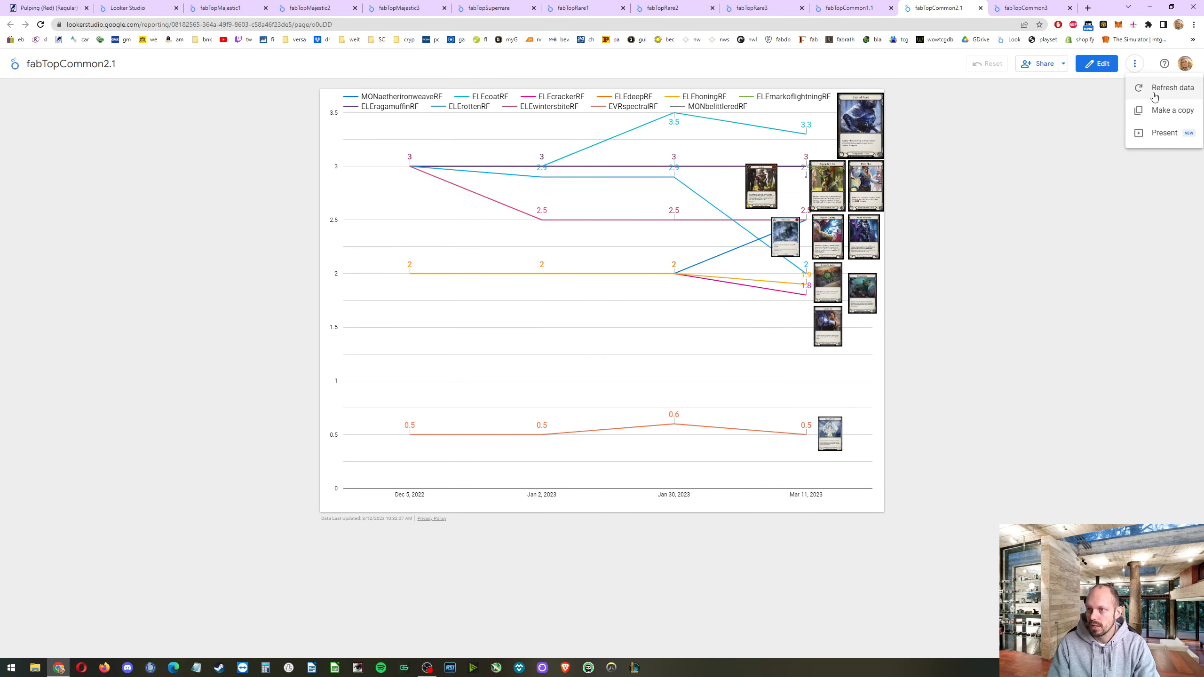
{"action": "left_click", "coordinate": [1163, 132]}
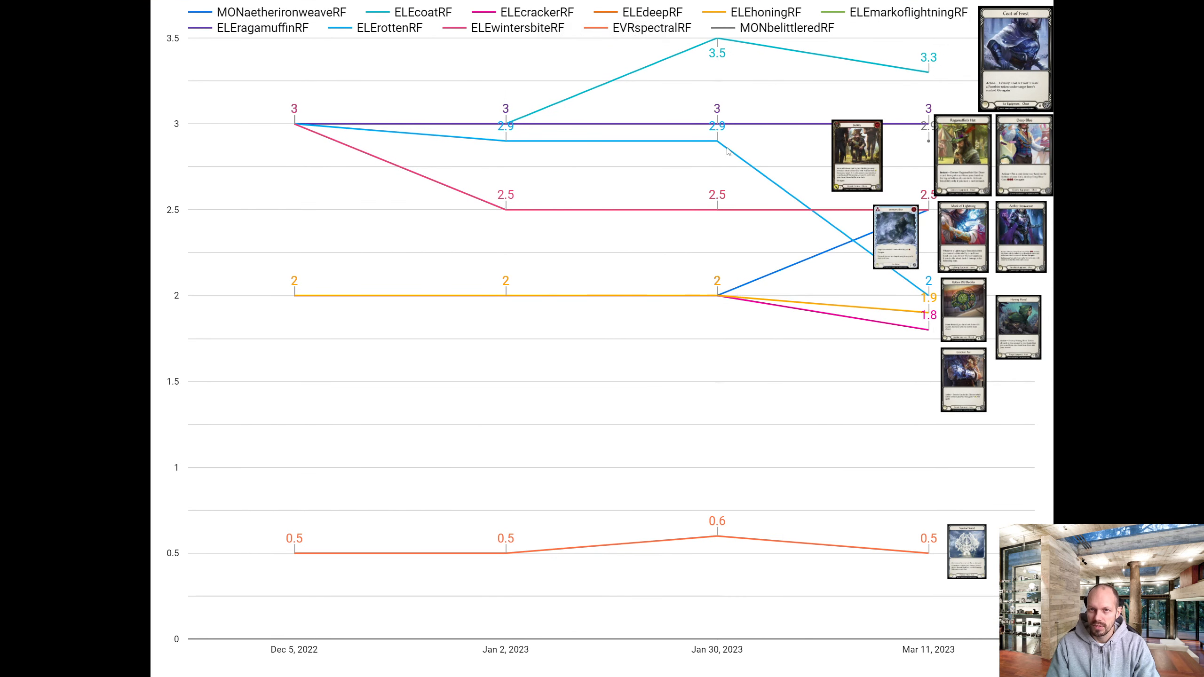
{"action": "mouse_move", "coordinate": [717, 150]}
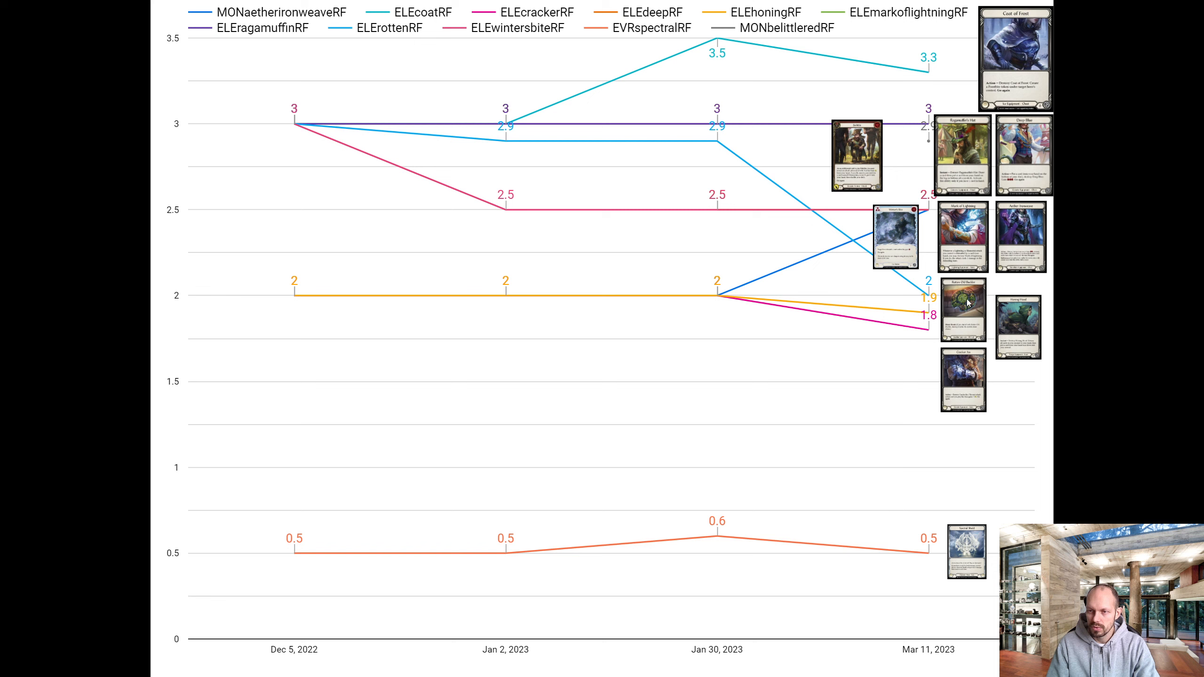
{"action": "mouse_move", "coordinate": [718, 143]}
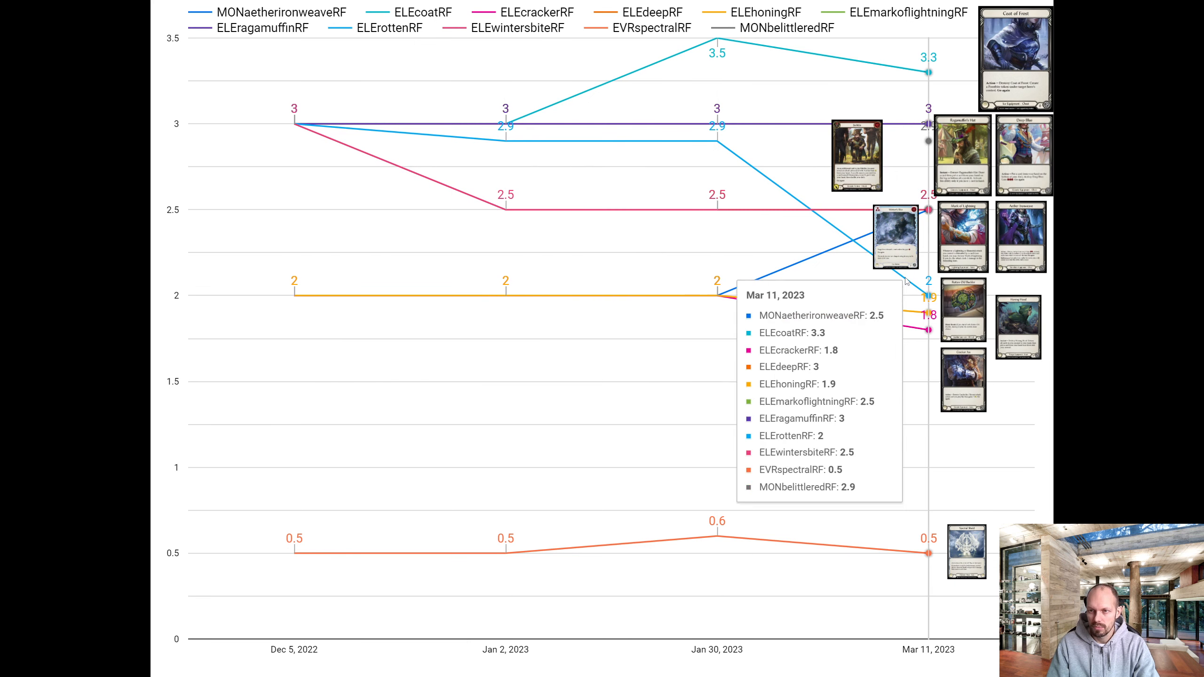
{"action": "mouse_move", "coordinate": [902, 298]}
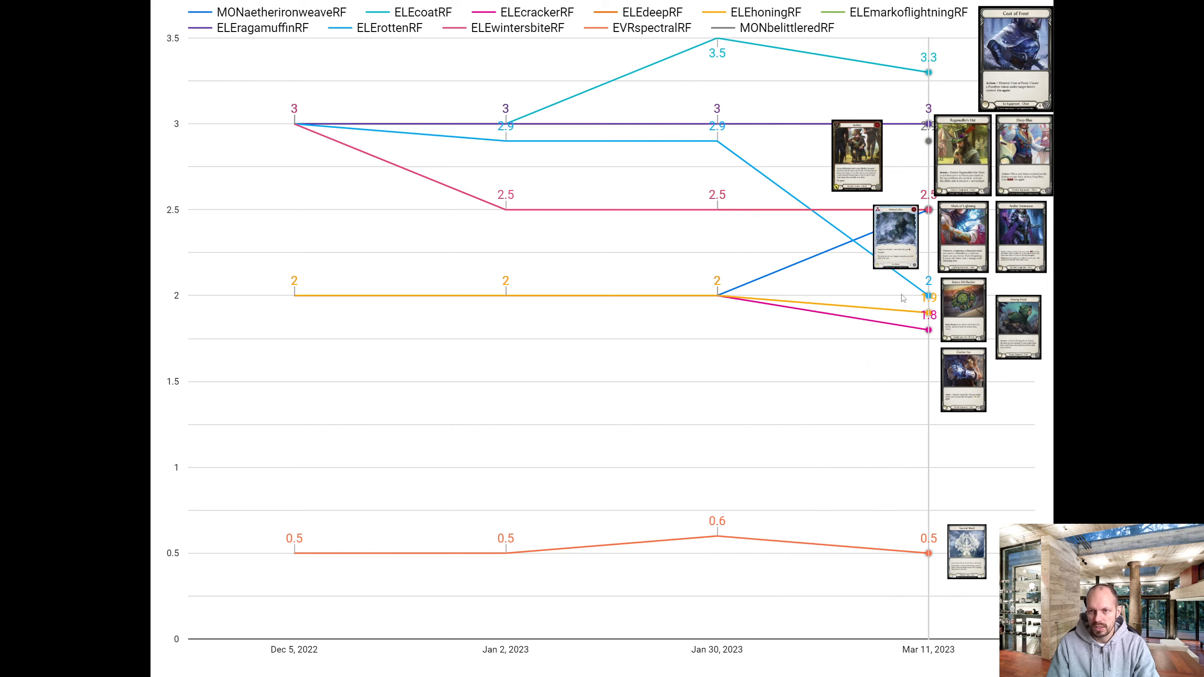
{"action": "mouse_move", "coordinate": [902, 297]}
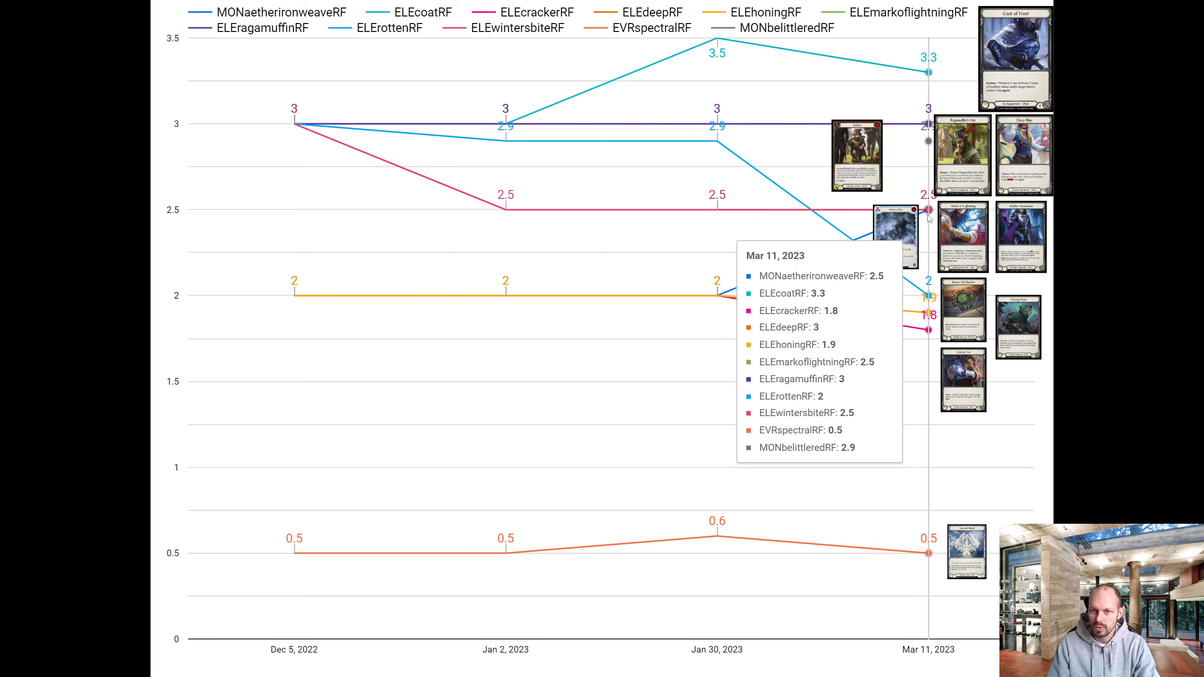
{"action": "mouse_move", "coordinate": [718, 296]}
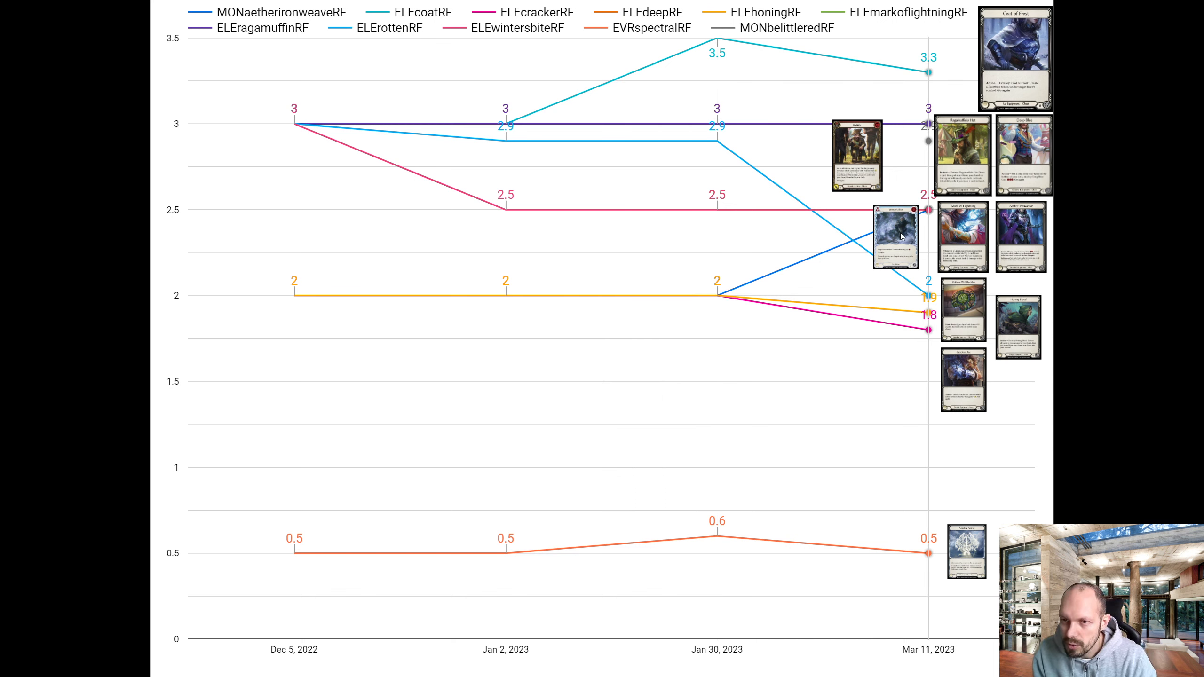
{"action": "mouse_move", "coordinate": [920, 222]}
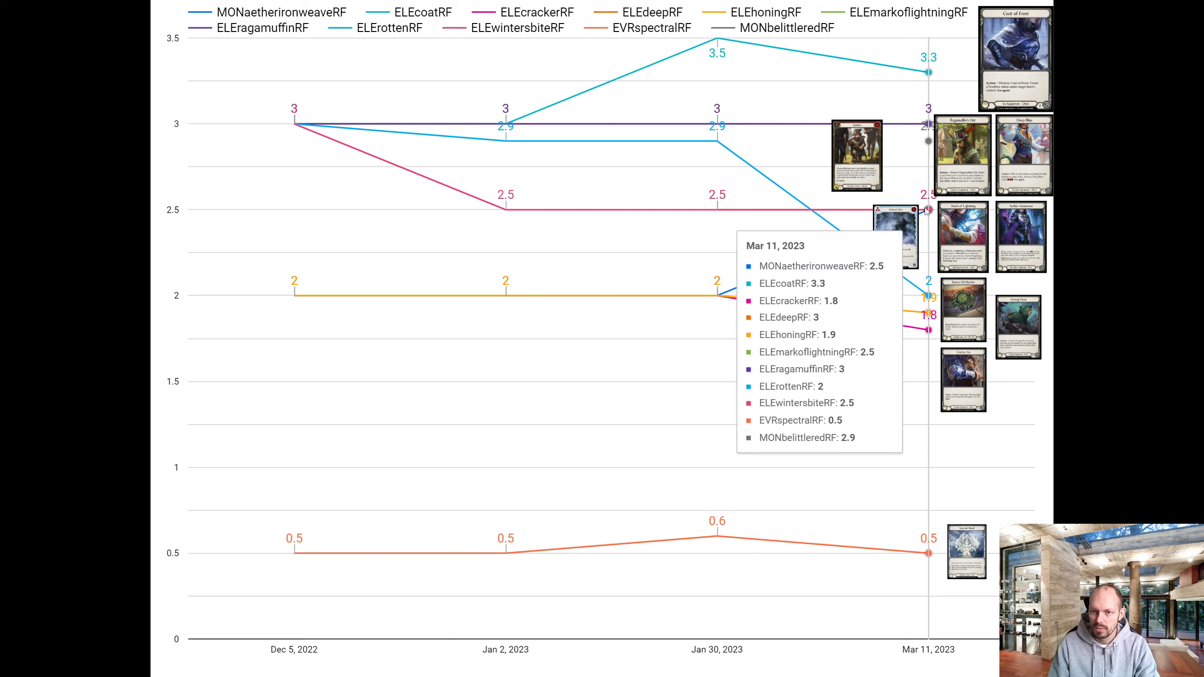
{"action": "mouse_move", "coordinate": [716, 294]}
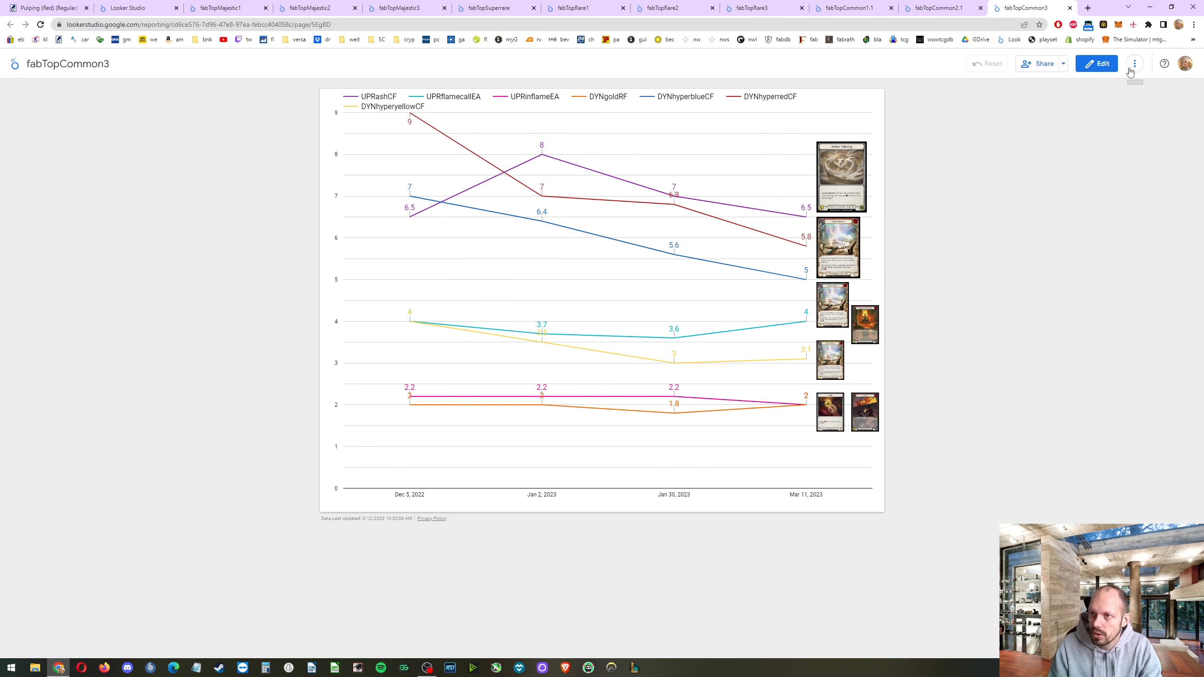
- Present the fabTopCommon3 Uprising and Dynasty common price report full screen
{"action": "left_click", "coordinate": [1134, 63]}
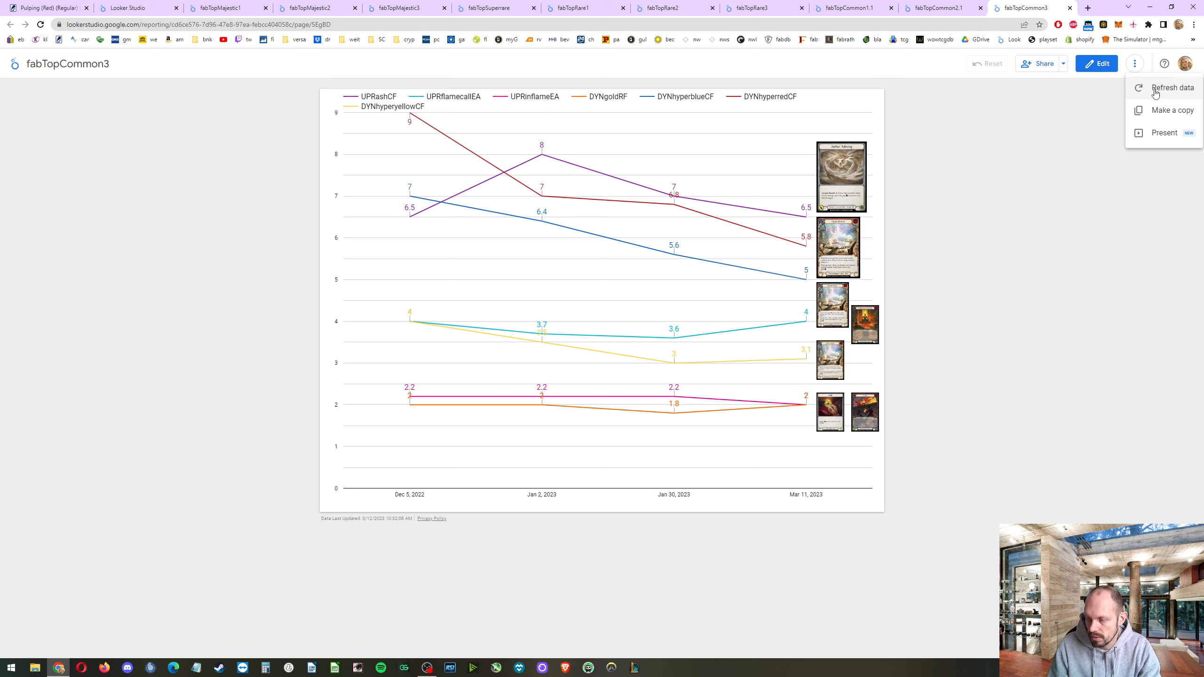
{"action": "mouse_move", "coordinate": [1156, 115]}
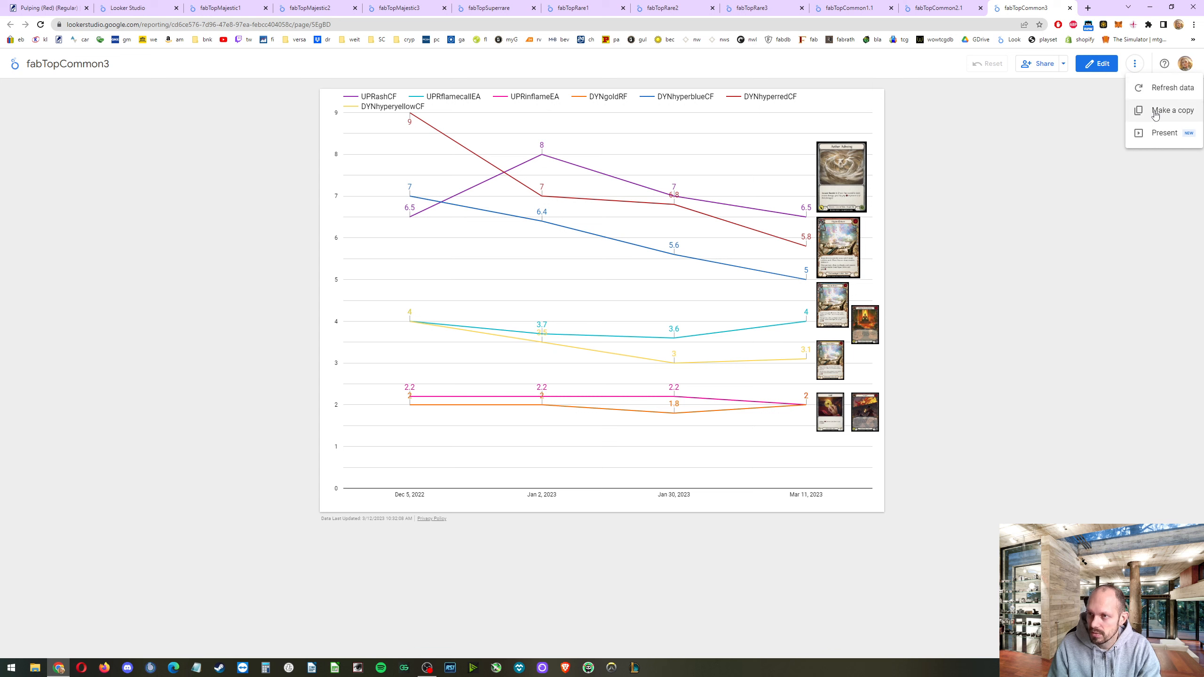
{"action": "mouse_move", "coordinate": [807, 273]}
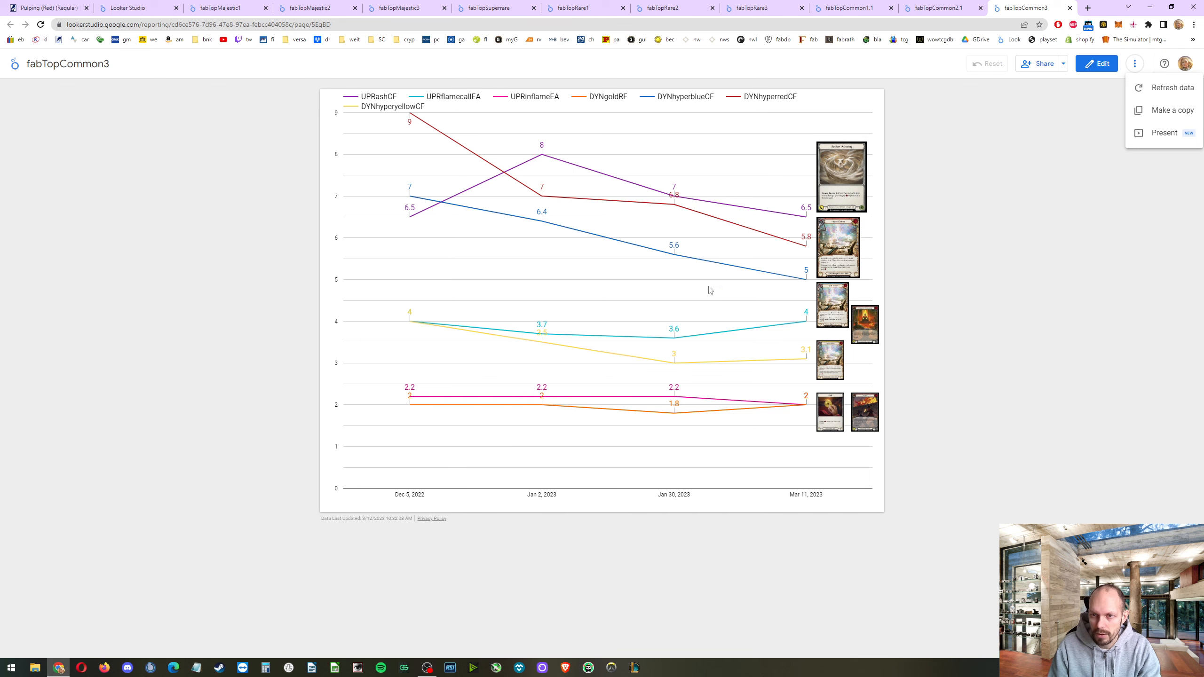
{"action": "left_click", "coordinate": [1163, 132]}
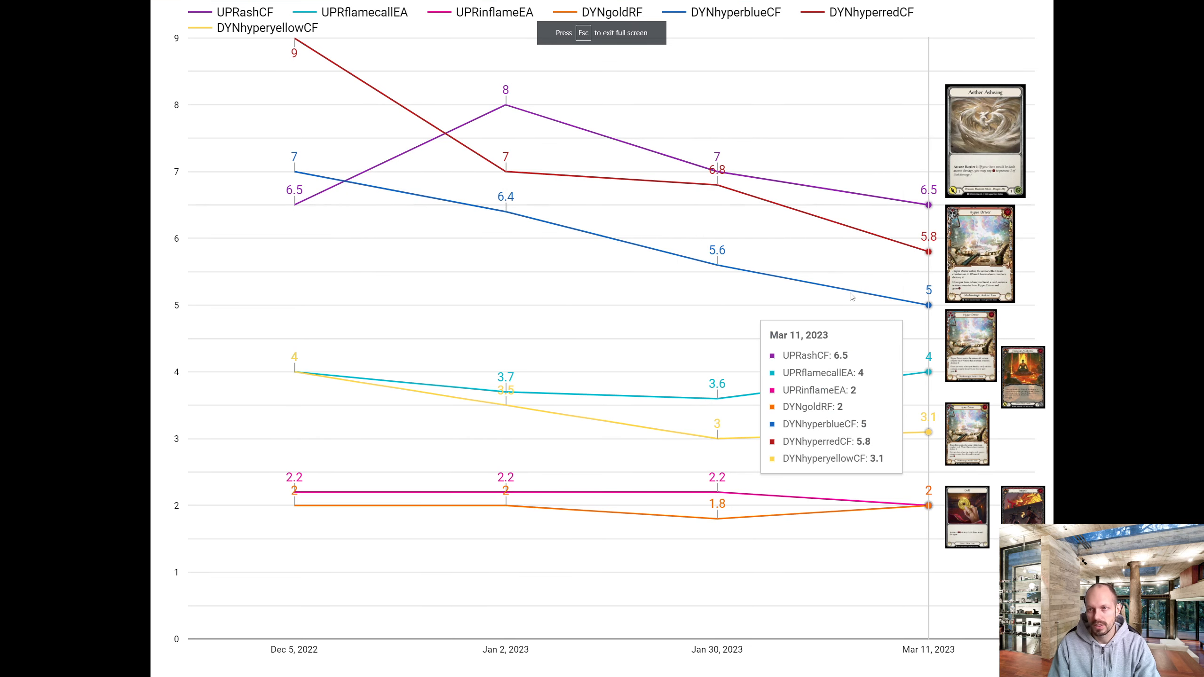
{"action": "mouse_move", "coordinate": [1036, 132]}
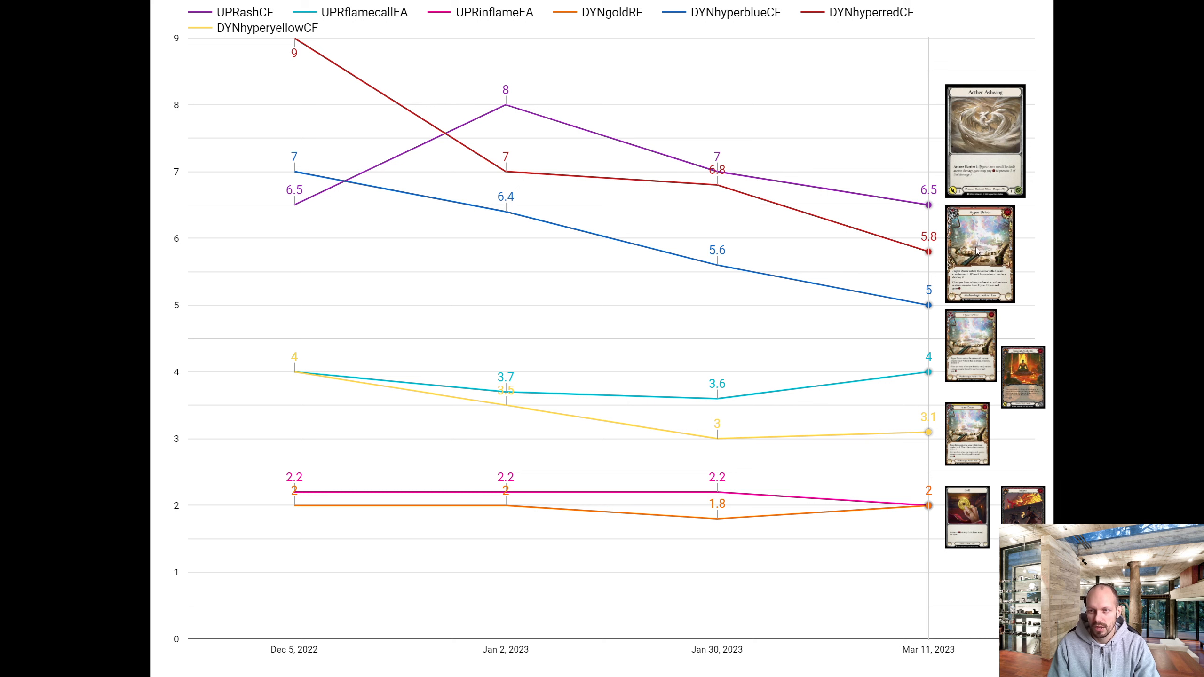
{"action": "mouse_move", "coordinate": [964, 339]}
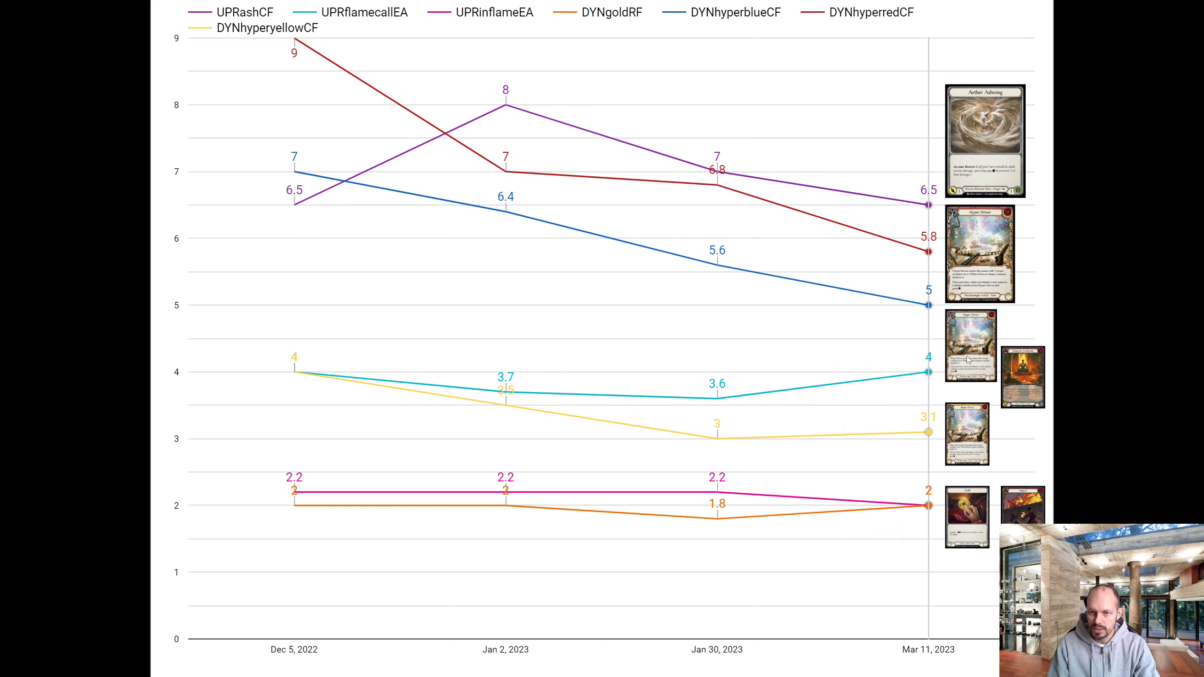
{"action": "mouse_move", "coordinate": [1032, 374]}
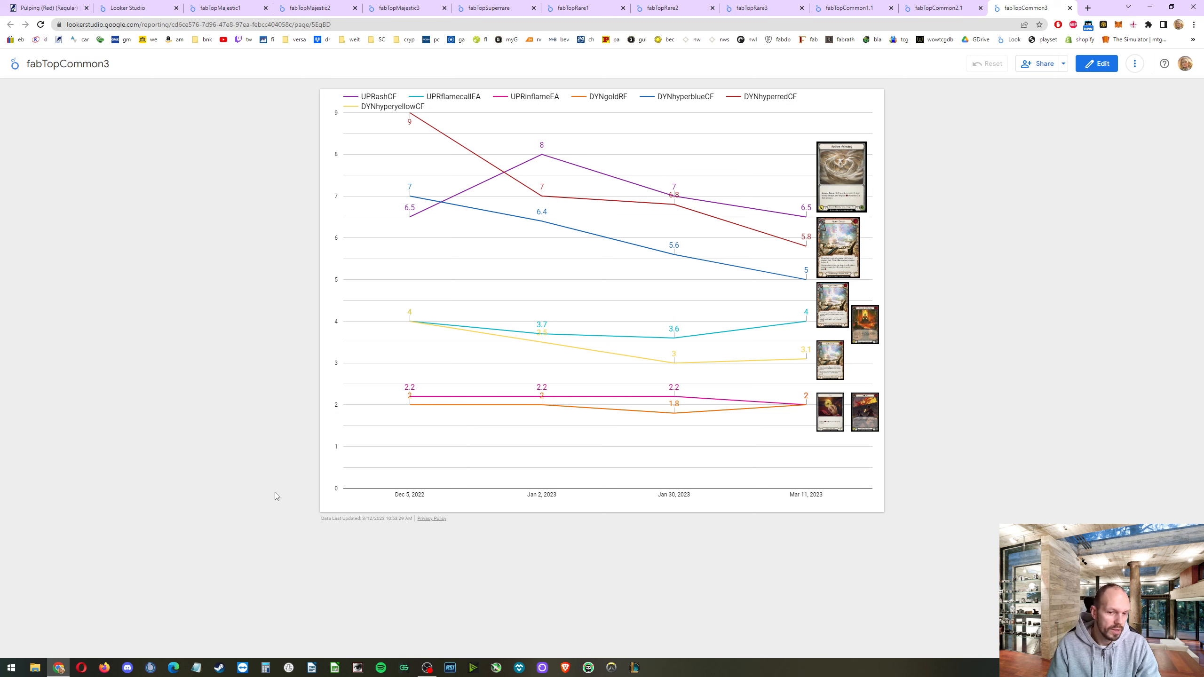
- Flip through the Majestic, Super Rare, Rare 1–3 and Common 1.1 price chart tabs
{"action": "left_click", "coordinate": [222, 7]}
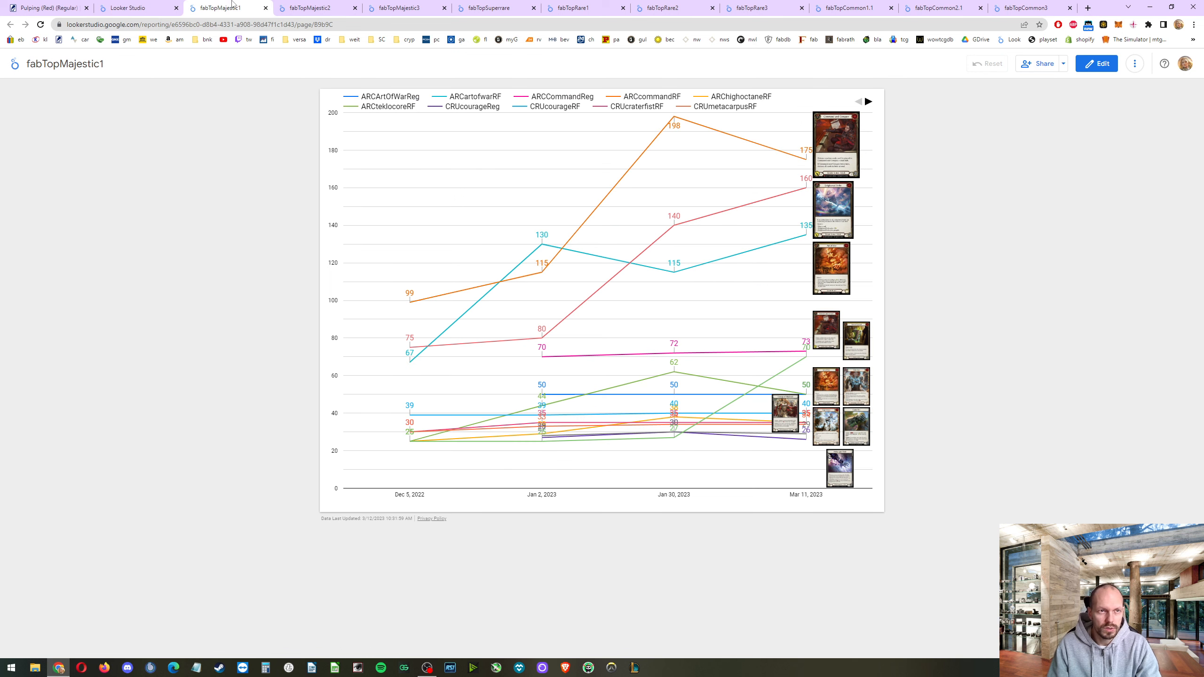
{"action": "mouse_move", "coordinate": [312, 8]}
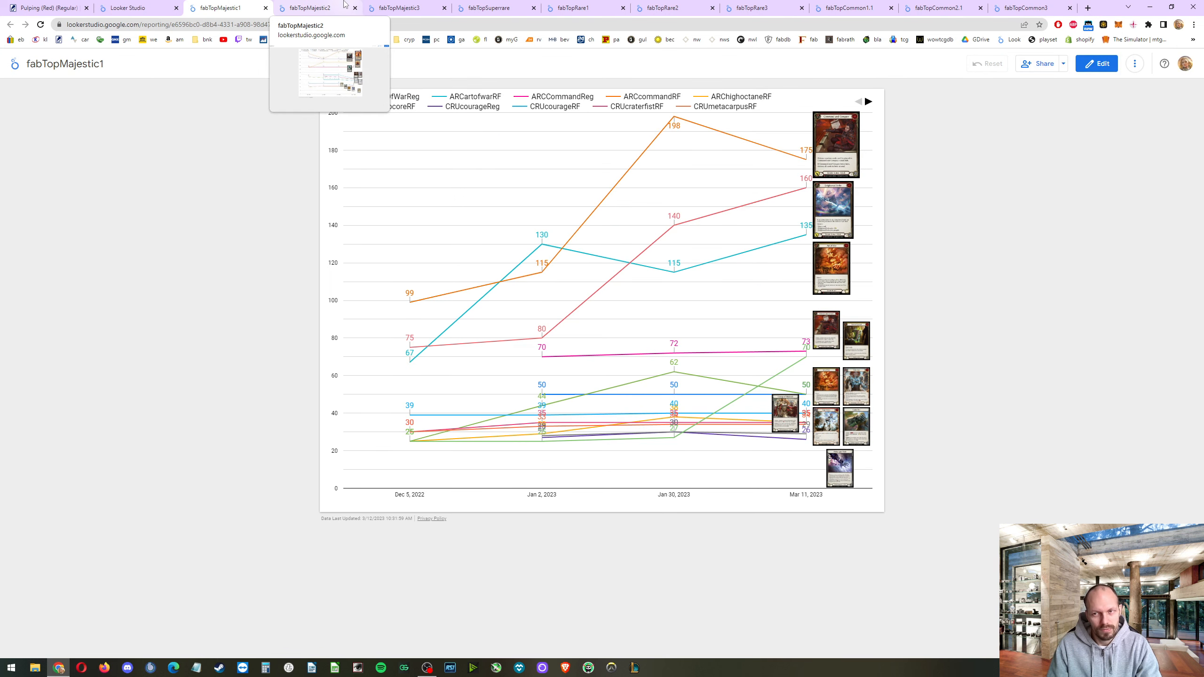
{"action": "left_click", "coordinate": [223, 7]}
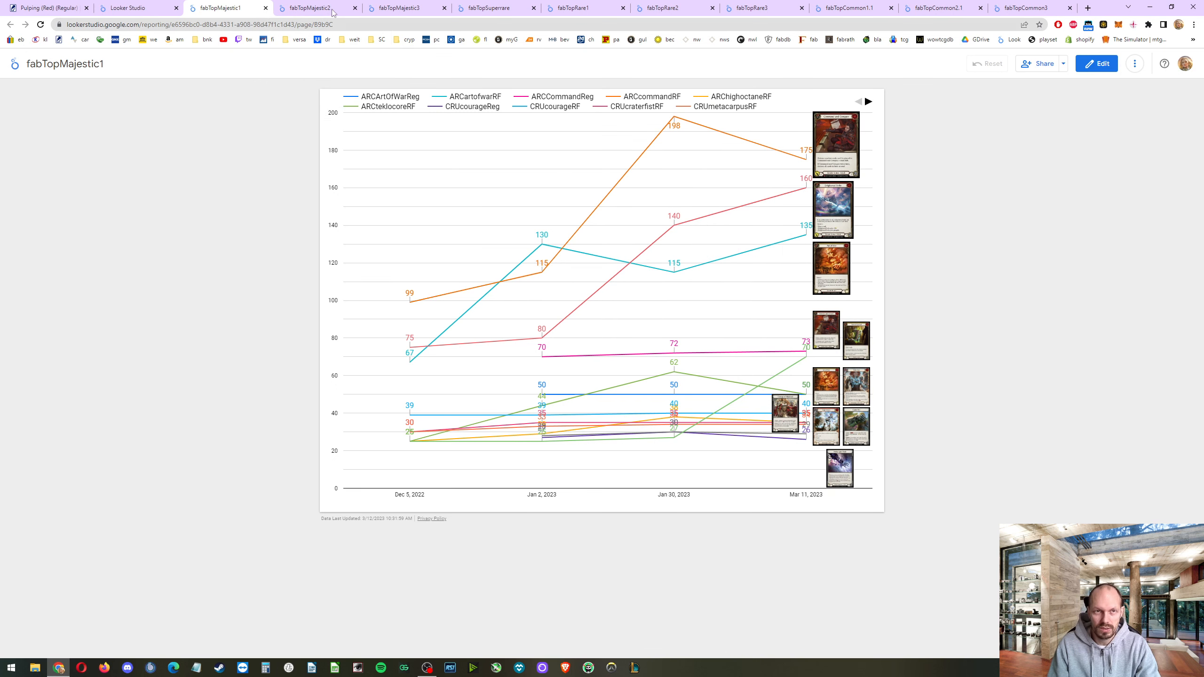
{"action": "left_click", "coordinate": [400, 8]}
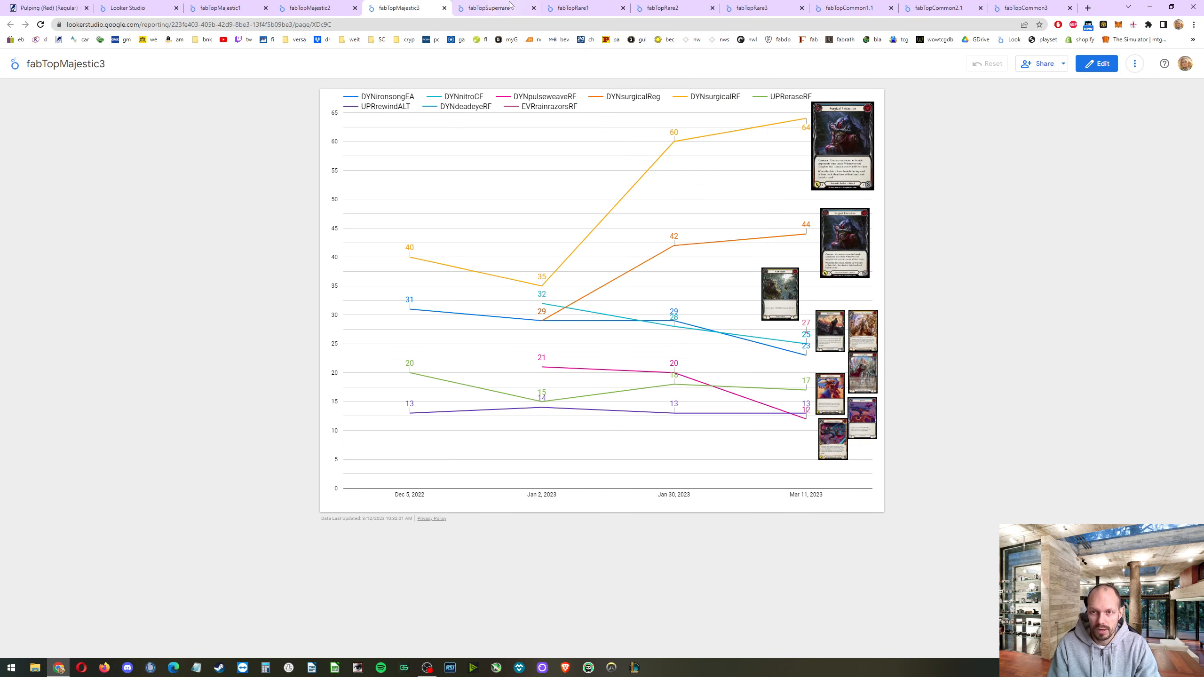
{"action": "left_click", "coordinate": [492, 8]}
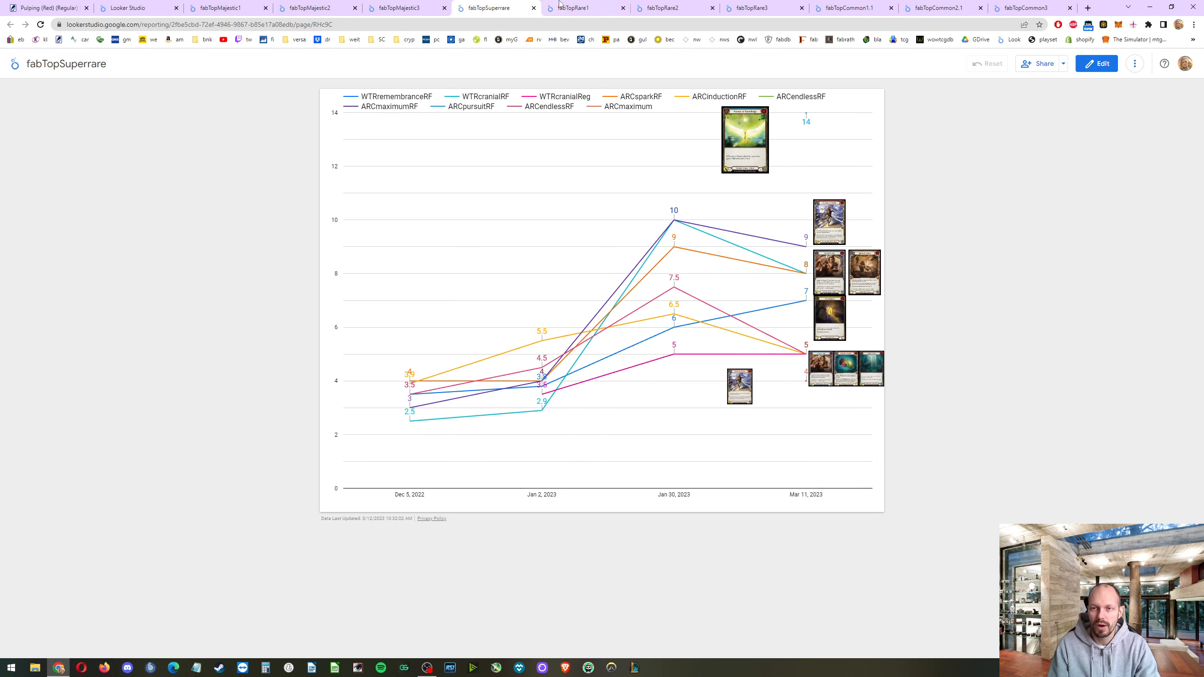
{"action": "left_click", "coordinate": [586, 9]}
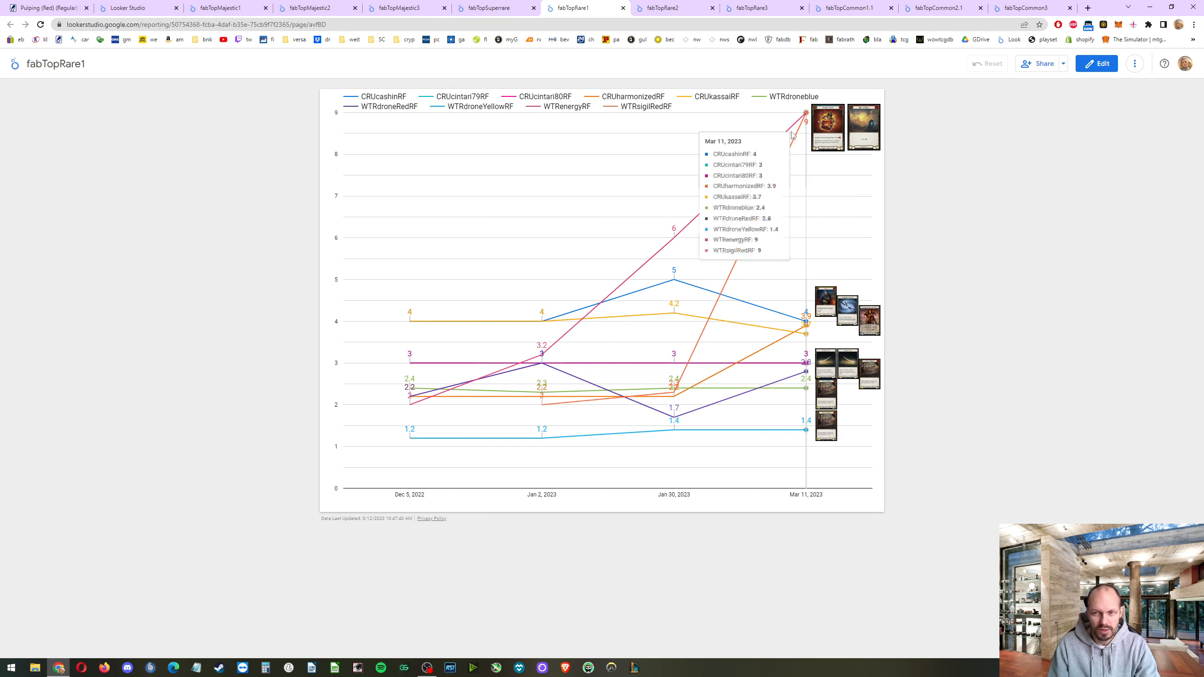
{"action": "left_click", "coordinate": [673, 7]}
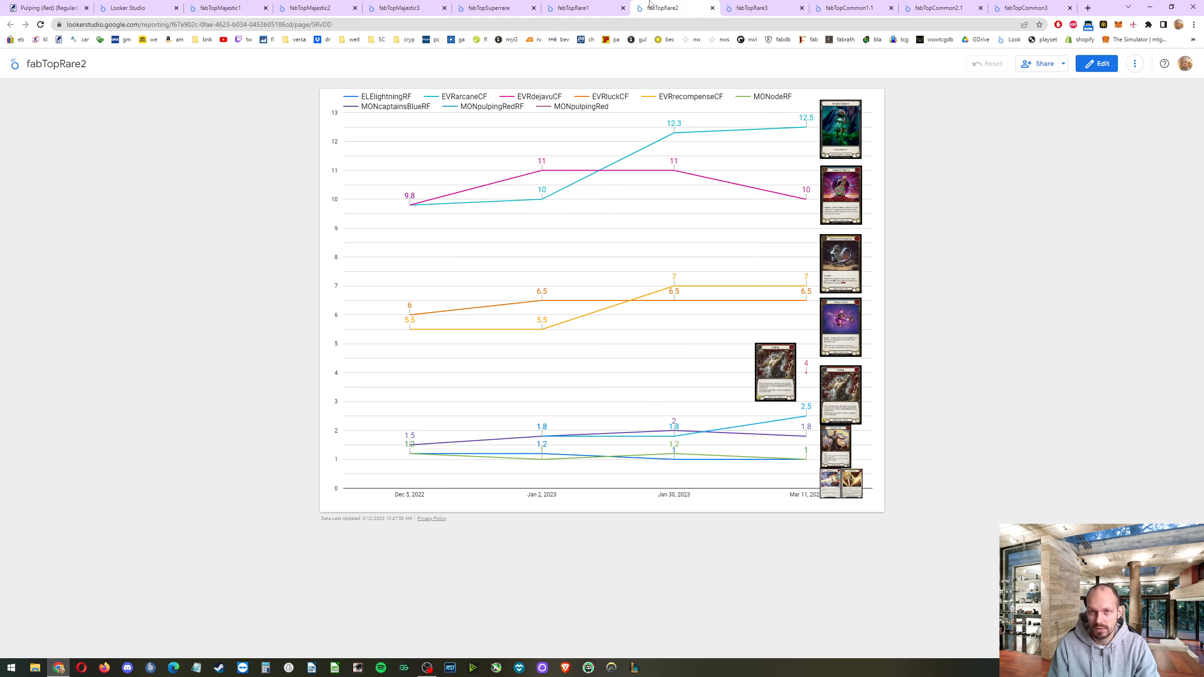
{"action": "left_click", "coordinate": [760, 8]}
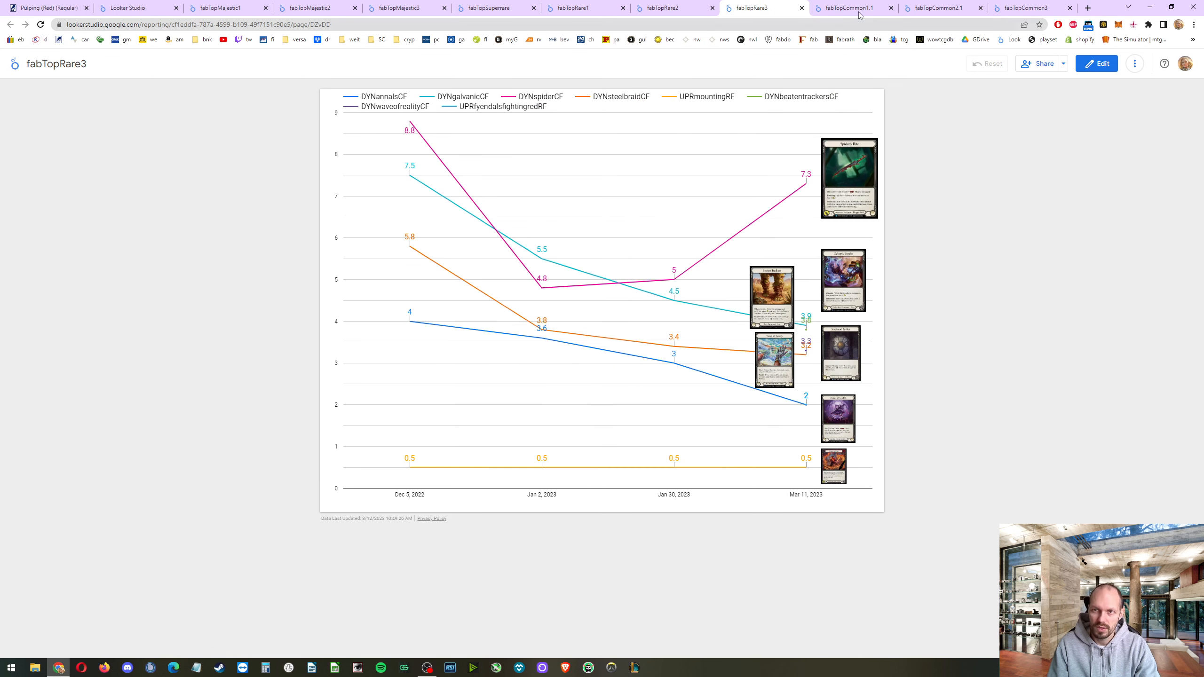
{"action": "left_click", "coordinate": [852, 7]}
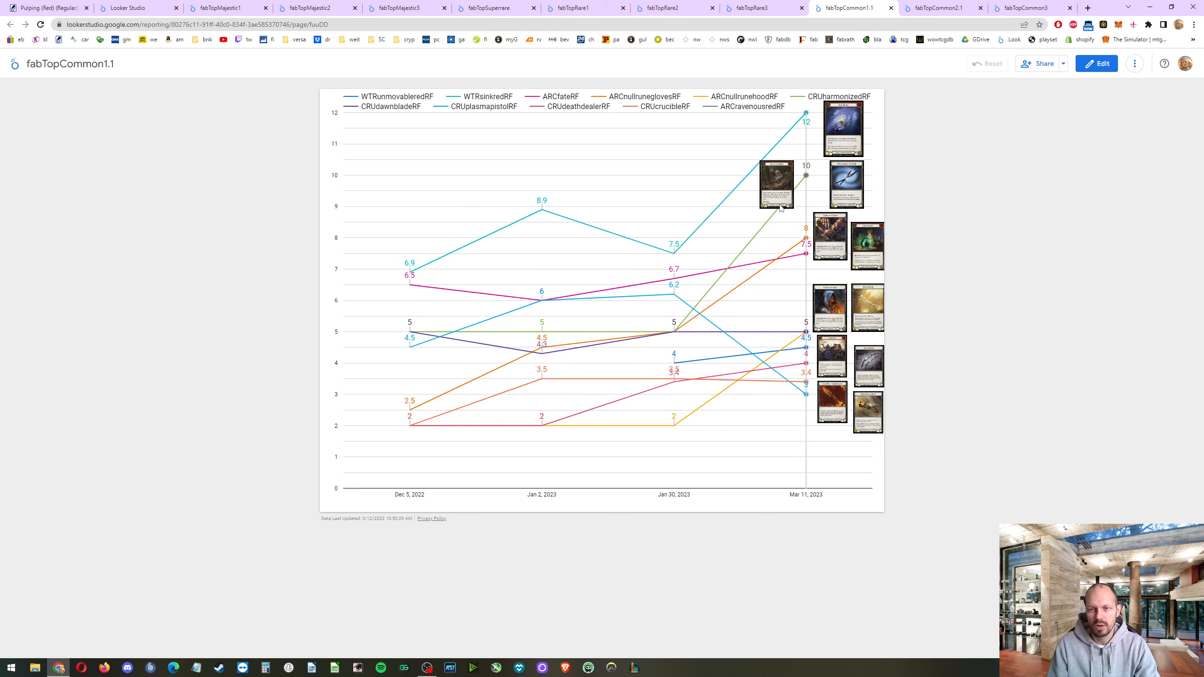
{"action": "mouse_move", "coordinate": [752, 229]}
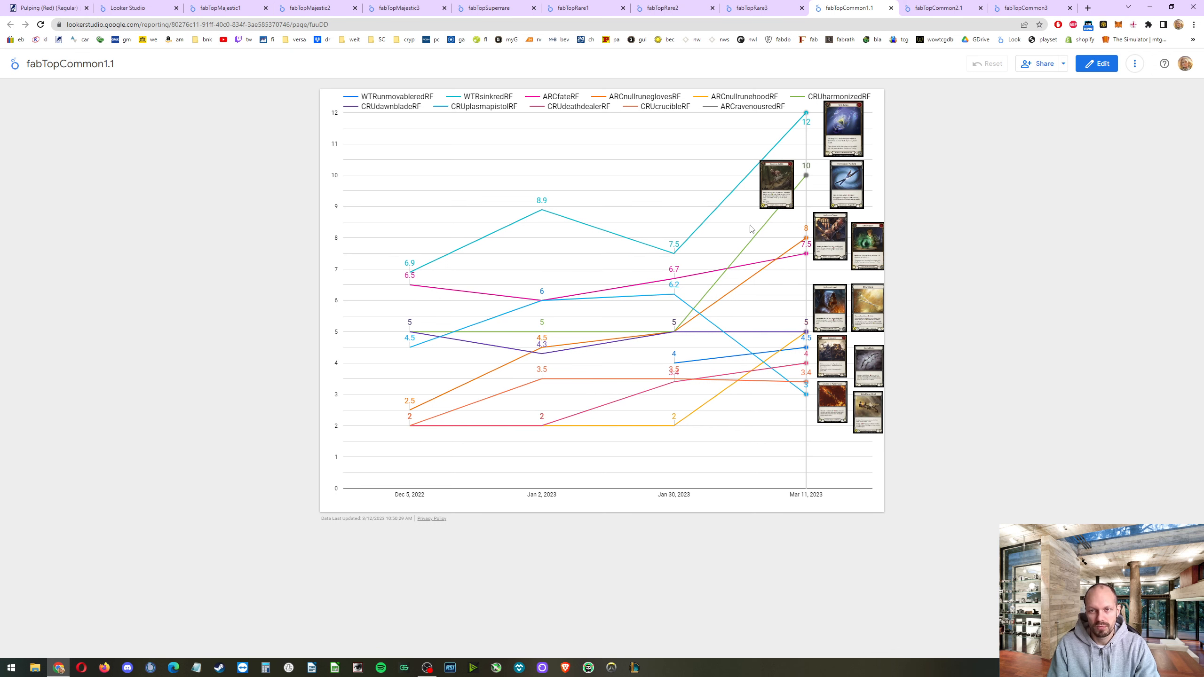
{"action": "mouse_move", "coordinate": [673, 307]}
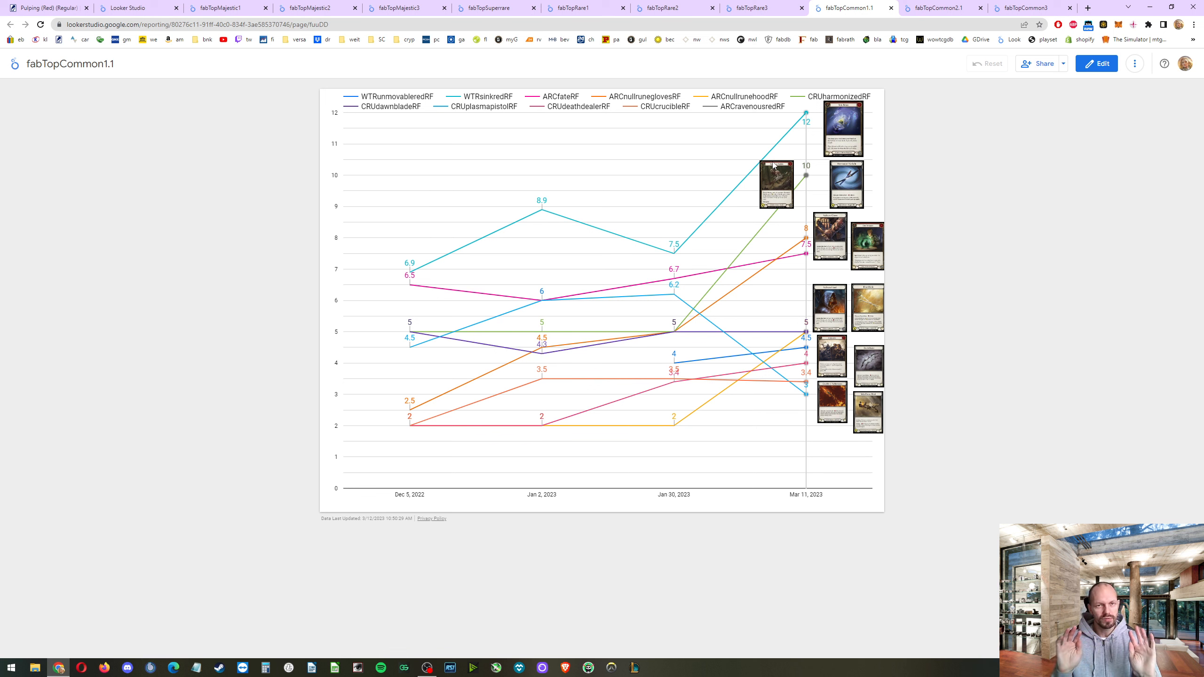
{"action": "mouse_move", "coordinate": [697, 162]}
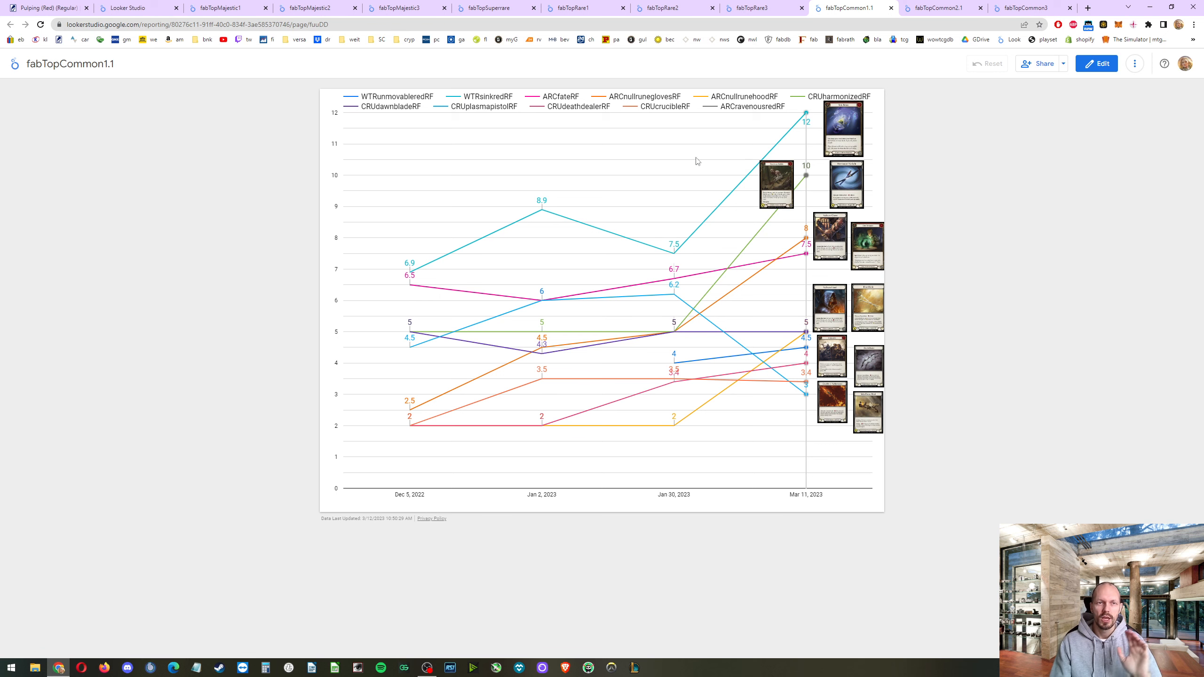
{"action": "left_click", "coordinate": [223, 7]}
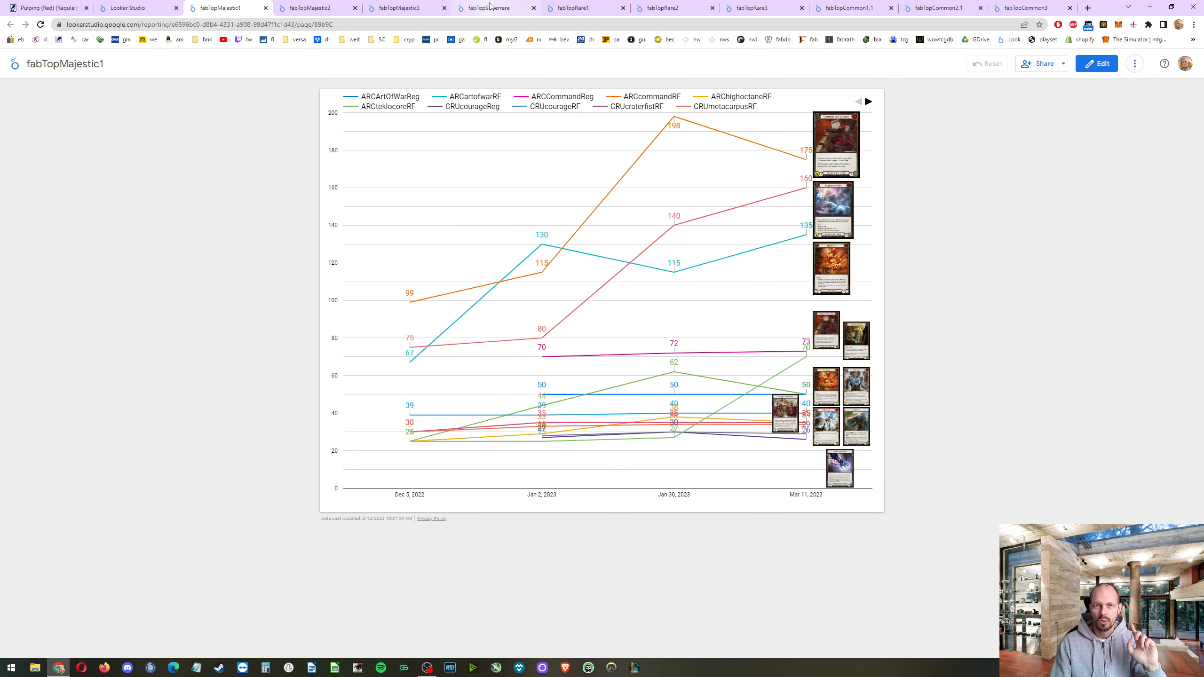
{"action": "left_click", "coordinate": [570, 7]}
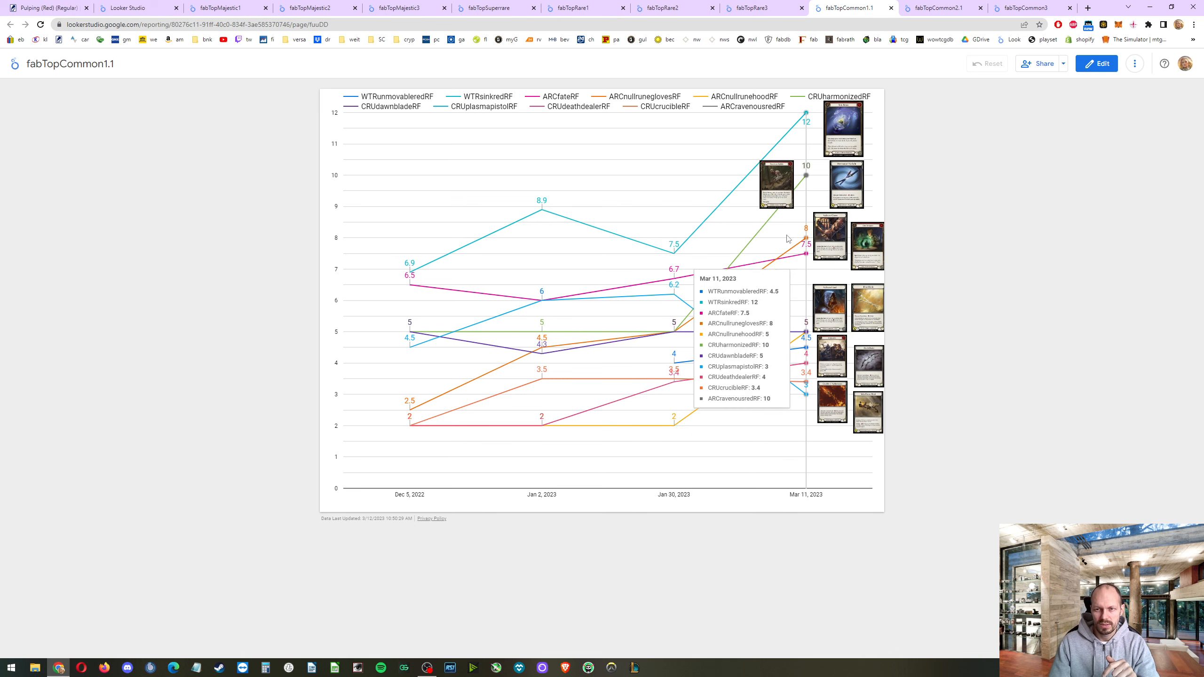
{"action": "mouse_move", "coordinate": [618, 22]}
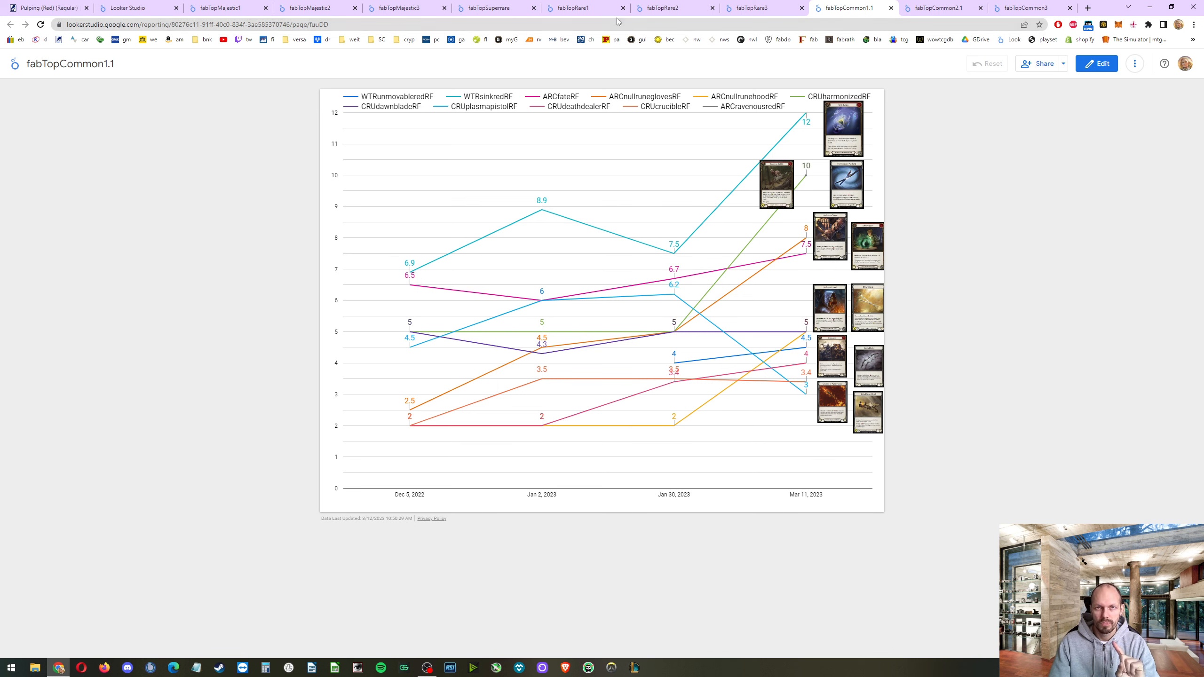
- Present the fabTopRare1 chart full screen, then return to the fabTopMajestic1 report
{"action": "left_click", "coordinate": [585, 7]}
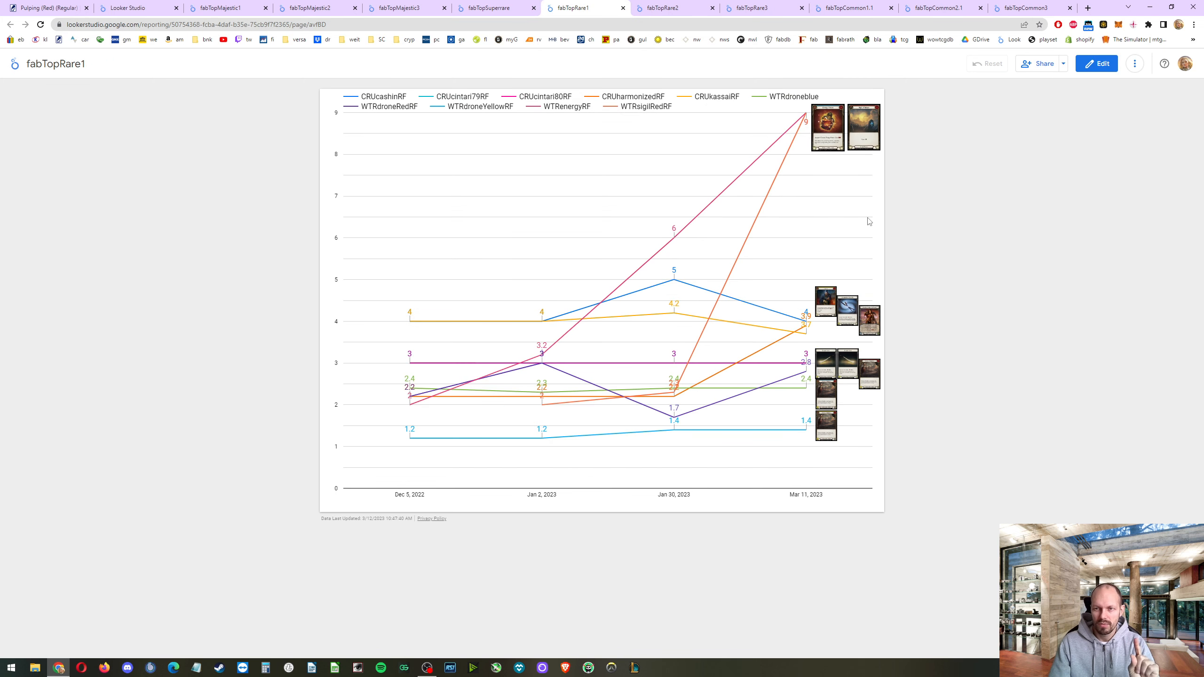
{"action": "left_click", "coordinate": [1135, 64]}
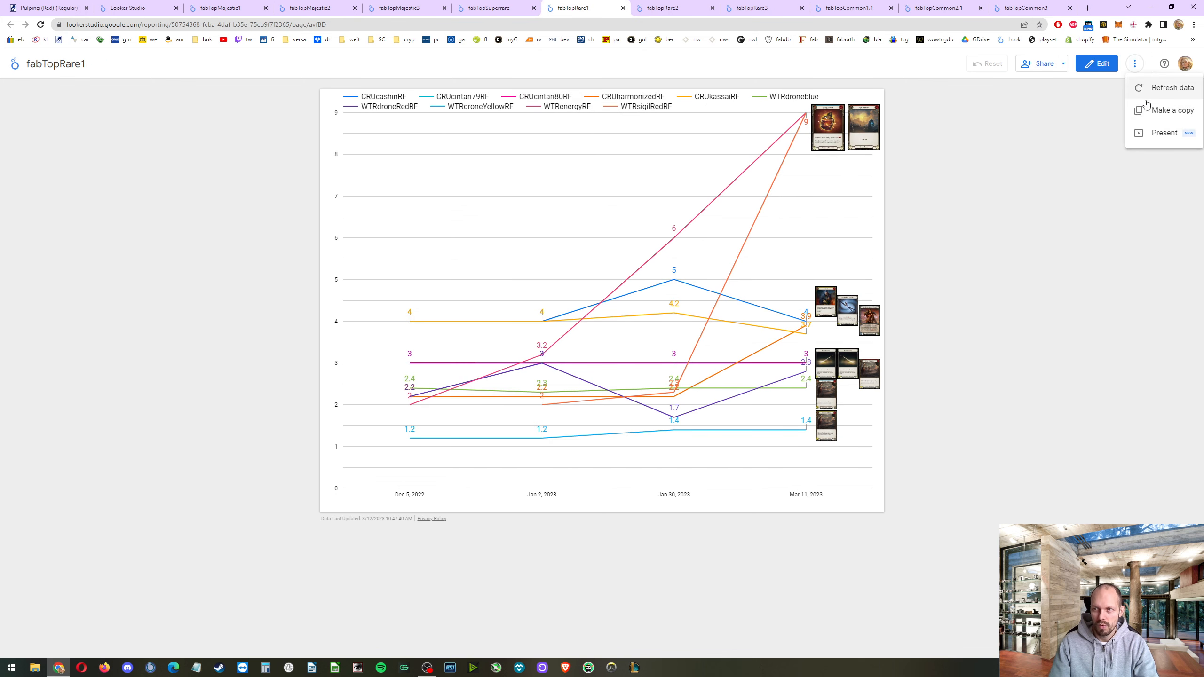
{"action": "left_click", "coordinate": [1163, 132]}
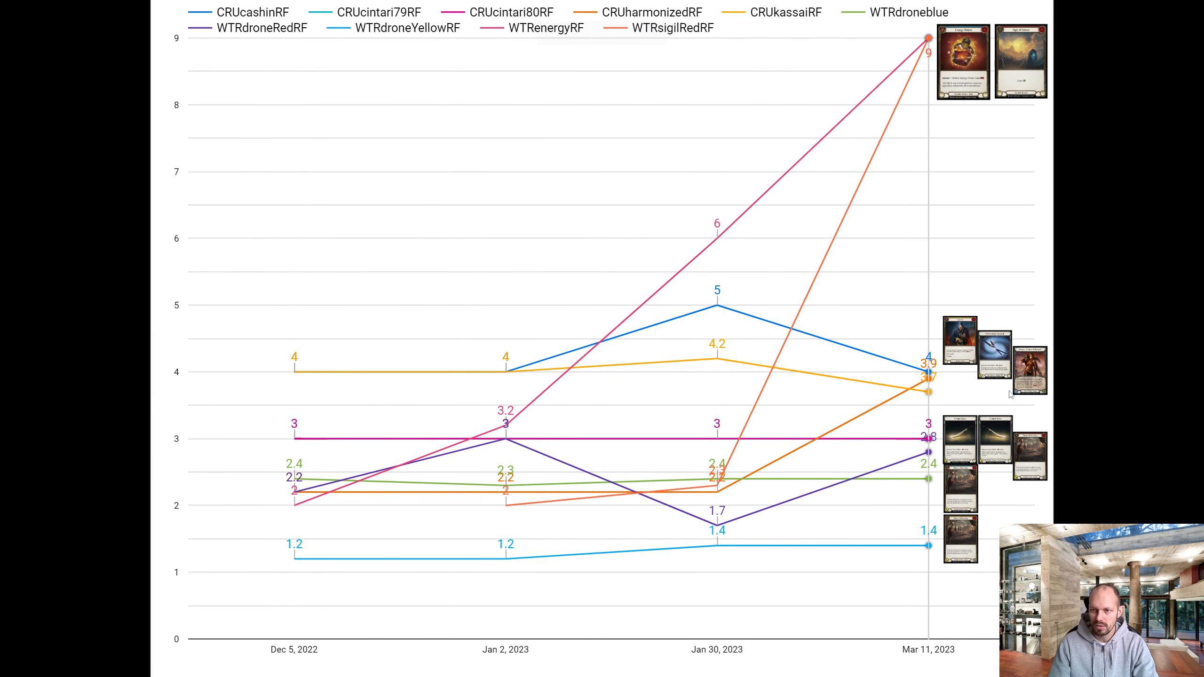
{"action": "mouse_move", "coordinate": [294, 372]}
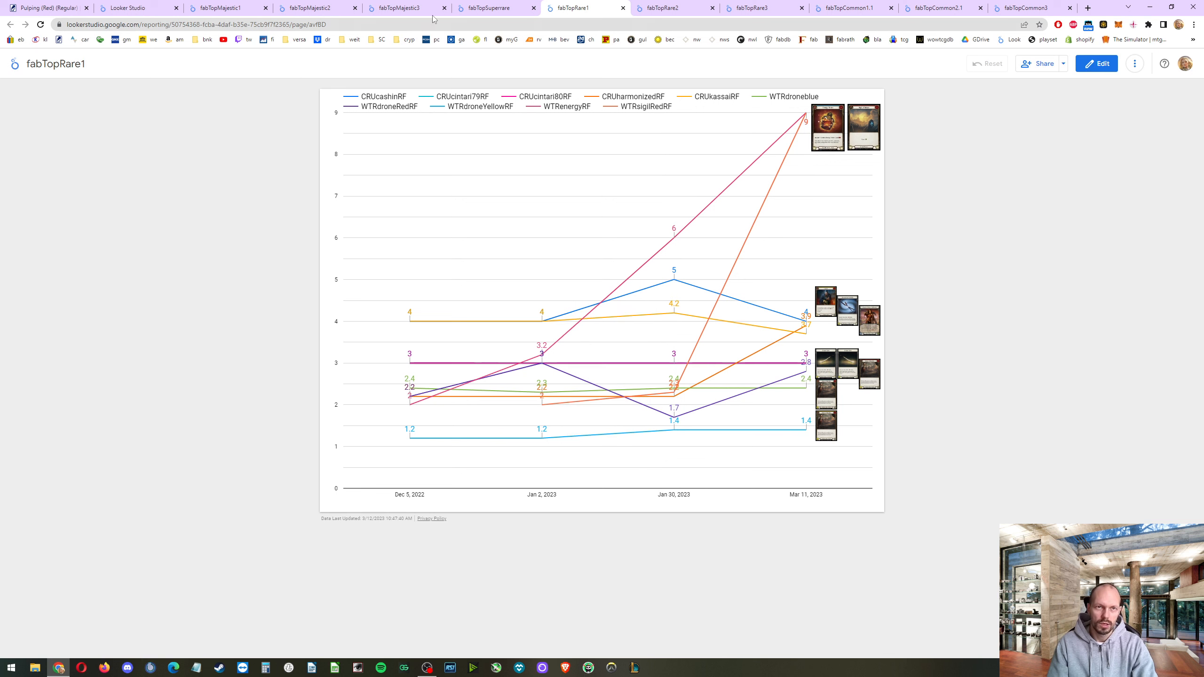
{"action": "left_click", "coordinate": [227, 7]}
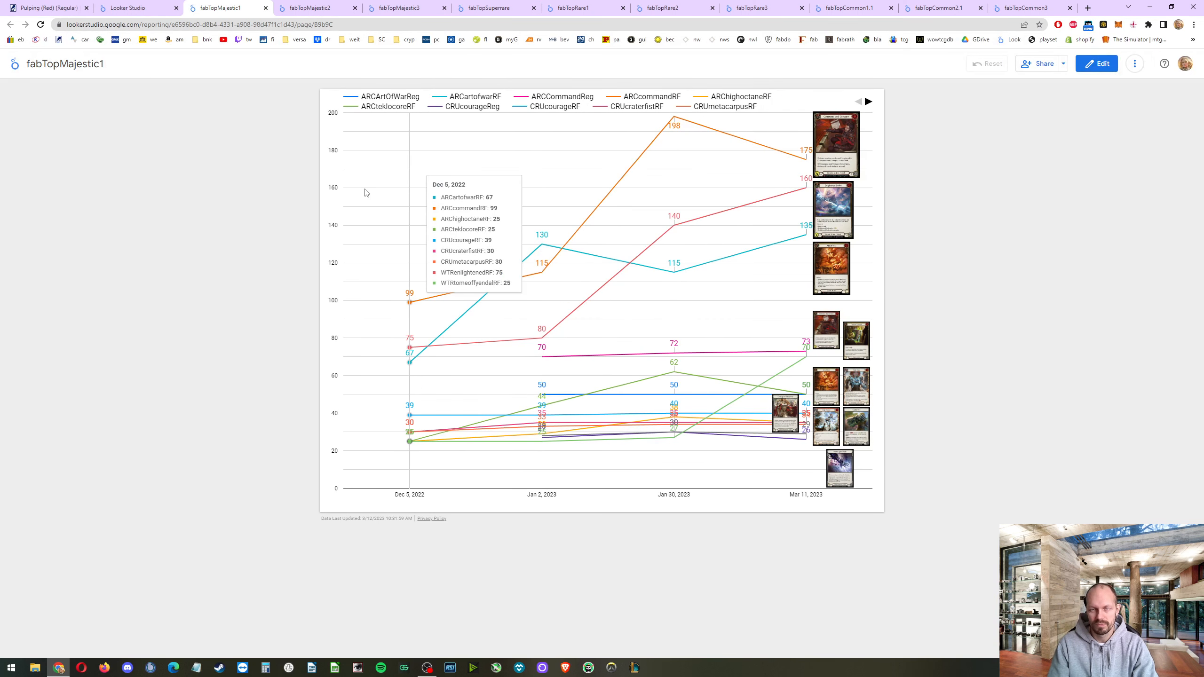
{"action": "mouse_move", "coordinate": [161, 210]}
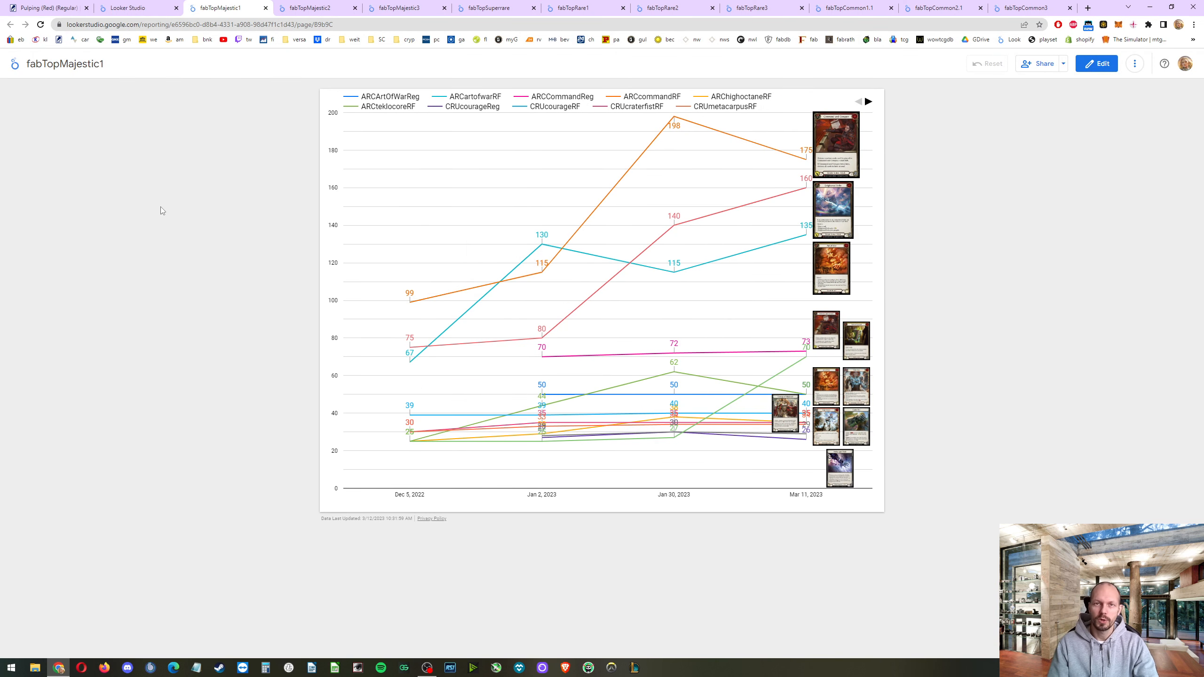
{"action": "mouse_move", "coordinate": [1070, 448]}
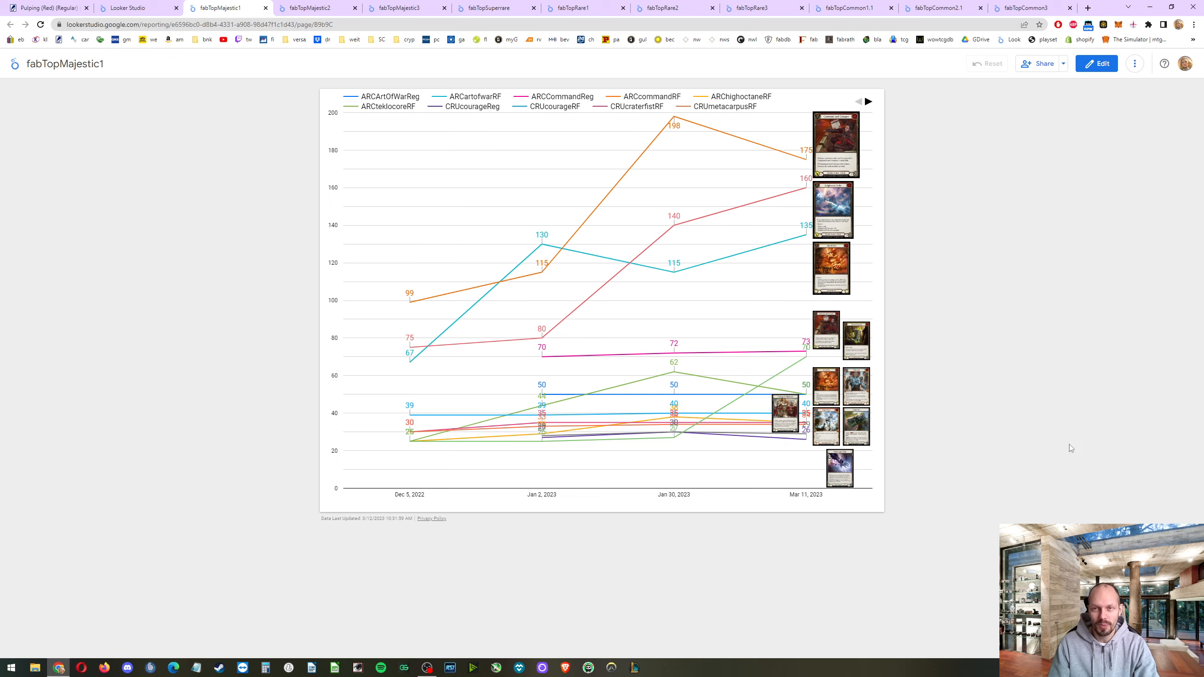